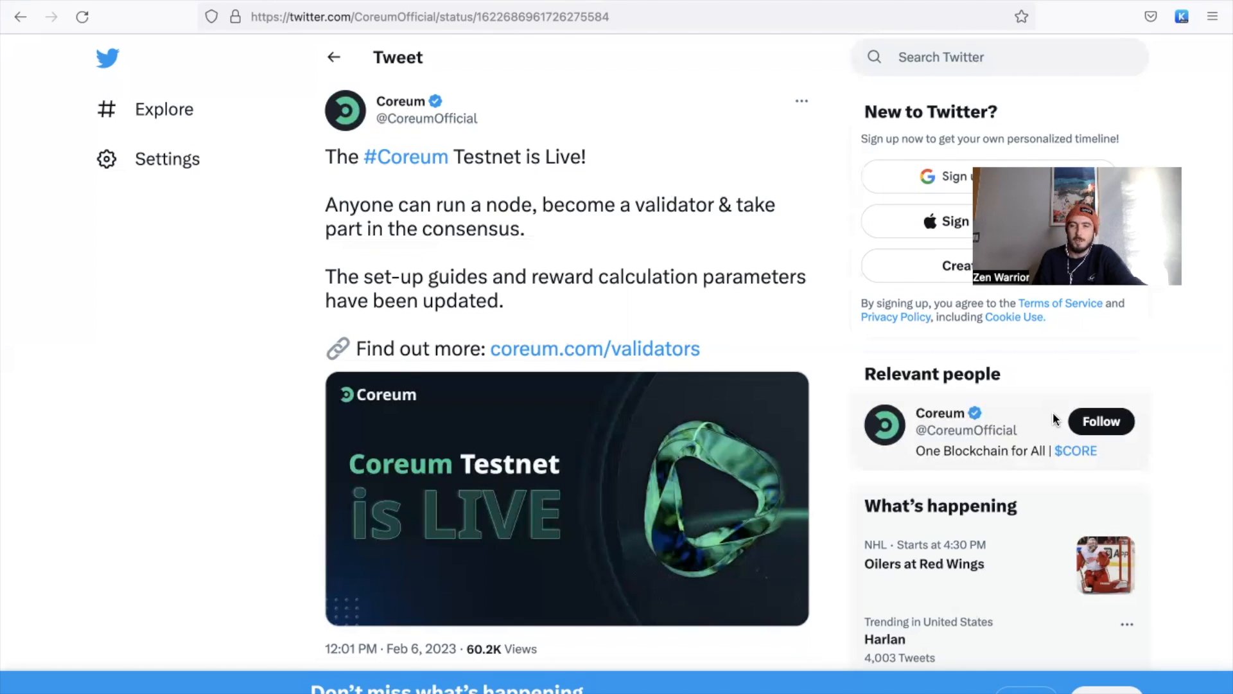
mouse_move(380, 117)
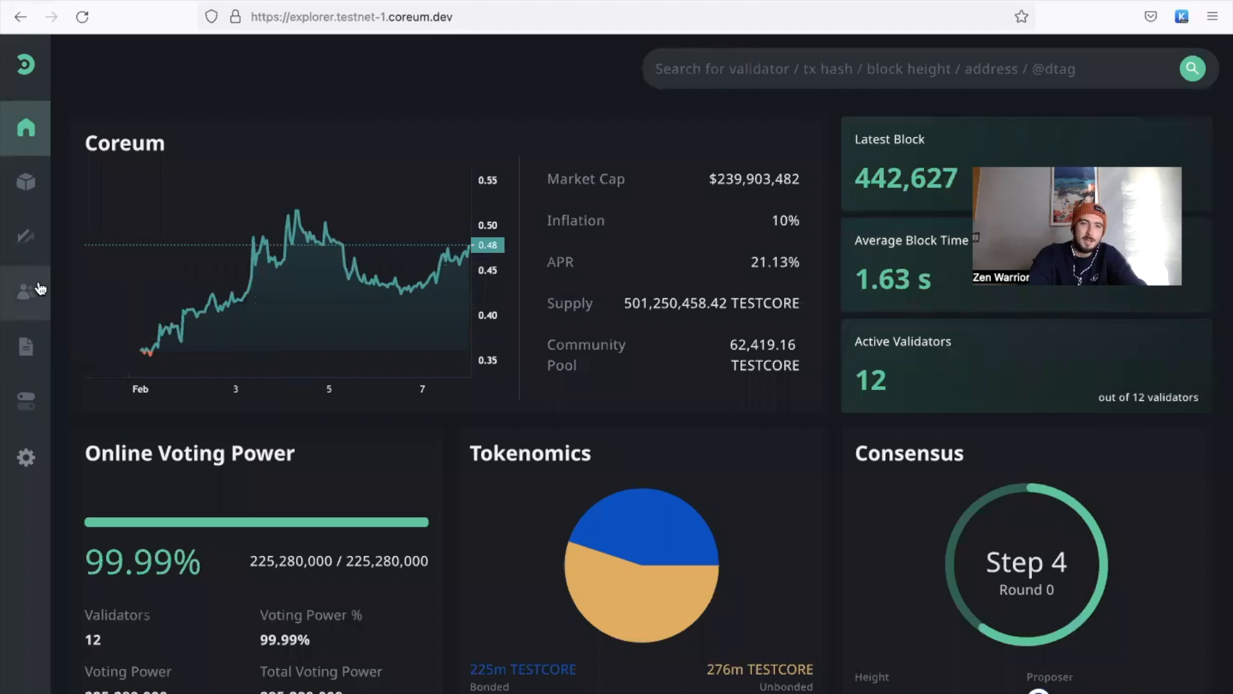
Step: View the ZenLounge validator's details: active, 10% commission, good condition, 0.01% voting power
click(25, 292)
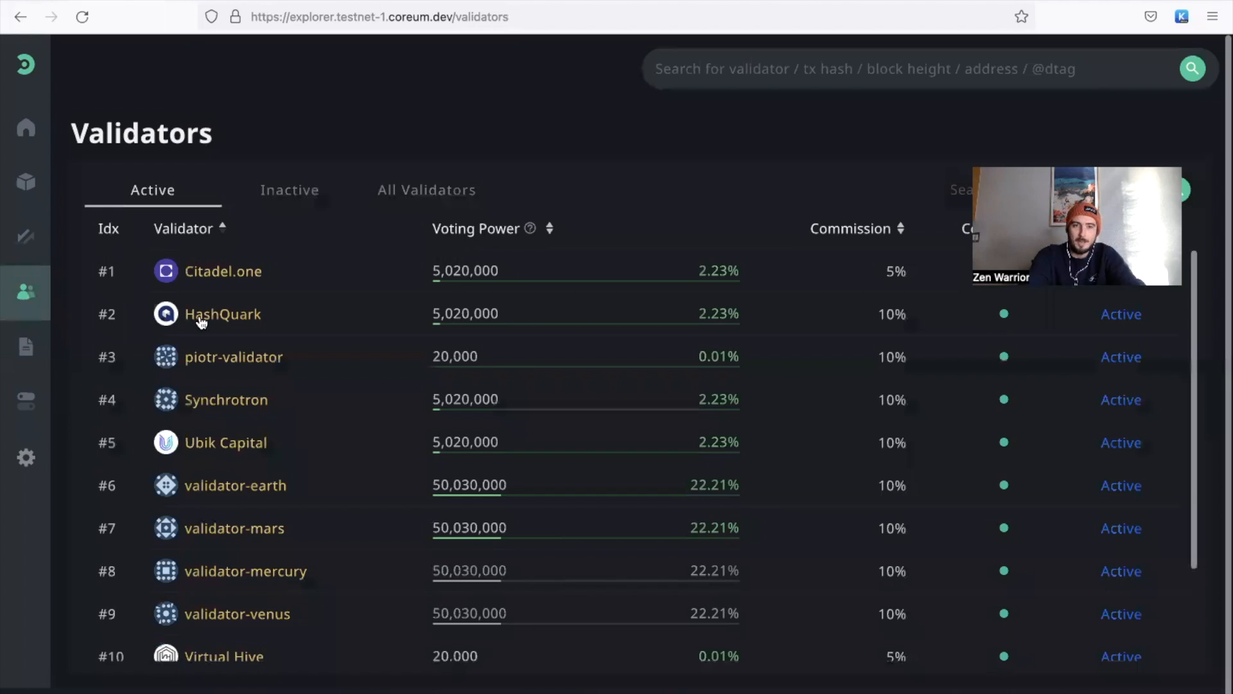
scroll(down, 3)
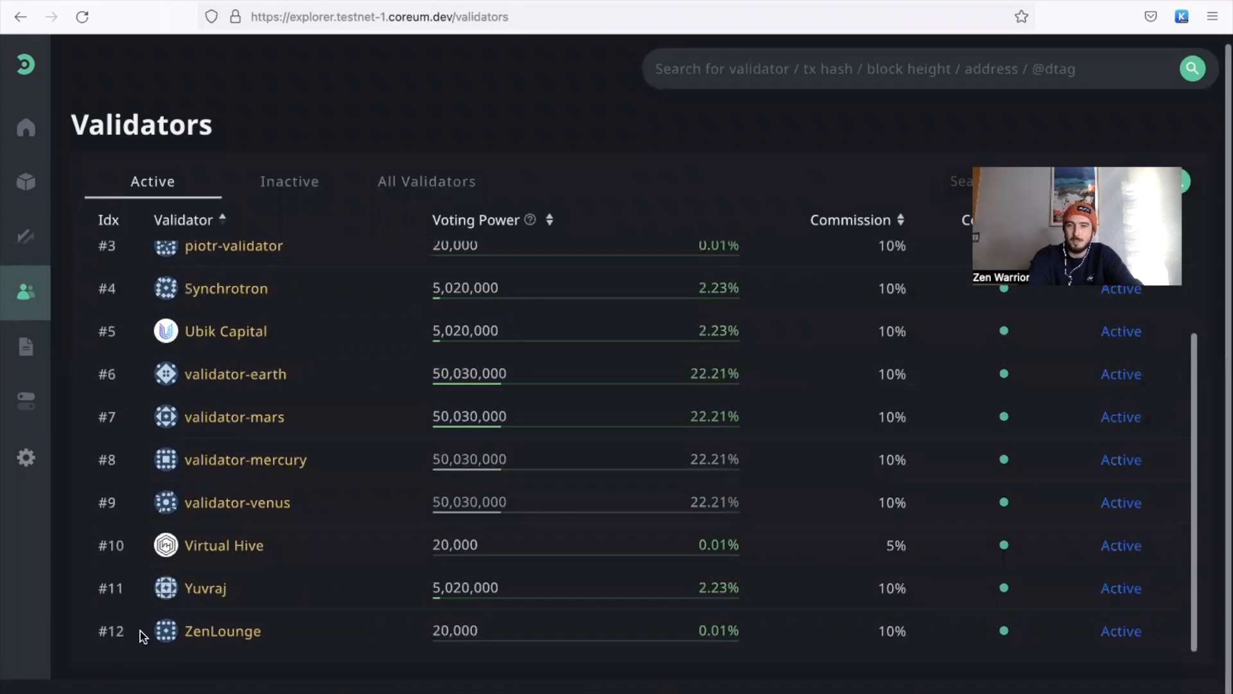
mouse_move(202, 633)
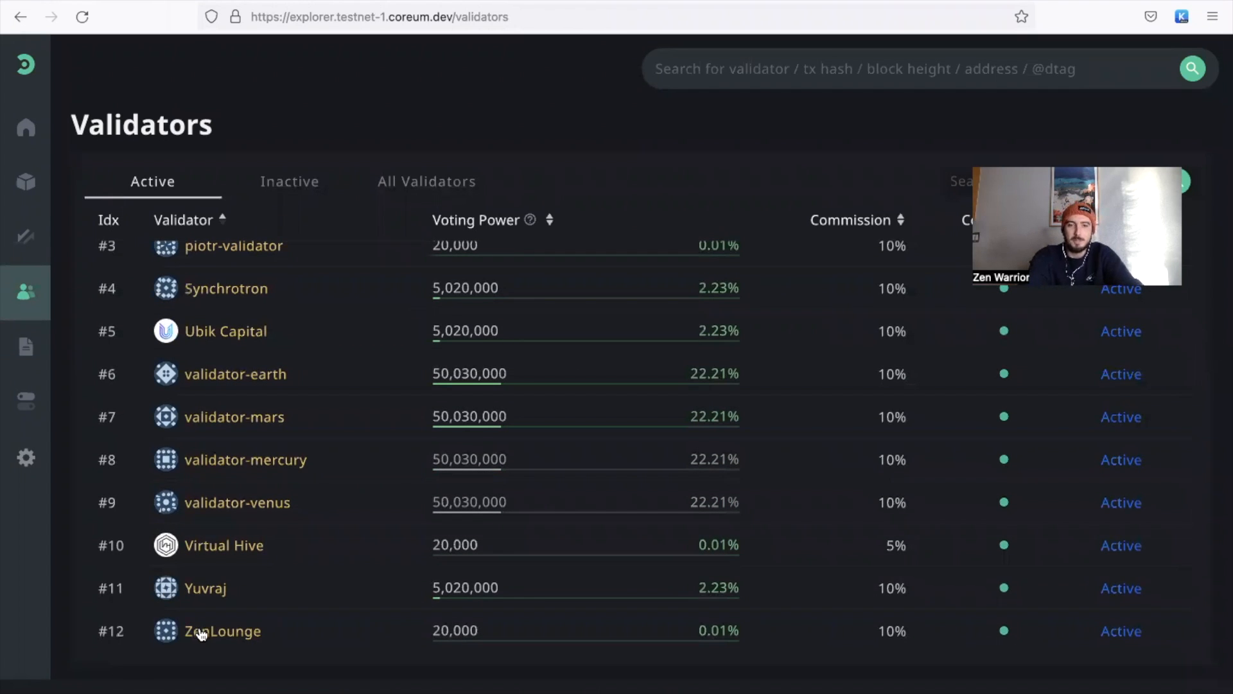
click(223, 631)
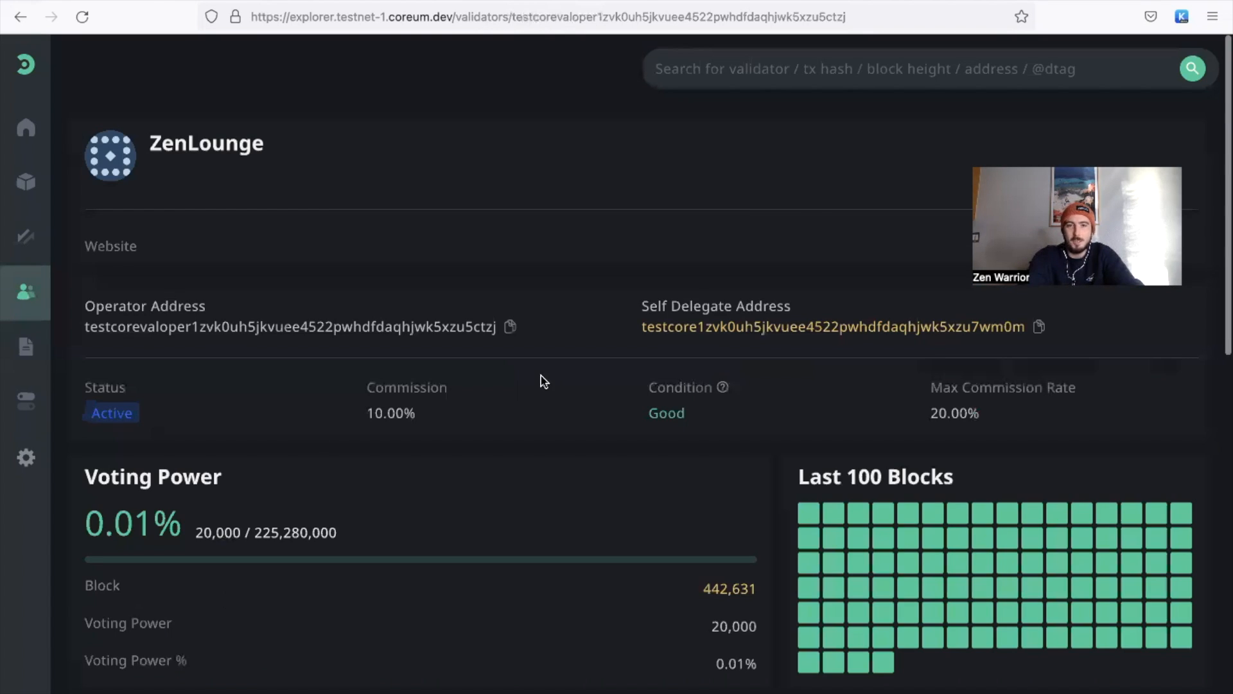
mouse_move(725, 387)
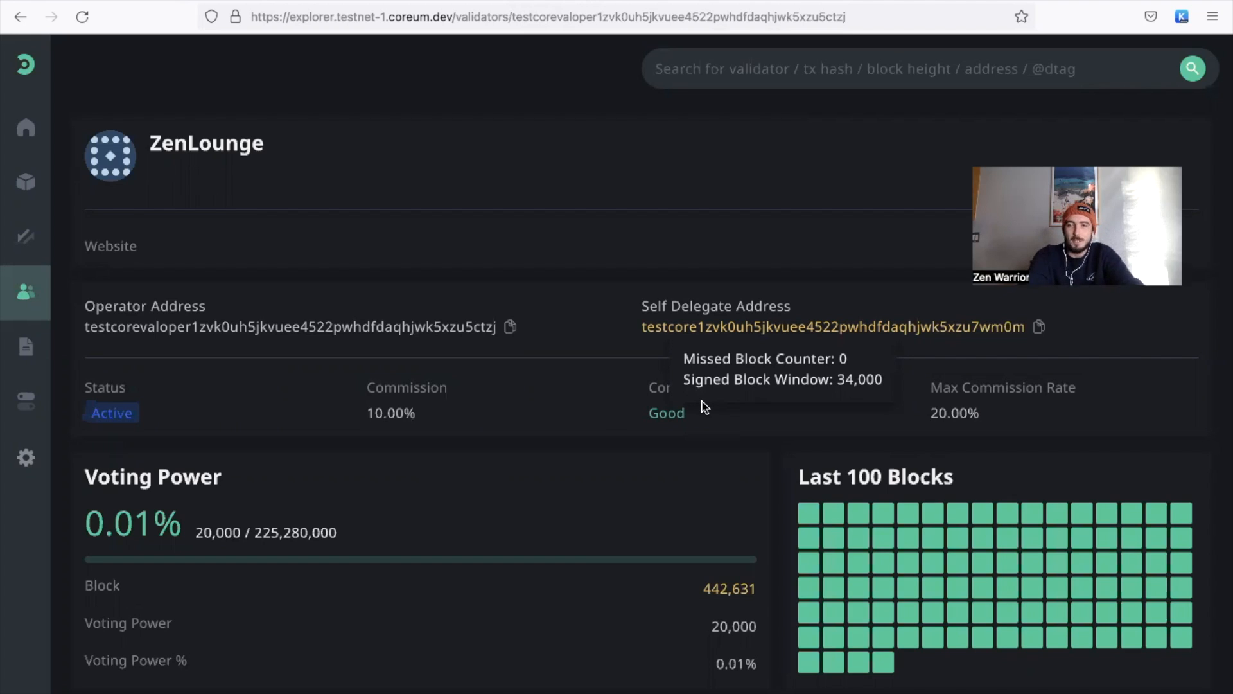
mouse_move(11, 355)
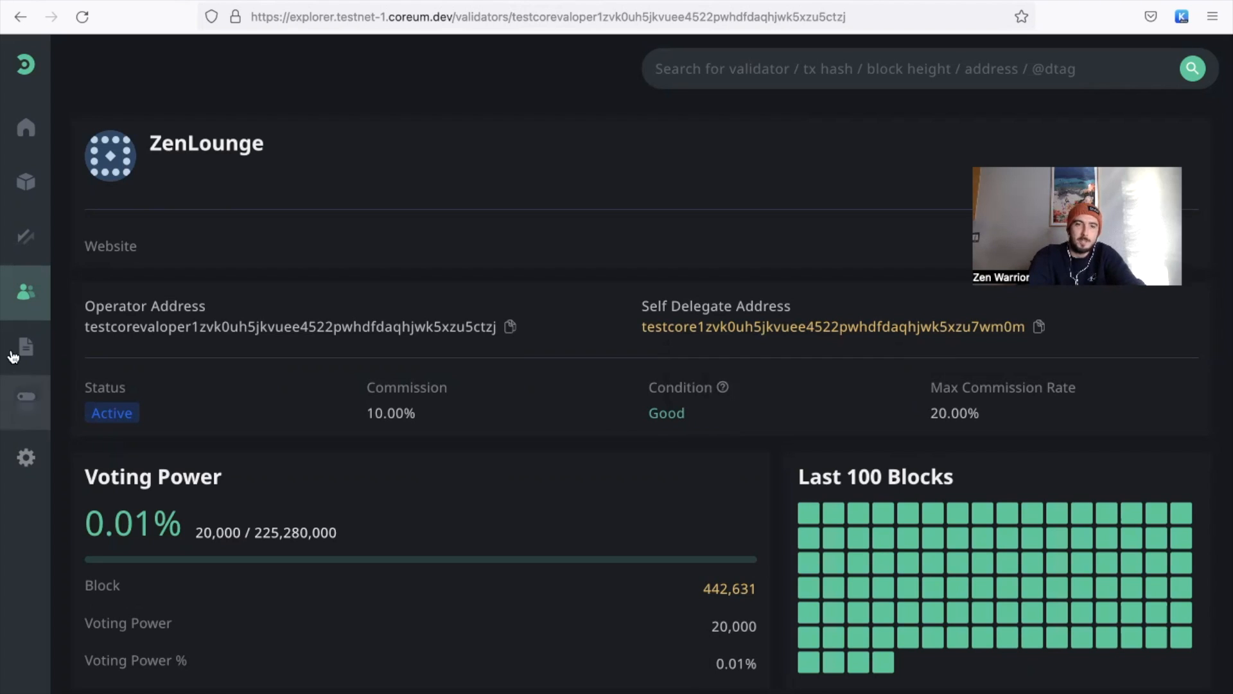
Step: Return to the validators list and look over the active validators
click(26, 292)
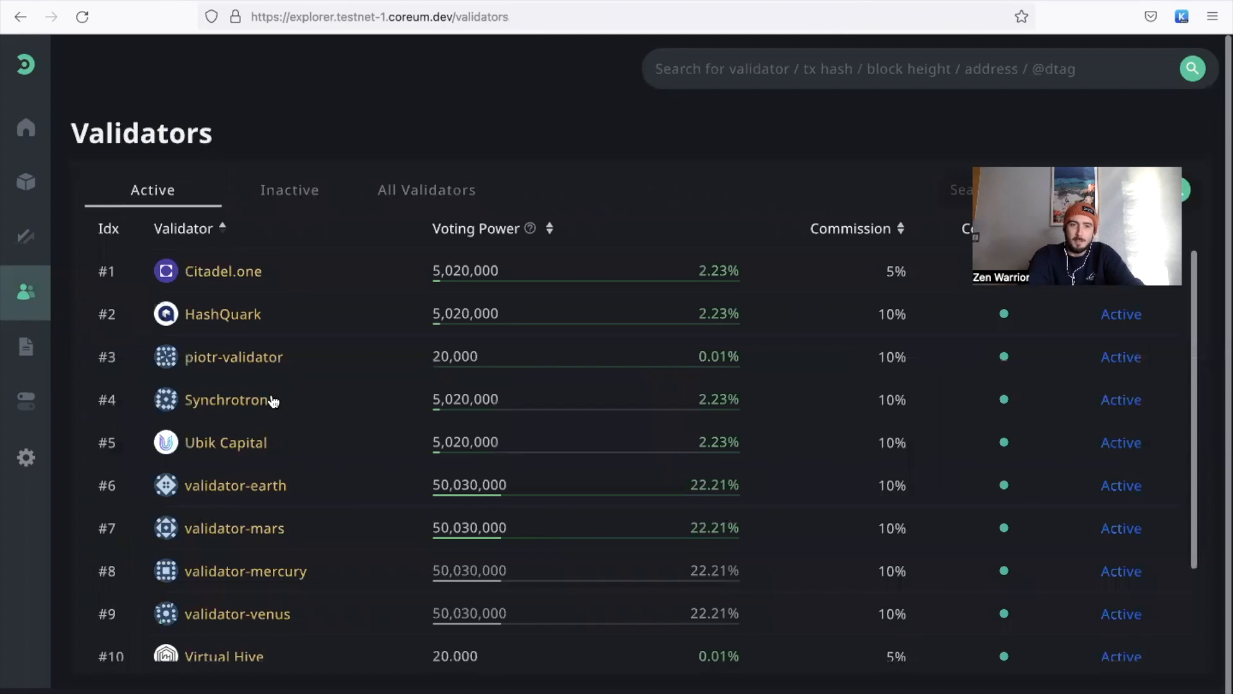
scroll(down, 3)
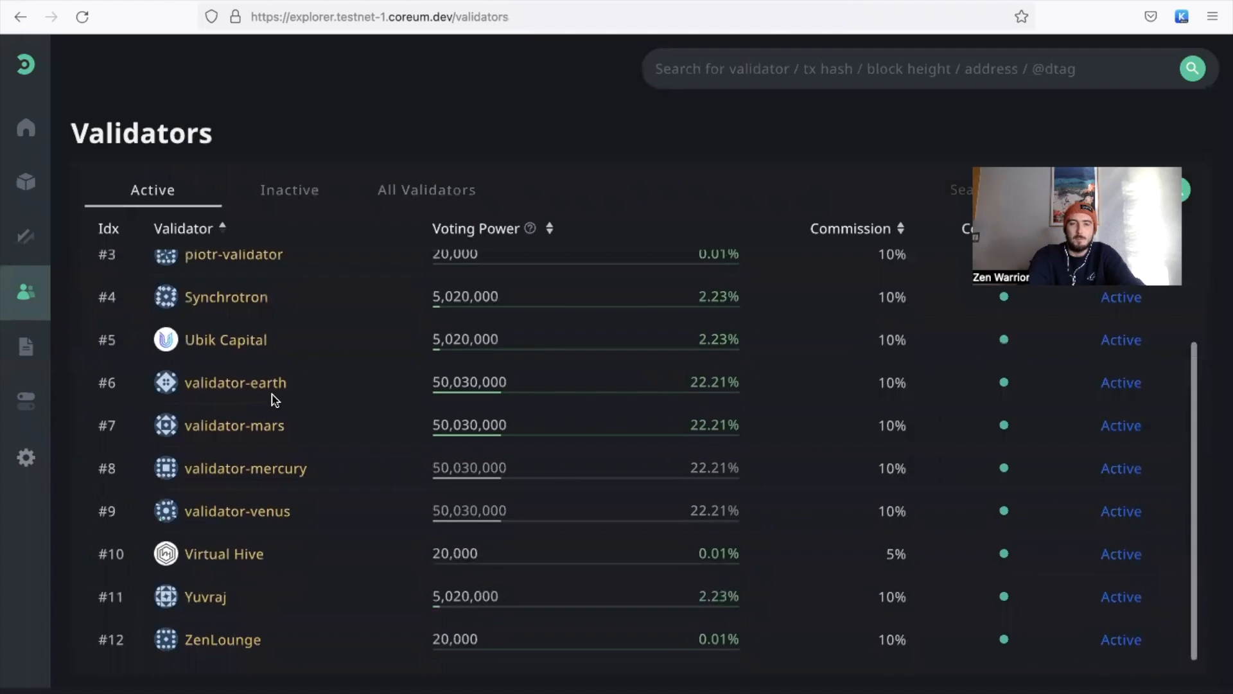
scroll(up, 3)
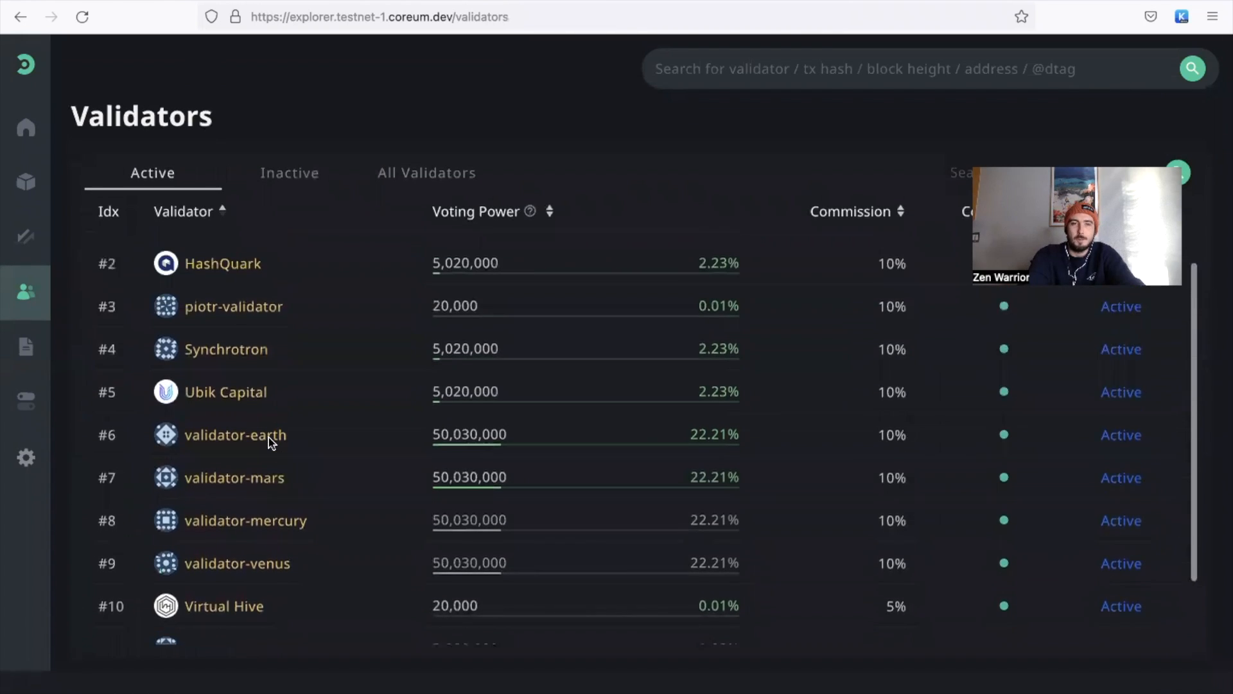
scroll(up, 3)
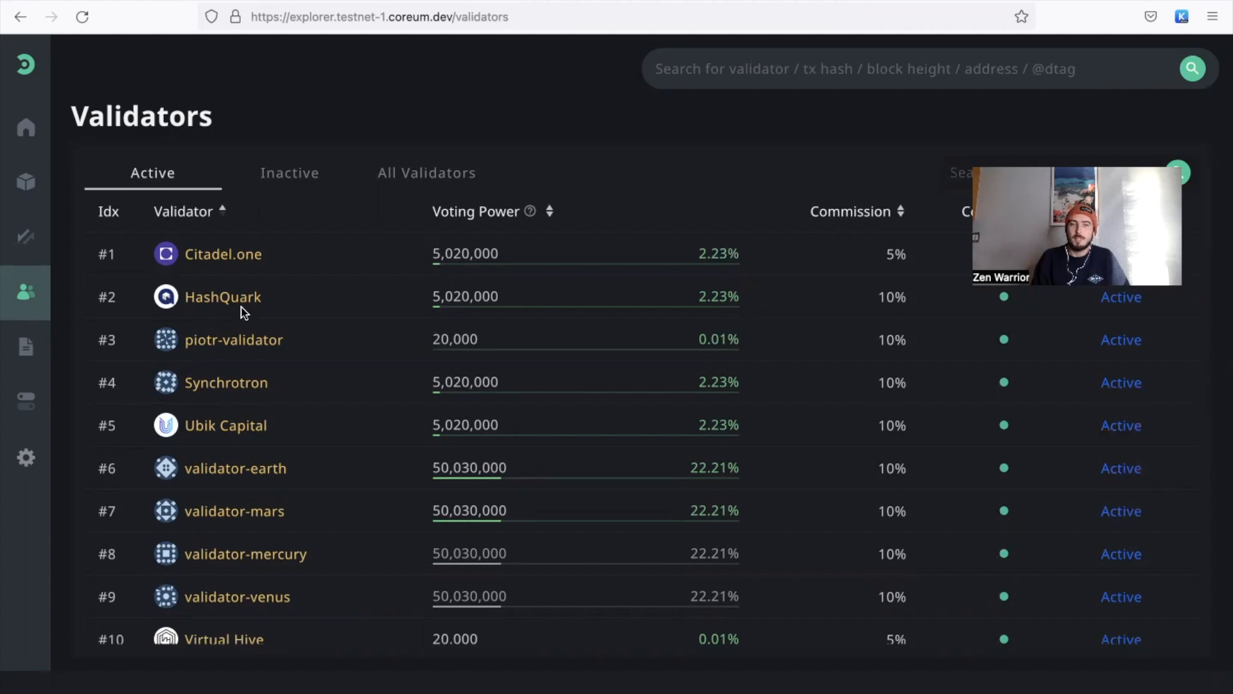
mouse_move(374, 74)
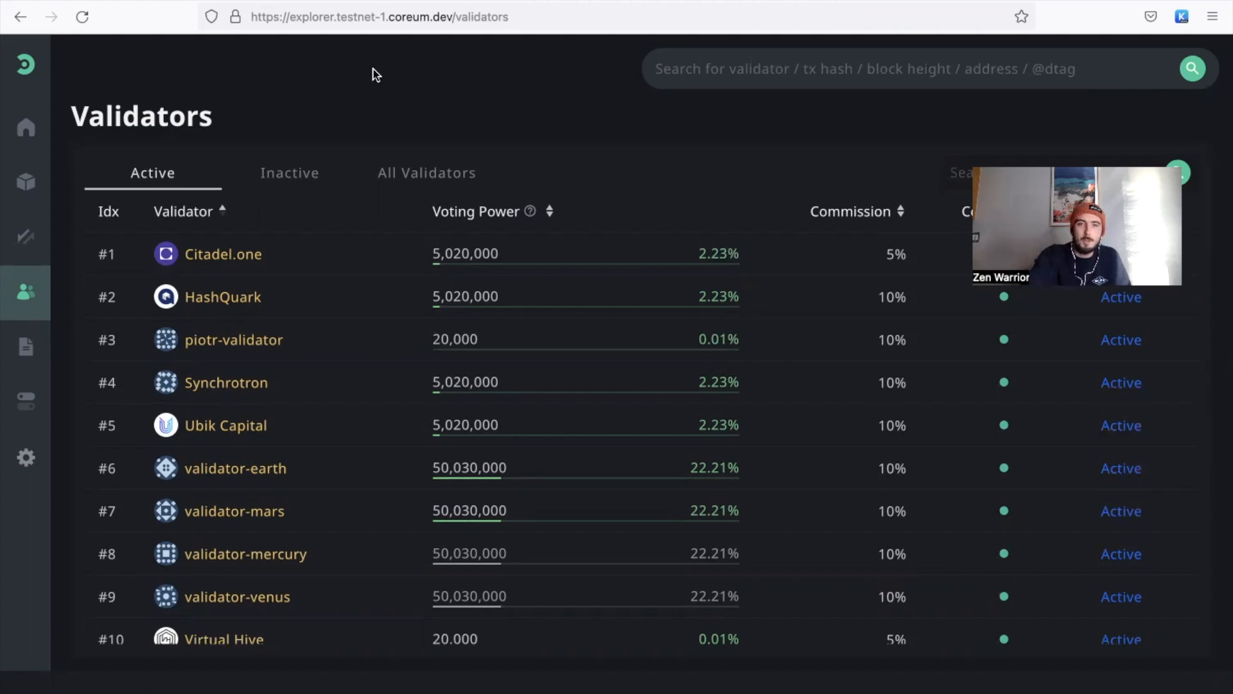
mouse_move(401, 15)
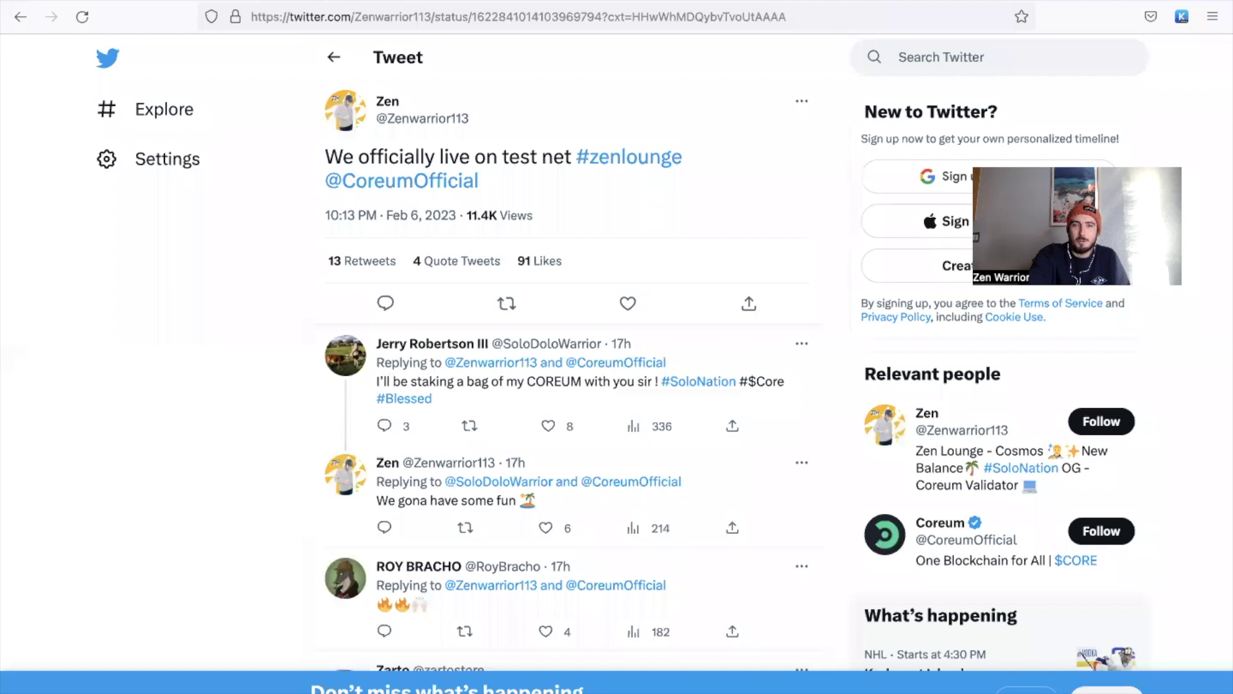
mouse_move(506, 304)
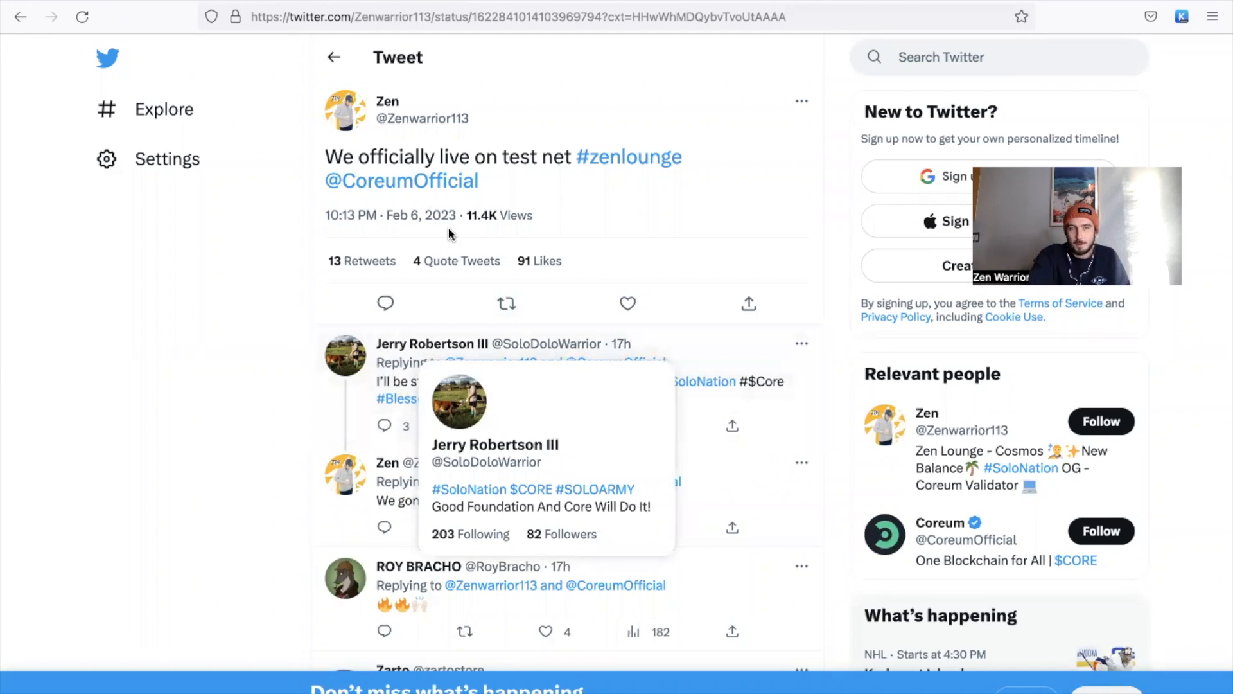
mouse_move(425, 148)
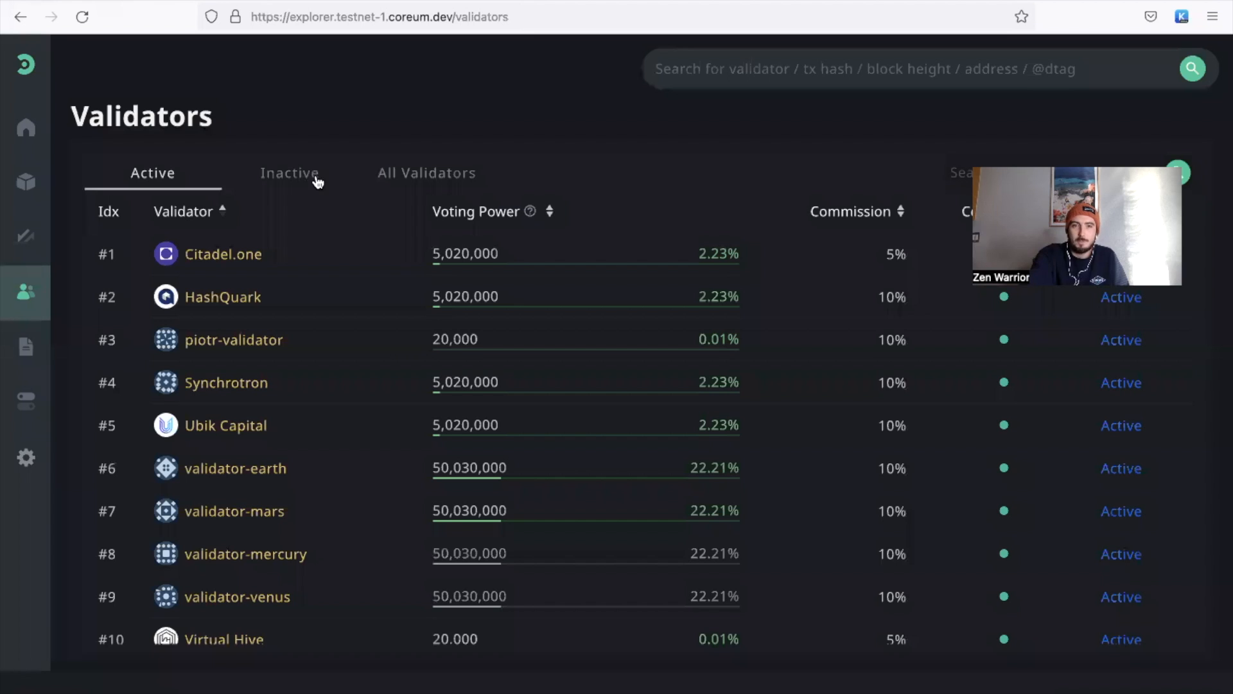
scroll(down, 3)
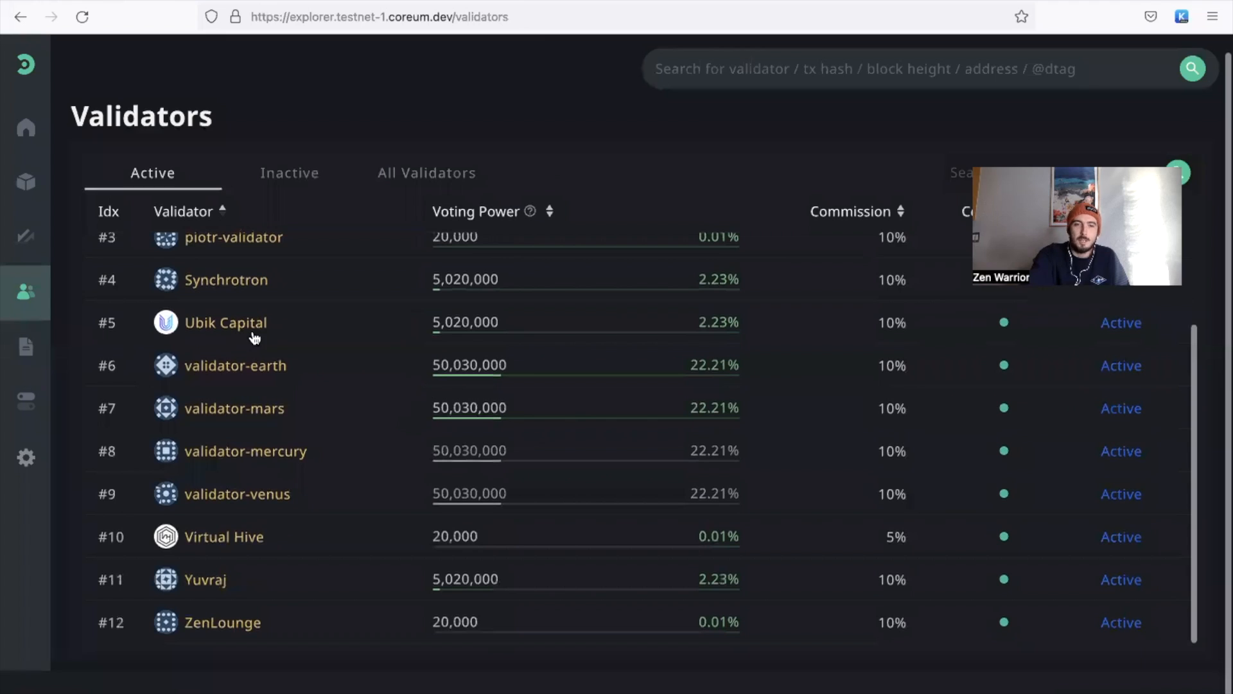
mouse_move(504, 283)
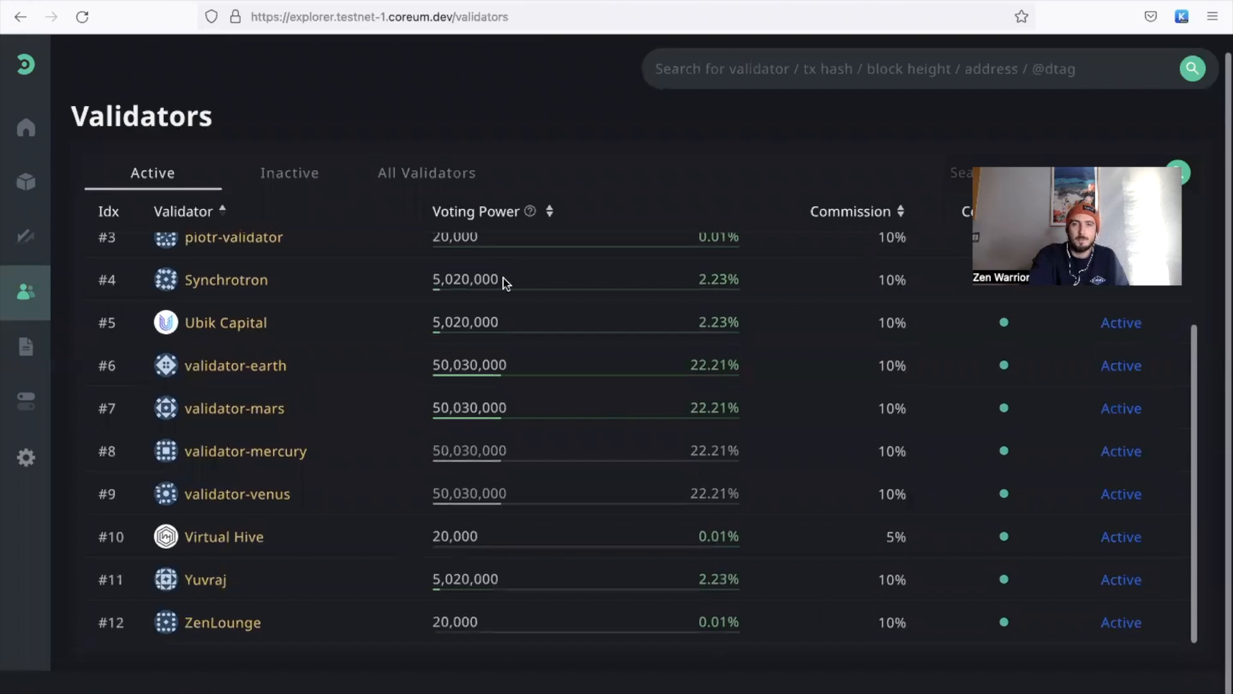
mouse_move(899, 227)
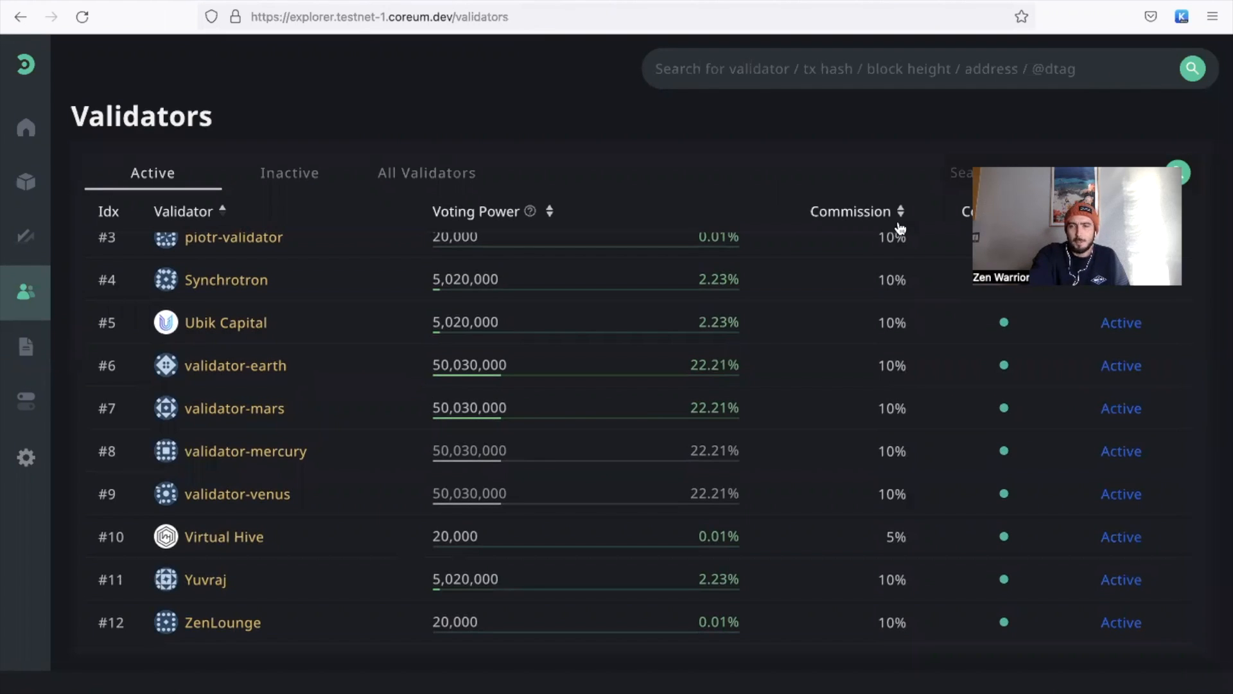
double_click(892, 622)
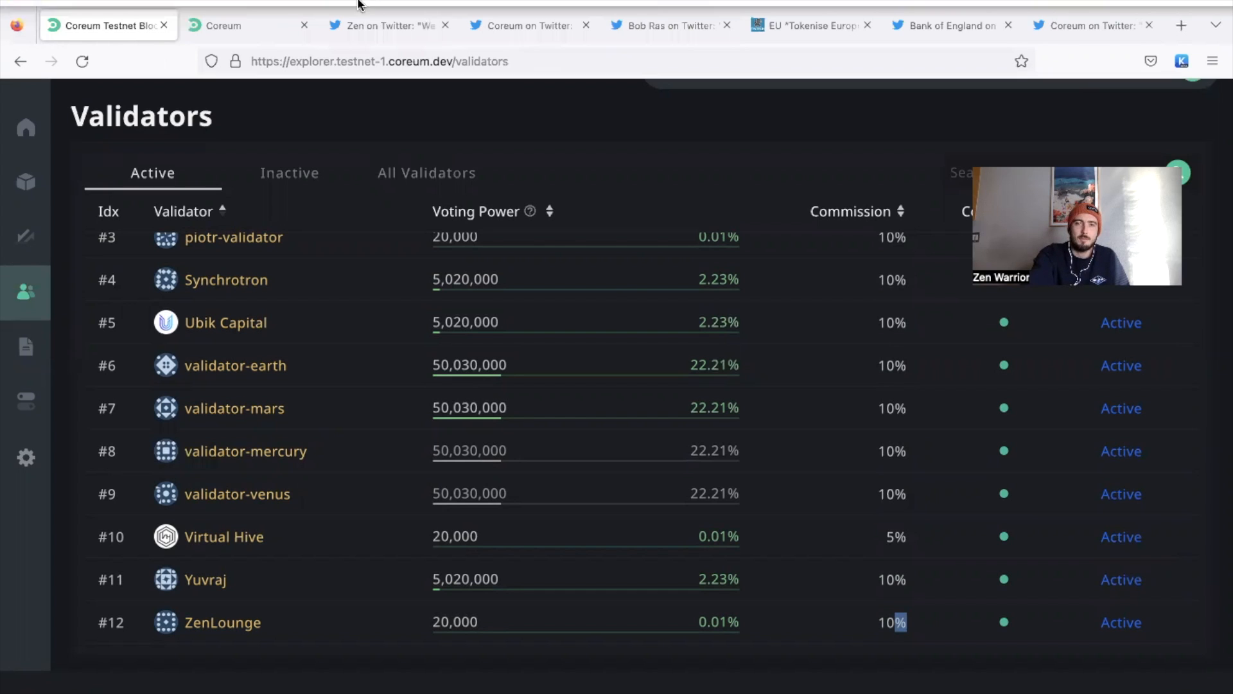
Step: Follow the coreum.com/validators link from the Coreum testnet launch tweet
click(528, 26)
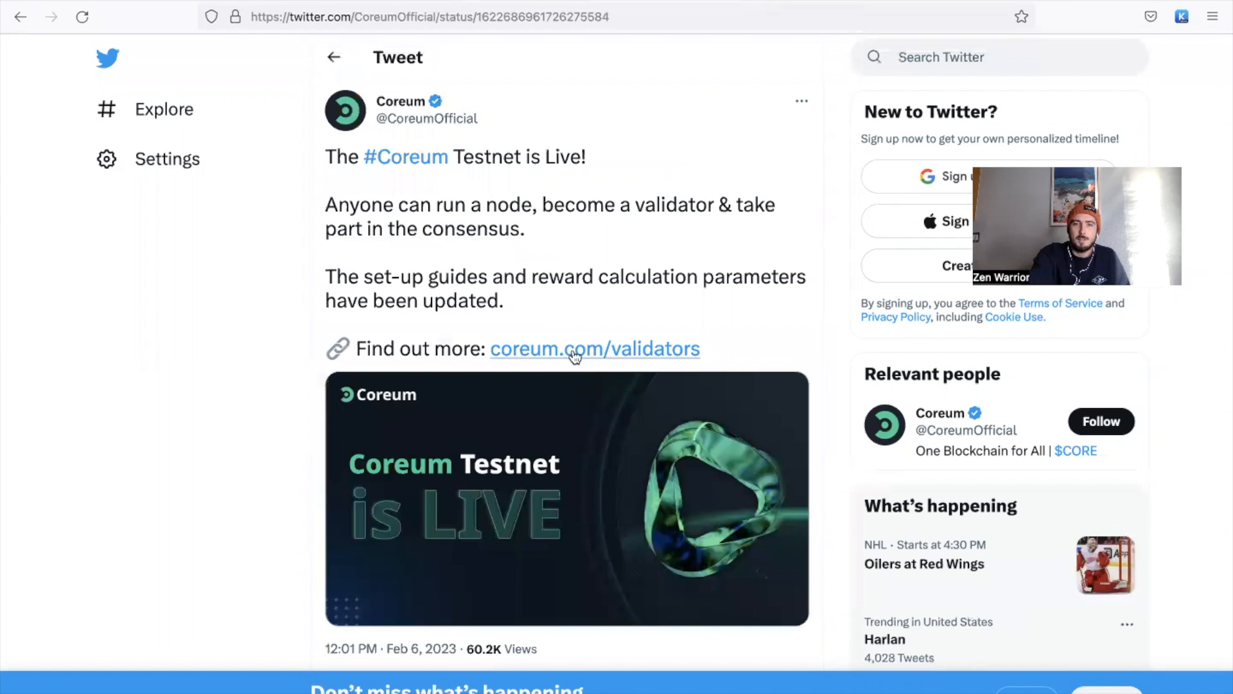
click(593, 348)
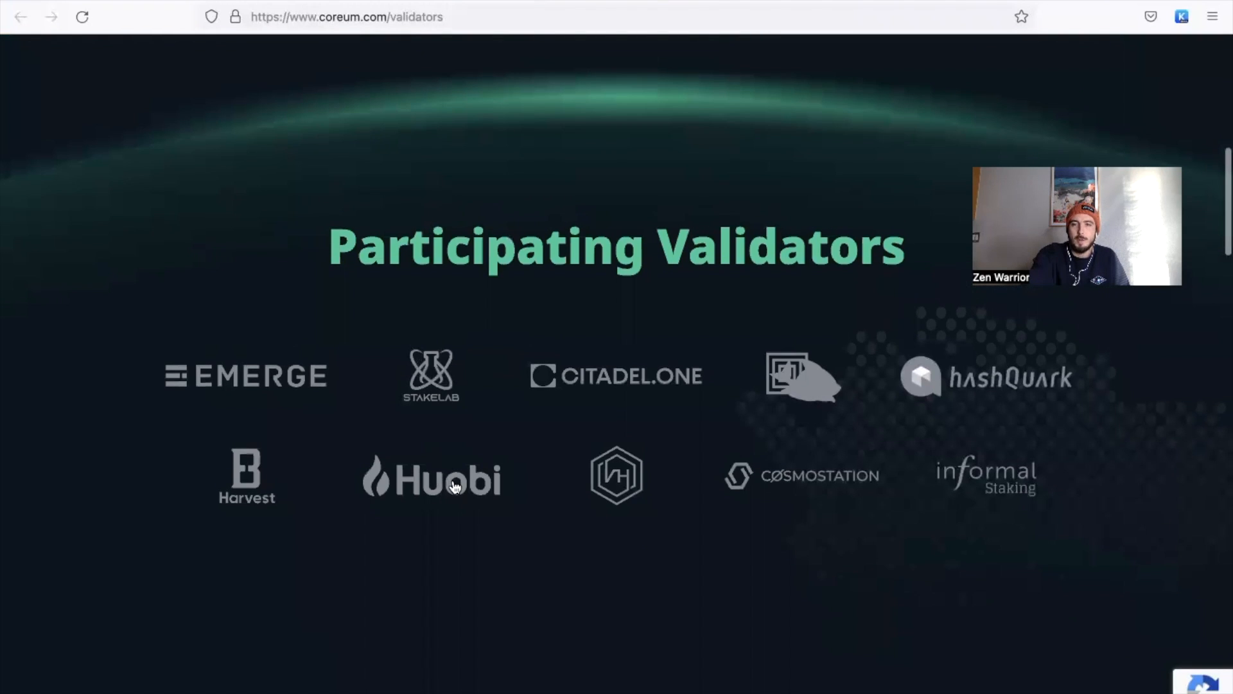
mouse_move(827, 500)
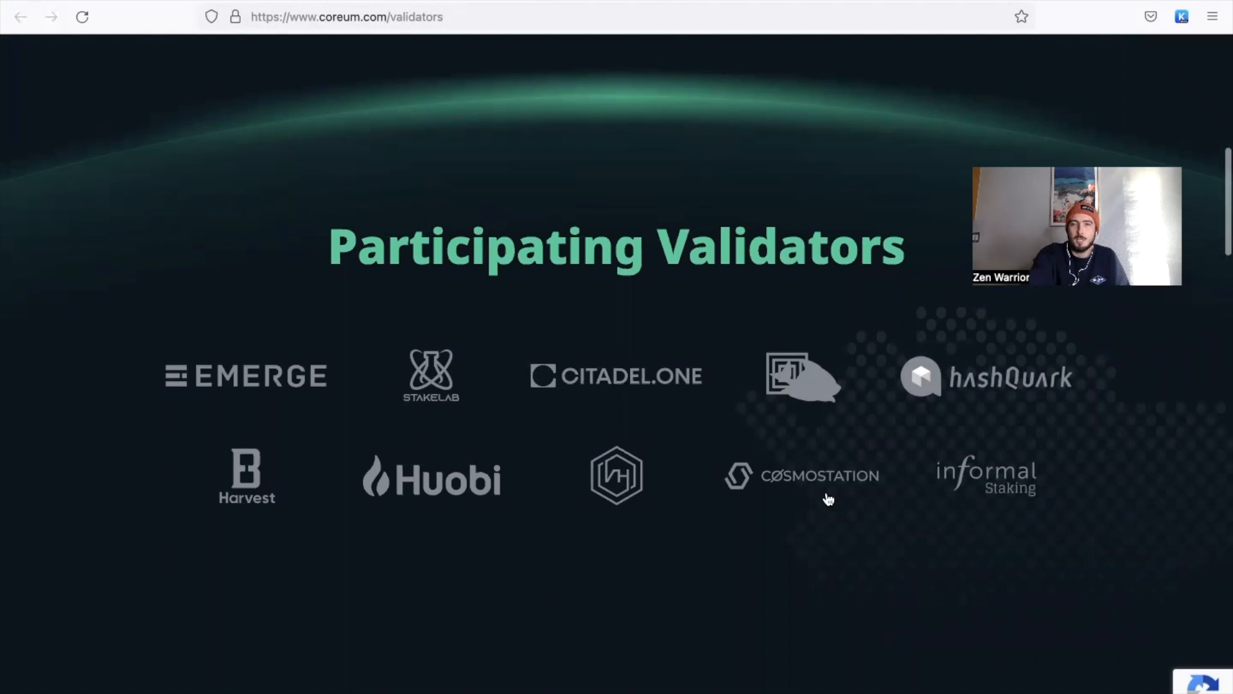
mouse_move(549, 397)
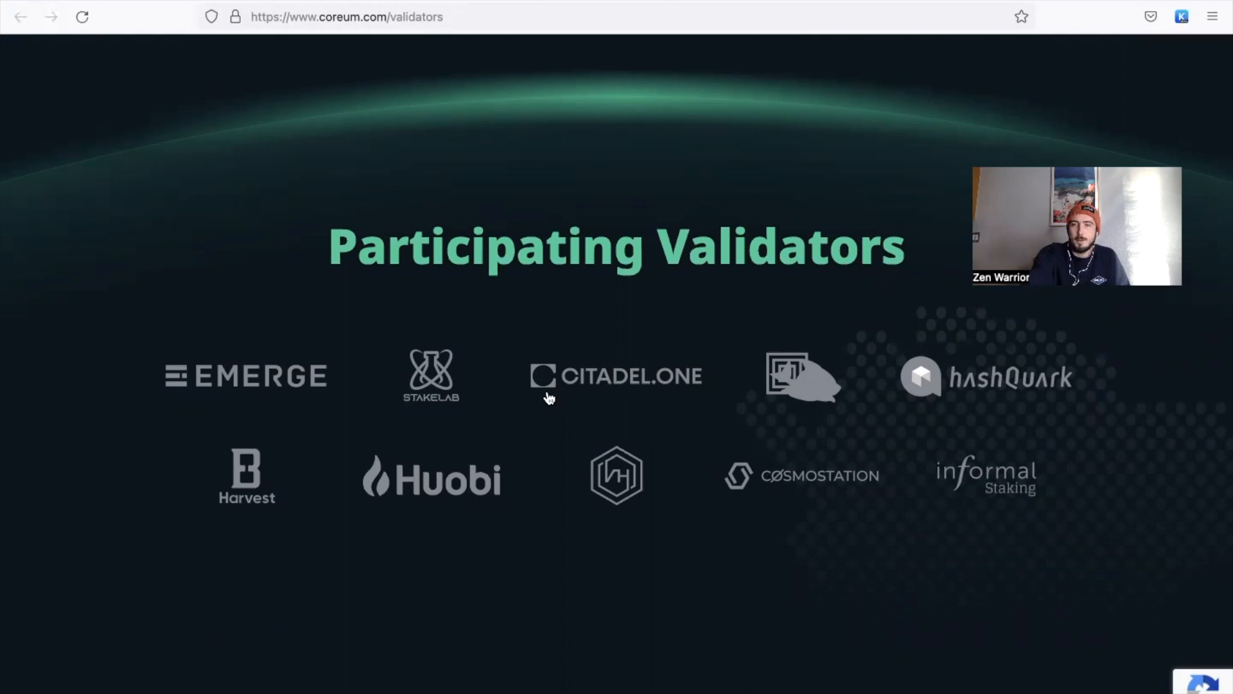
mouse_move(699, 34)
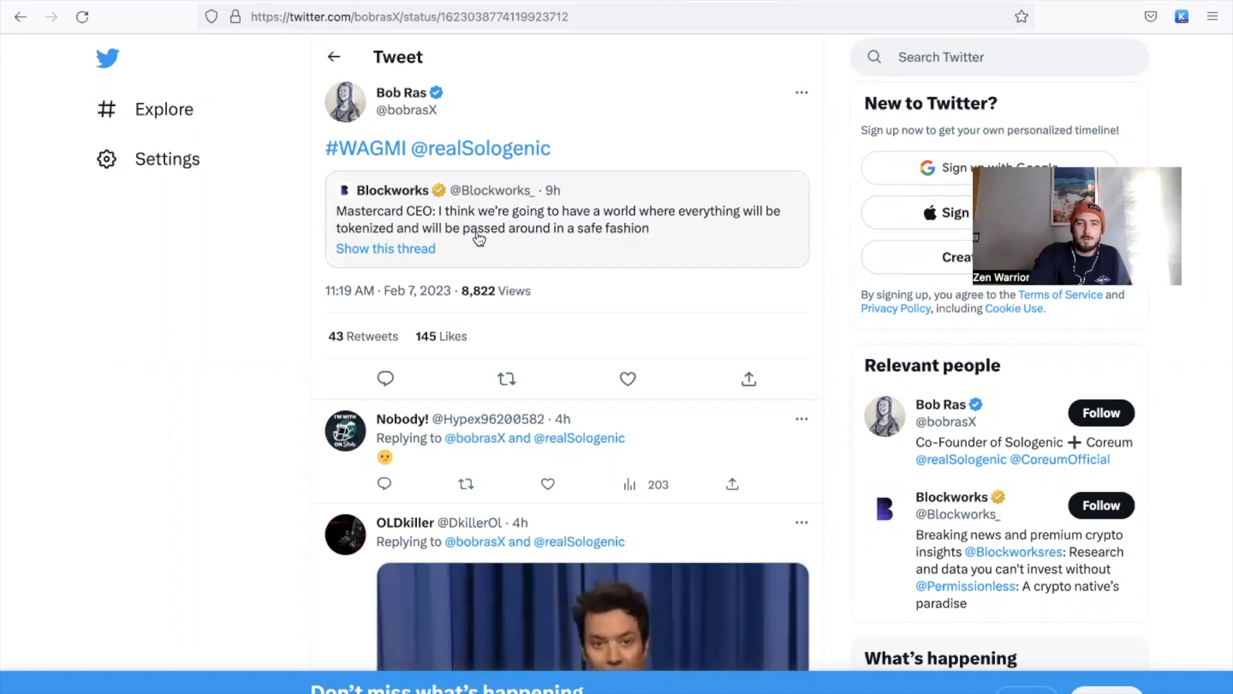
mouse_move(492, 231)
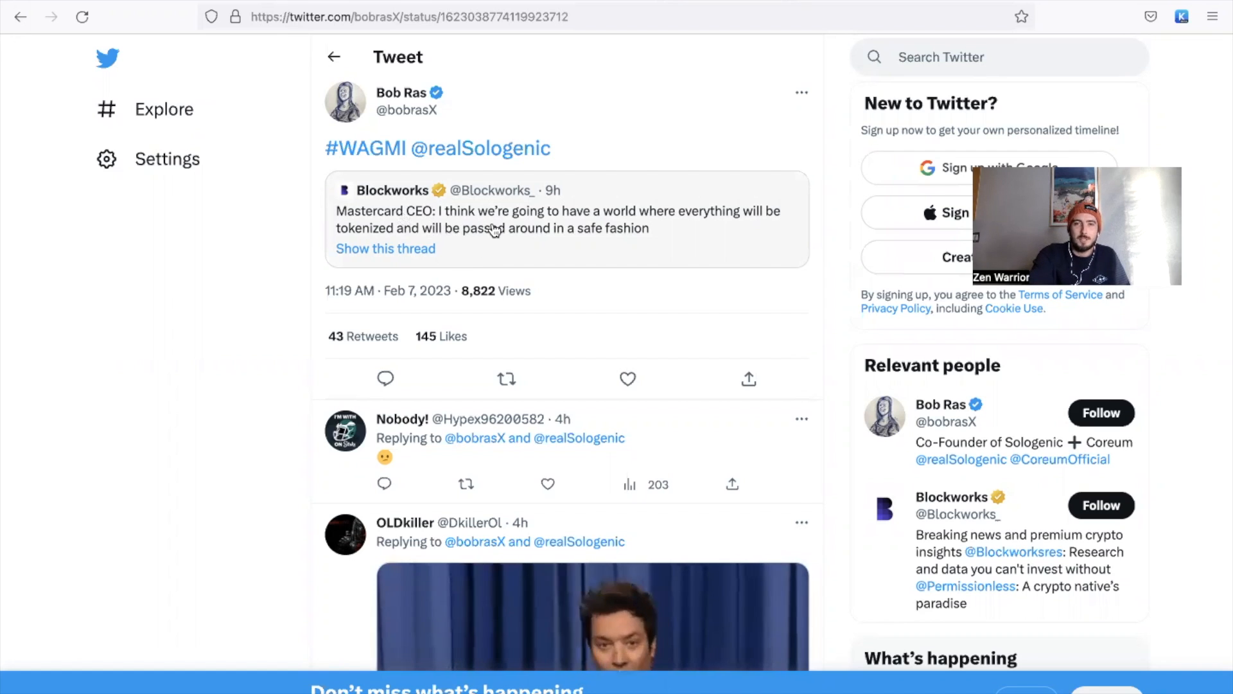
mouse_move(689, 222)
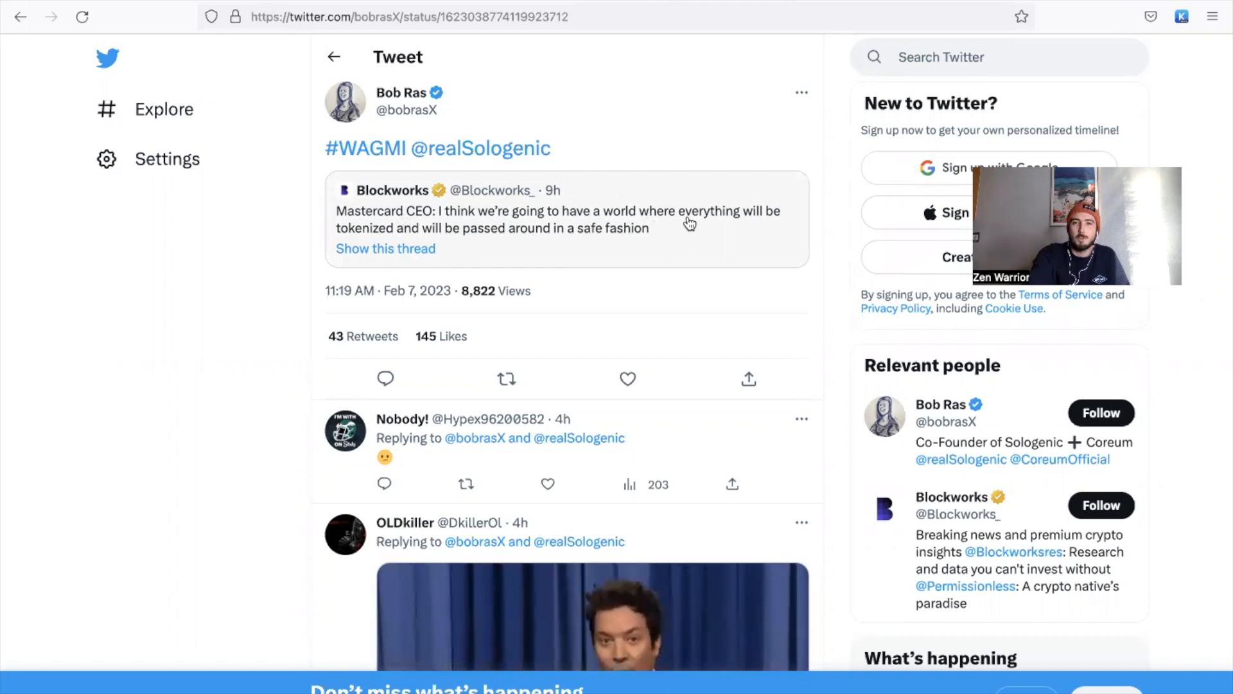
mouse_move(453, 253)
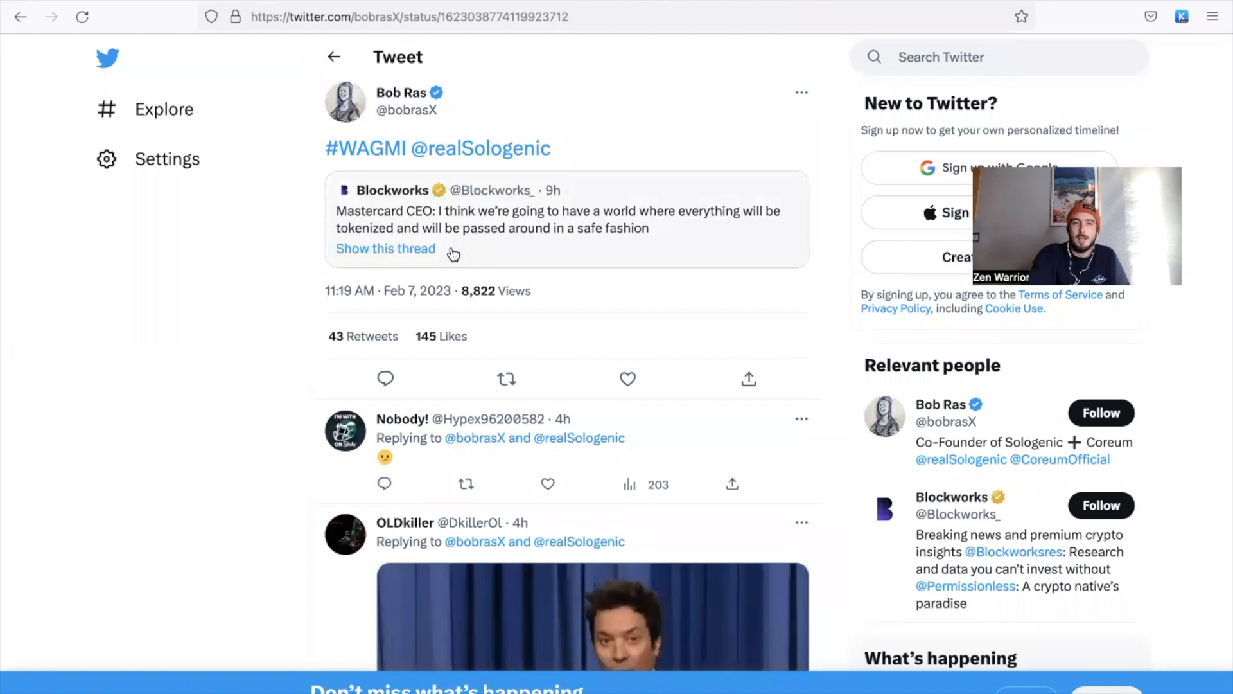
mouse_move(600, 244)
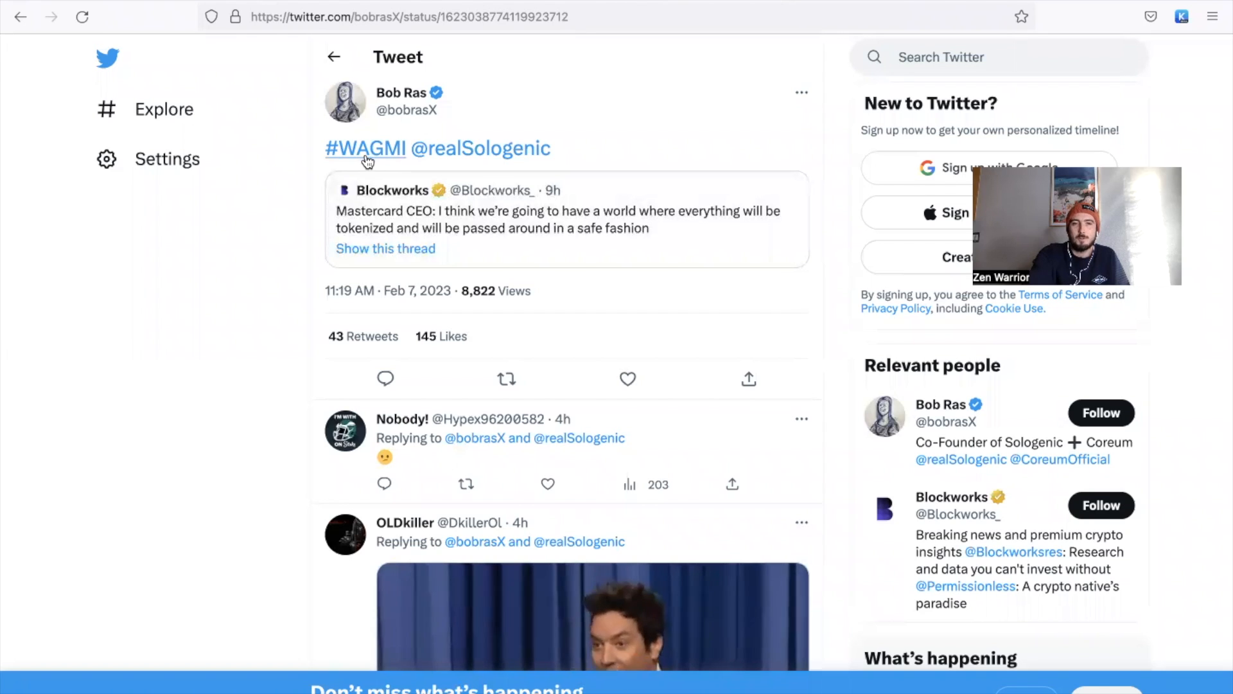
mouse_move(497, 179)
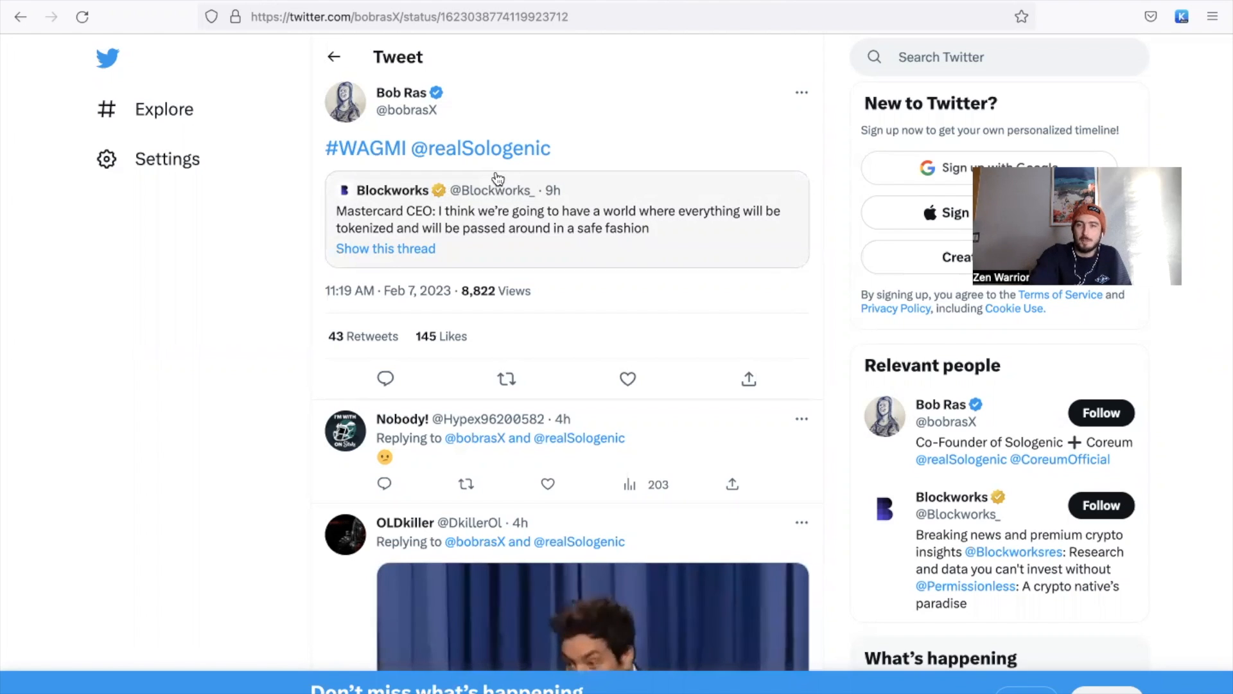
mouse_move(604, 119)
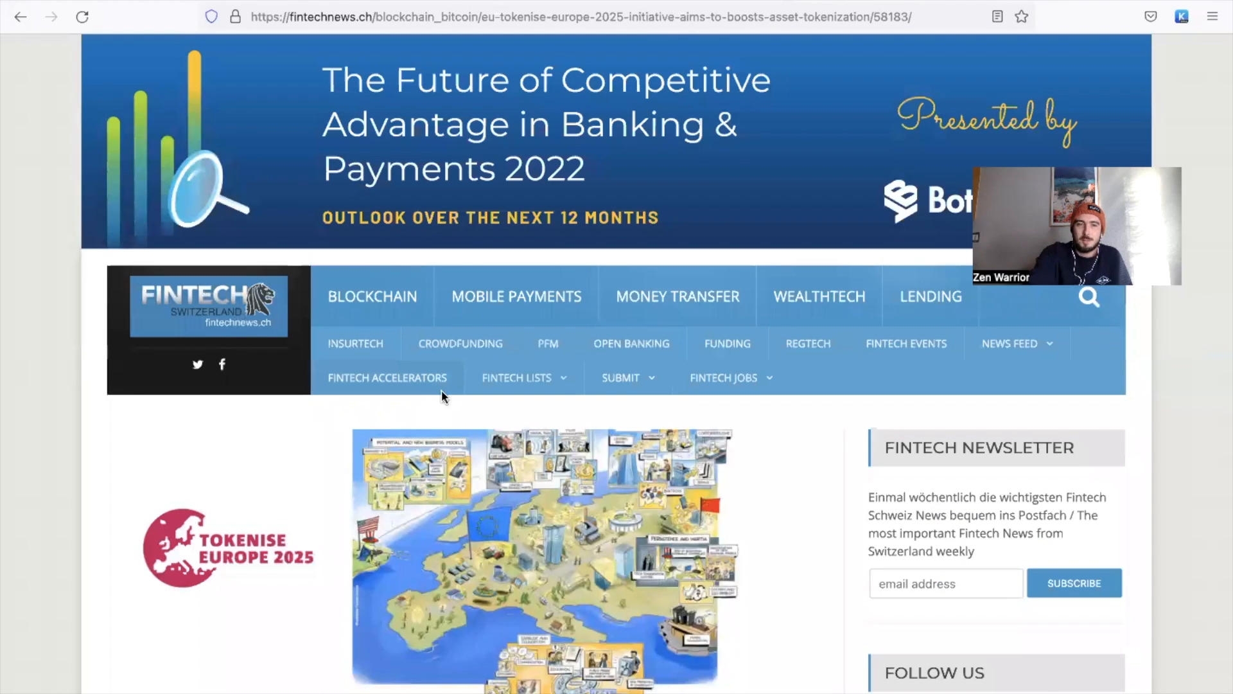
Step: Scroll to the 'EU Tokenise Europe 2025 Initiative' headline and opening paragraphs
scroll(down, 3)
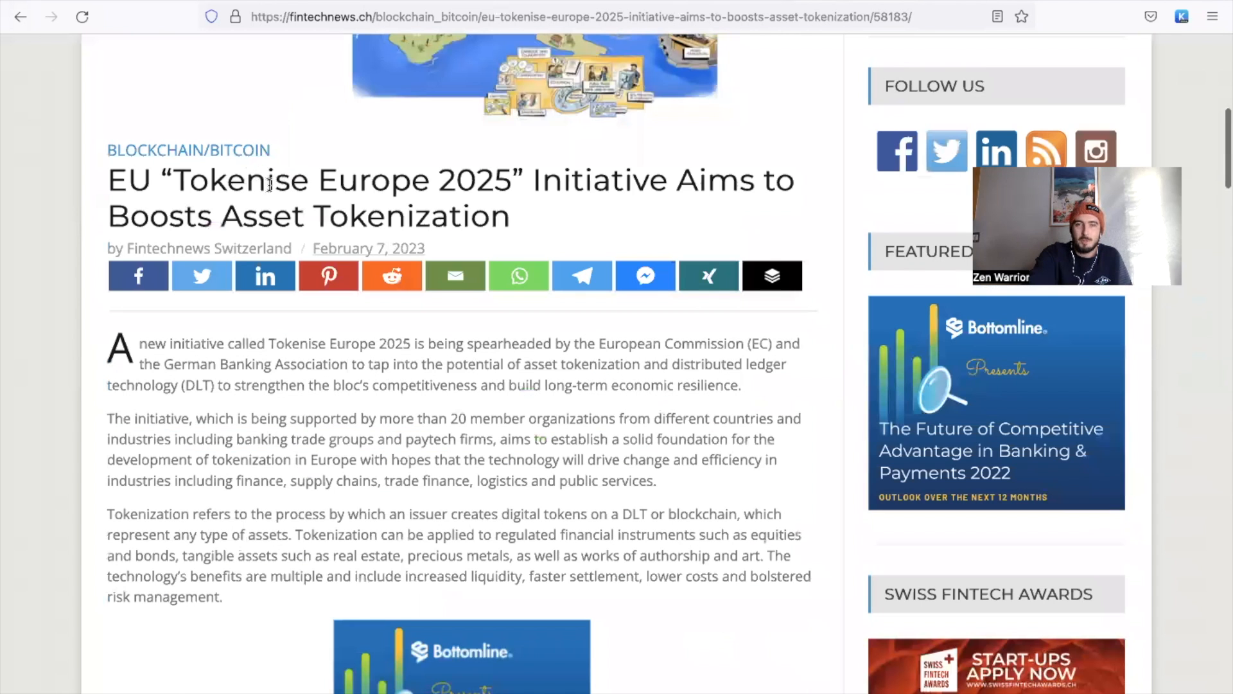
mouse_move(681, 206)
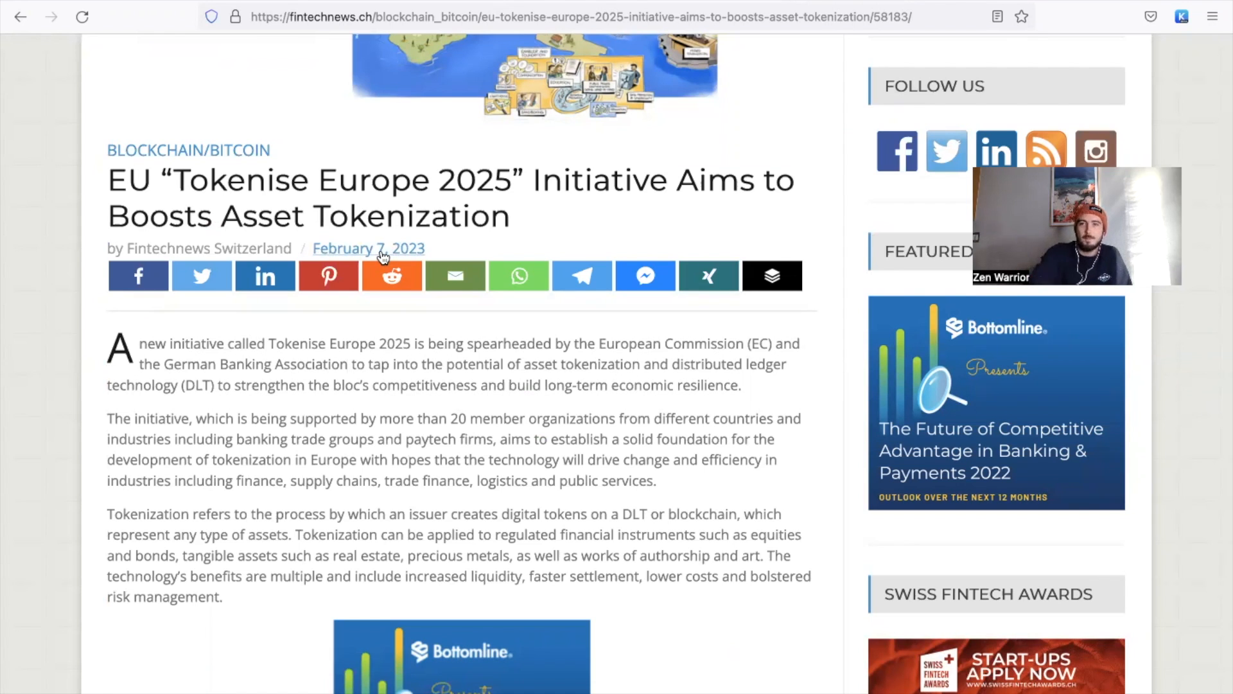
mouse_move(963, 6)
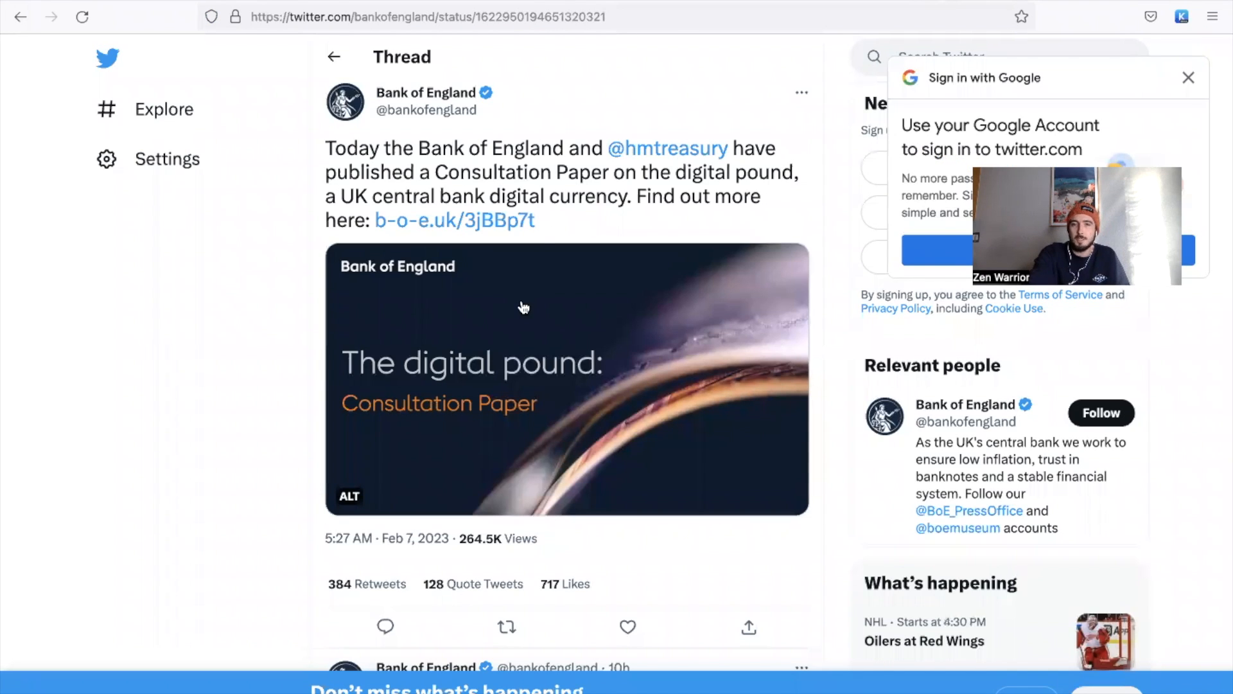
mouse_move(429, 378)
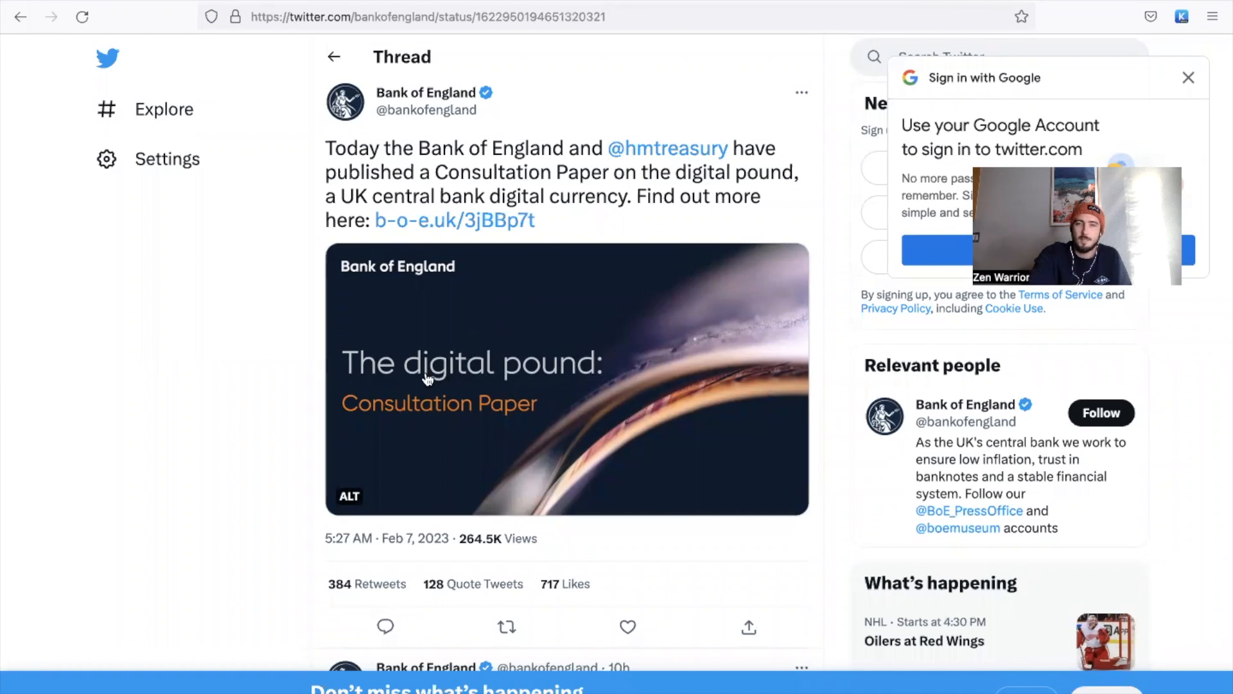
mouse_move(478, 425)
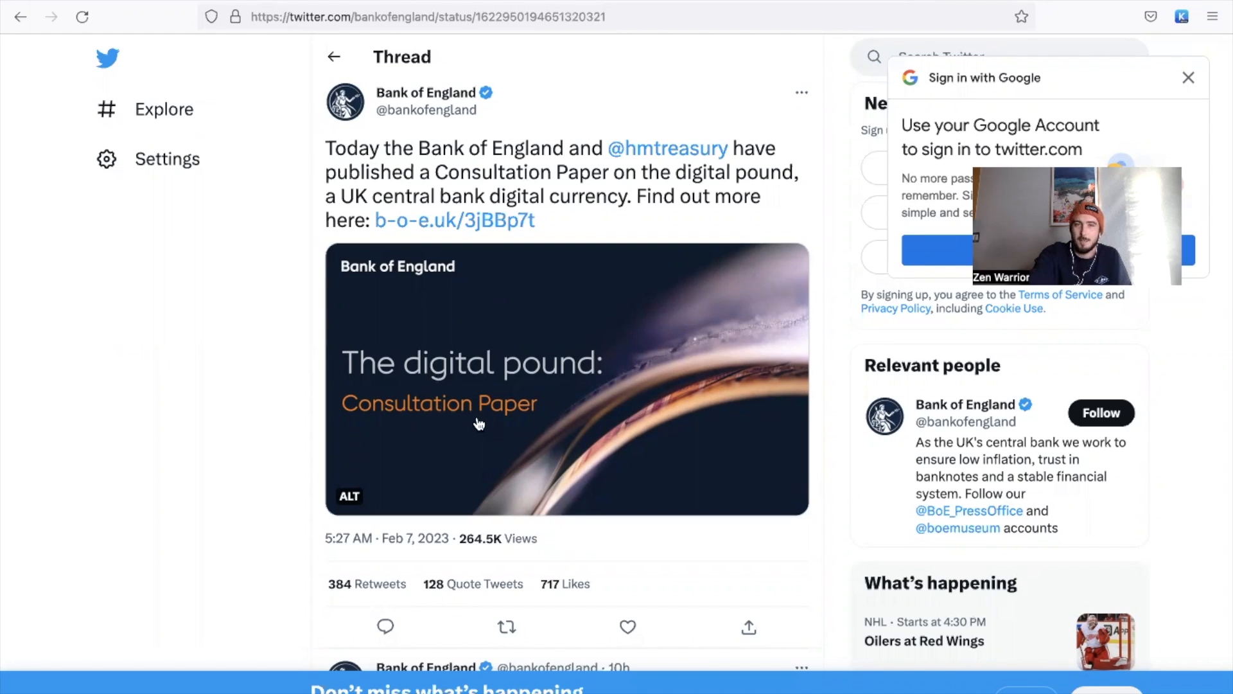
mouse_move(552, 239)
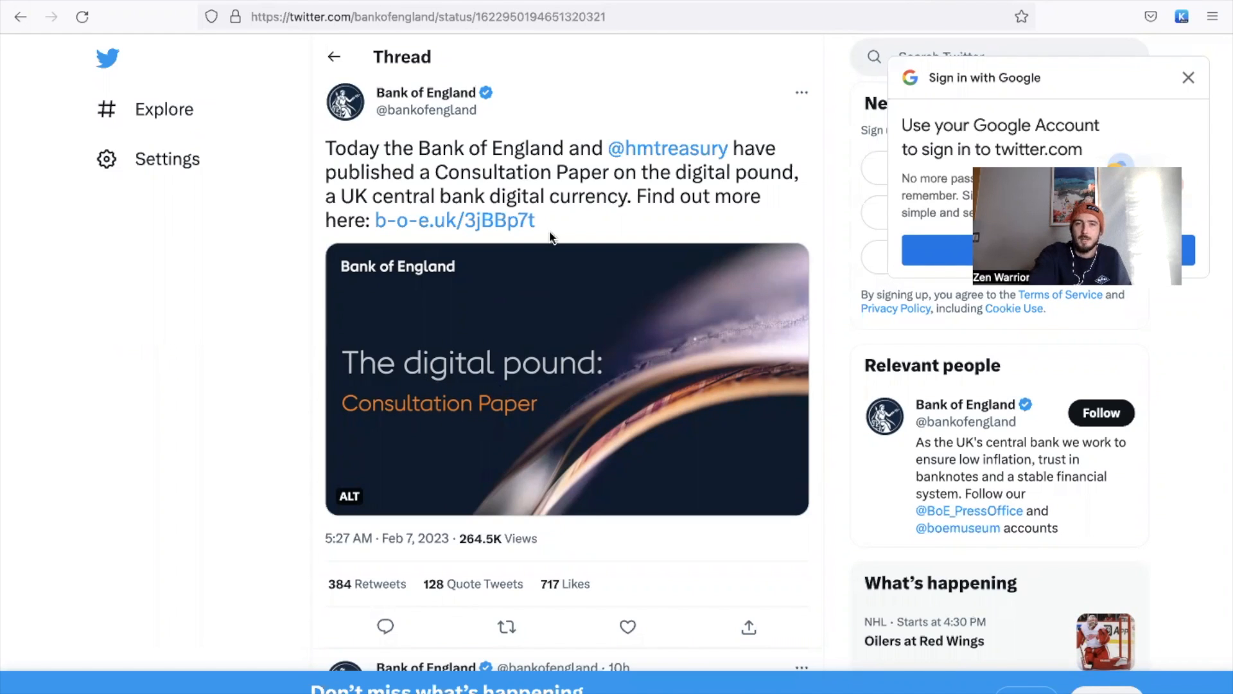
mouse_move(409, 252)
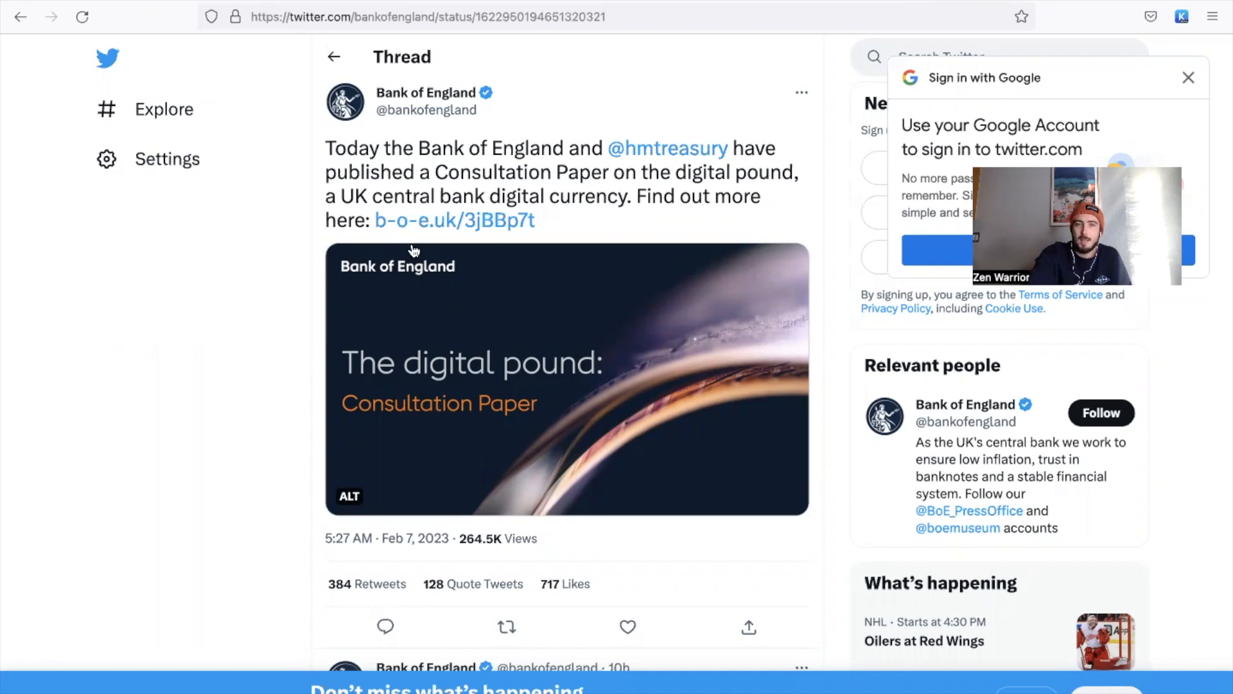
mouse_move(619, 220)
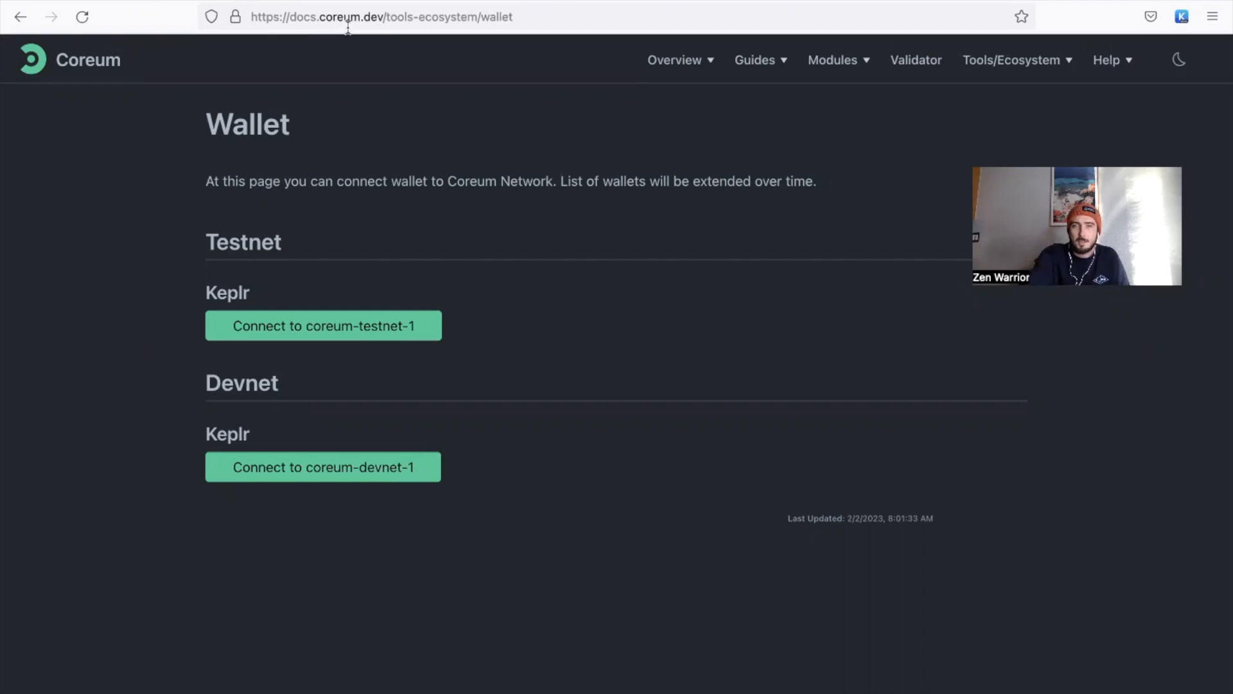
mouse_move(404, 33)
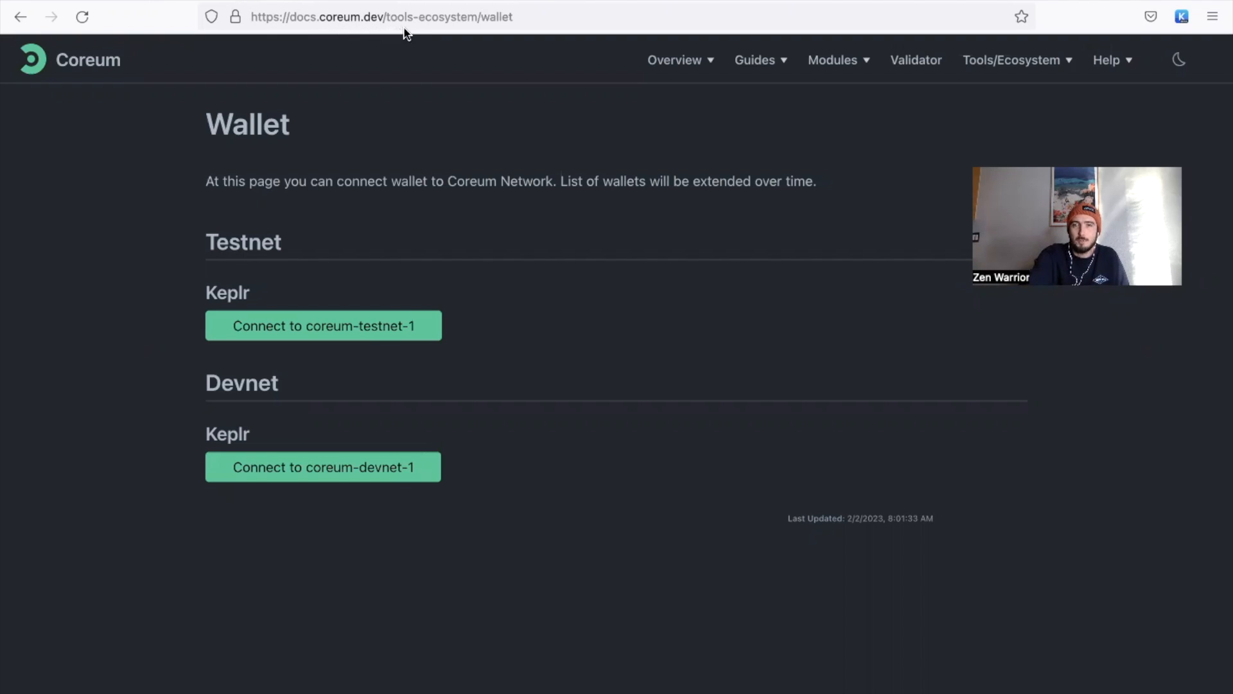
mouse_move(502, 35)
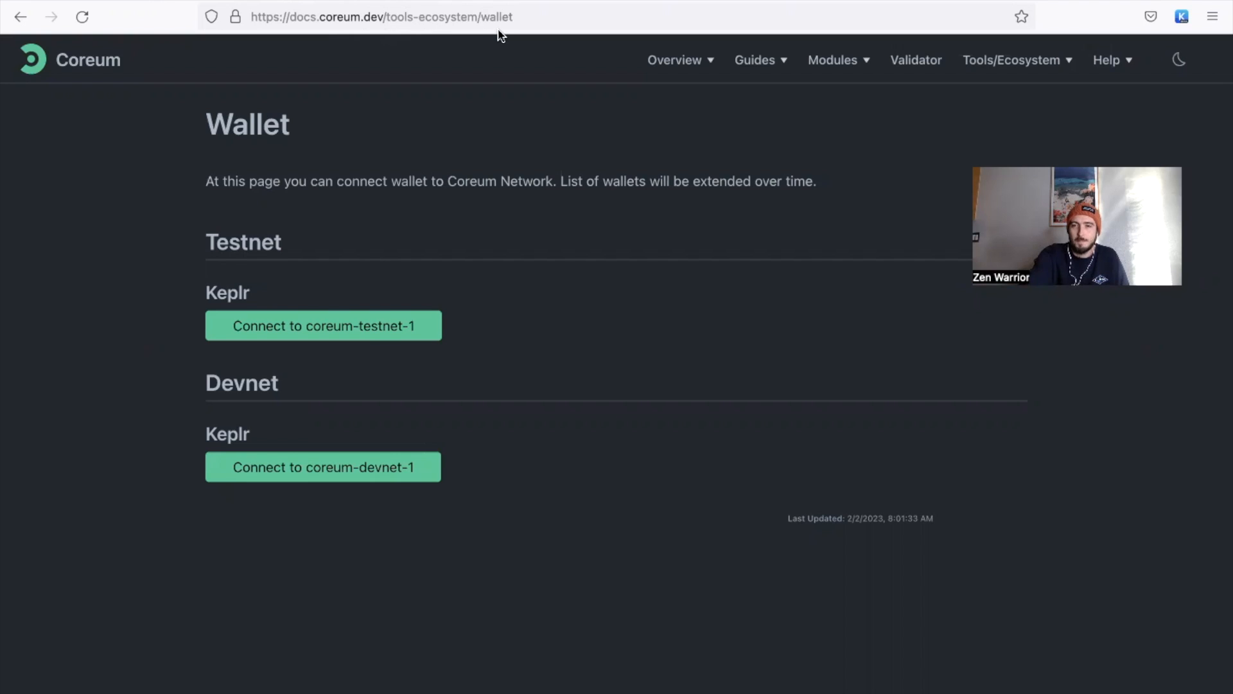
mouse_move(440, 159)
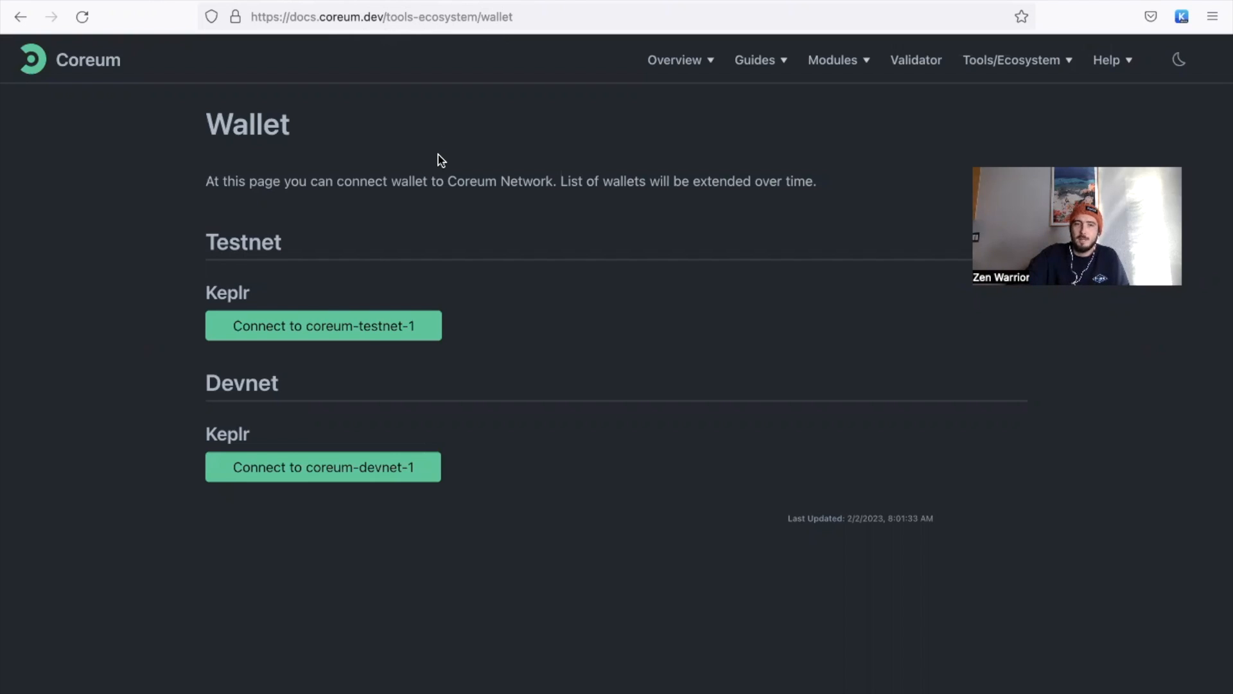
mouse_move(278, 289)
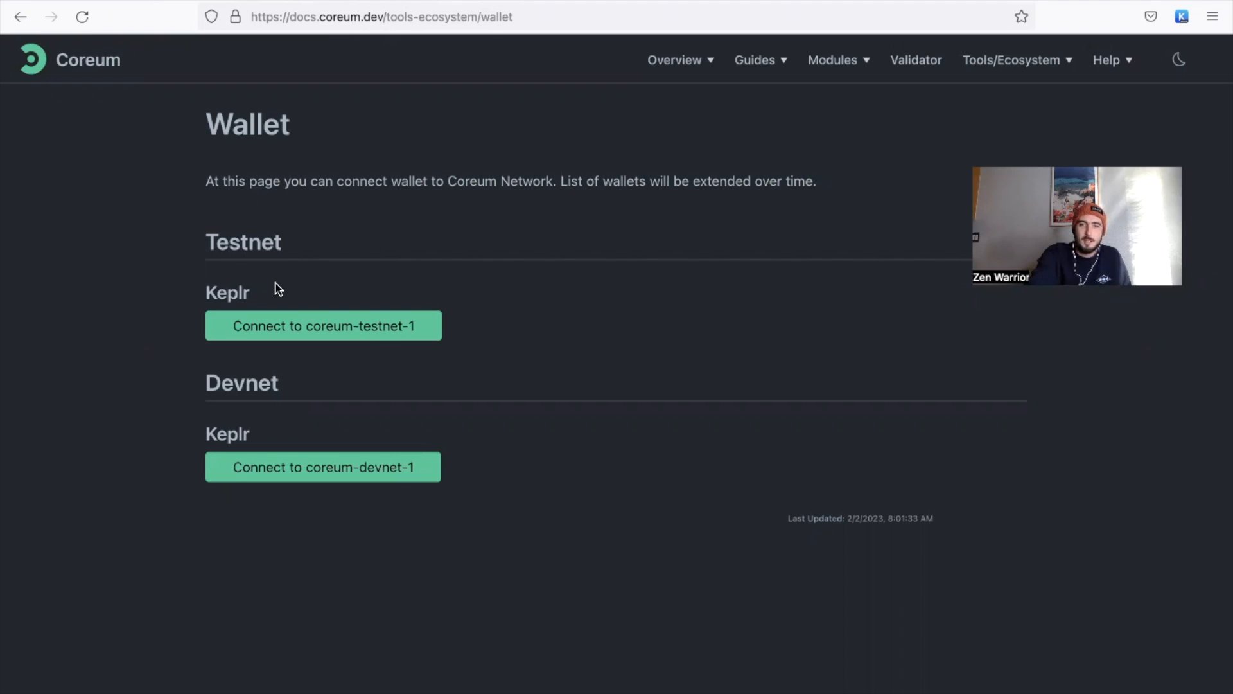
mouse_move(1220, 84)
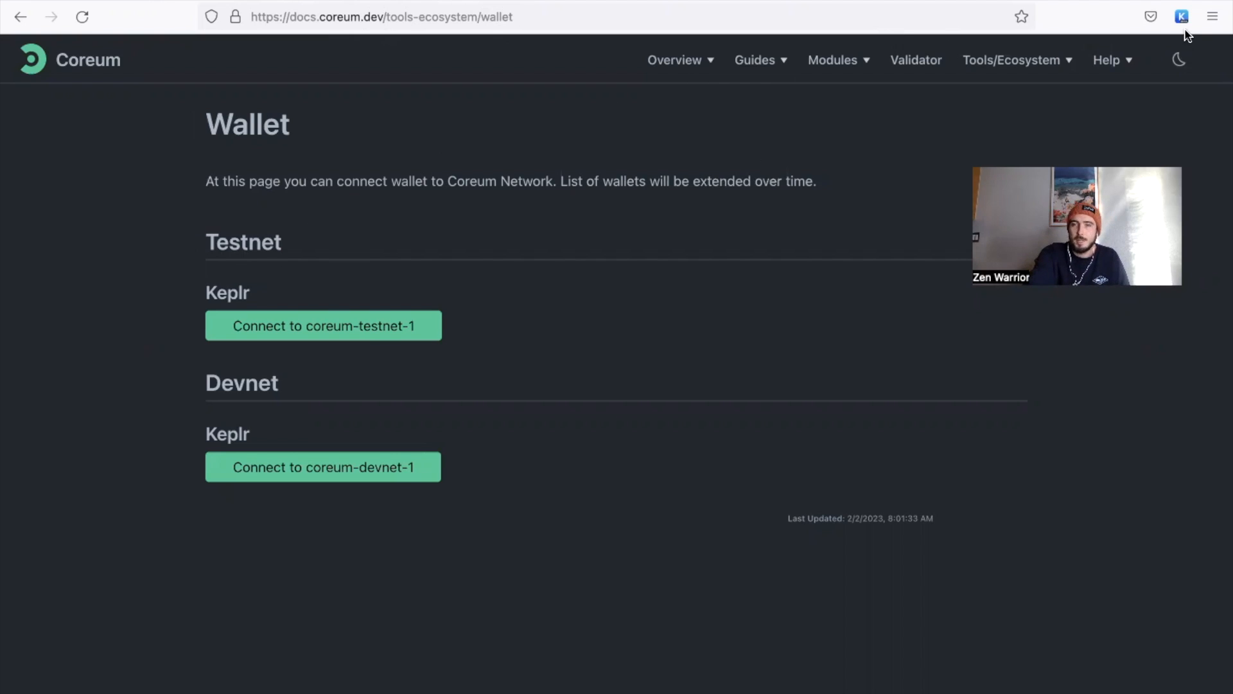
Step: Bring up the Keplr wallet showing the Cosmos Hub account with 0 ATOM
click(1182, 16)
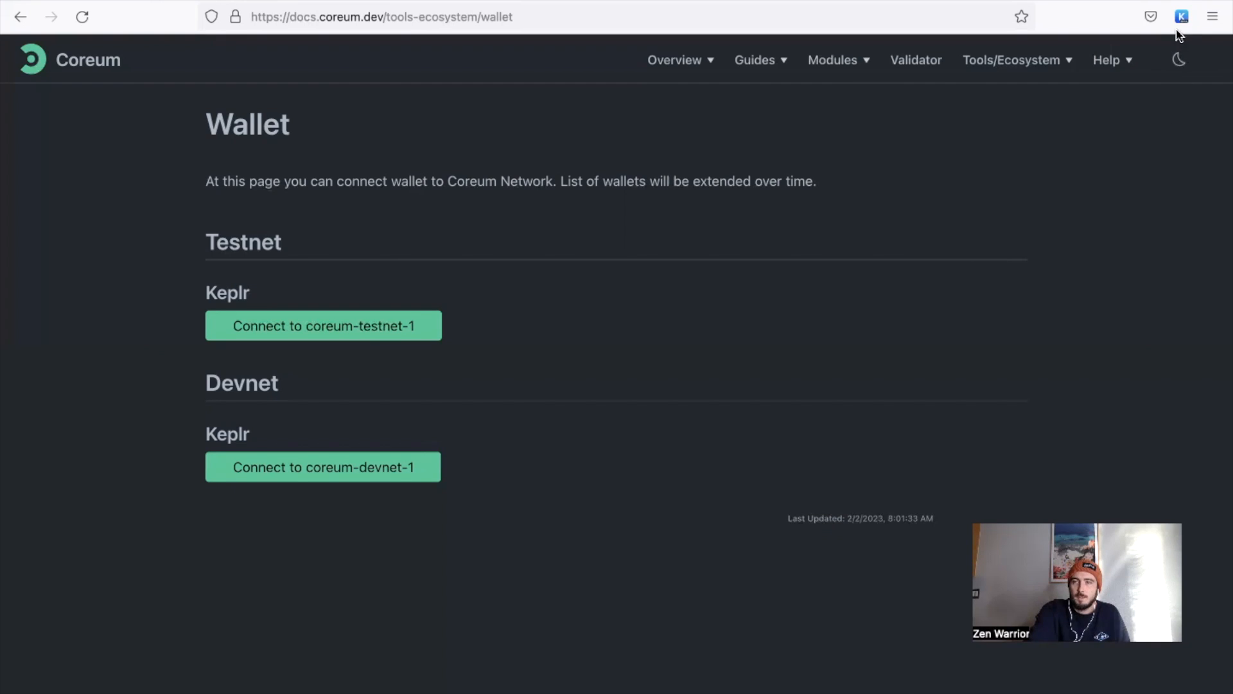
click(1182, 15)
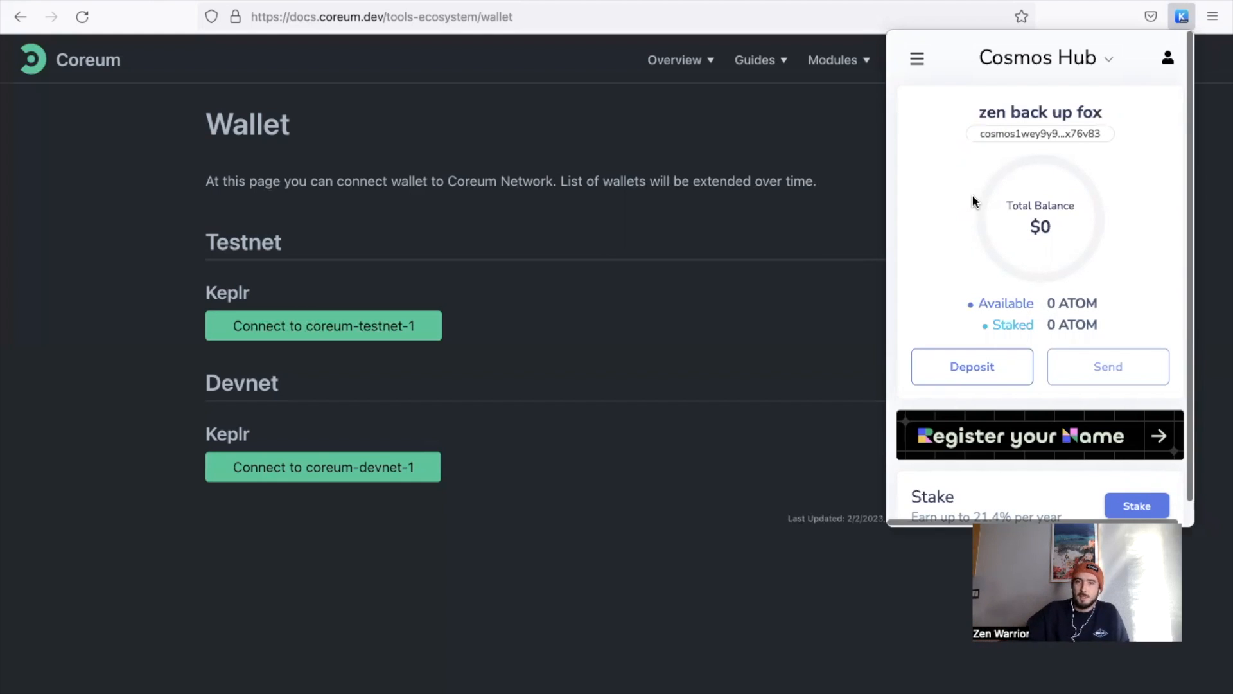
mouse_move(1030, 102)
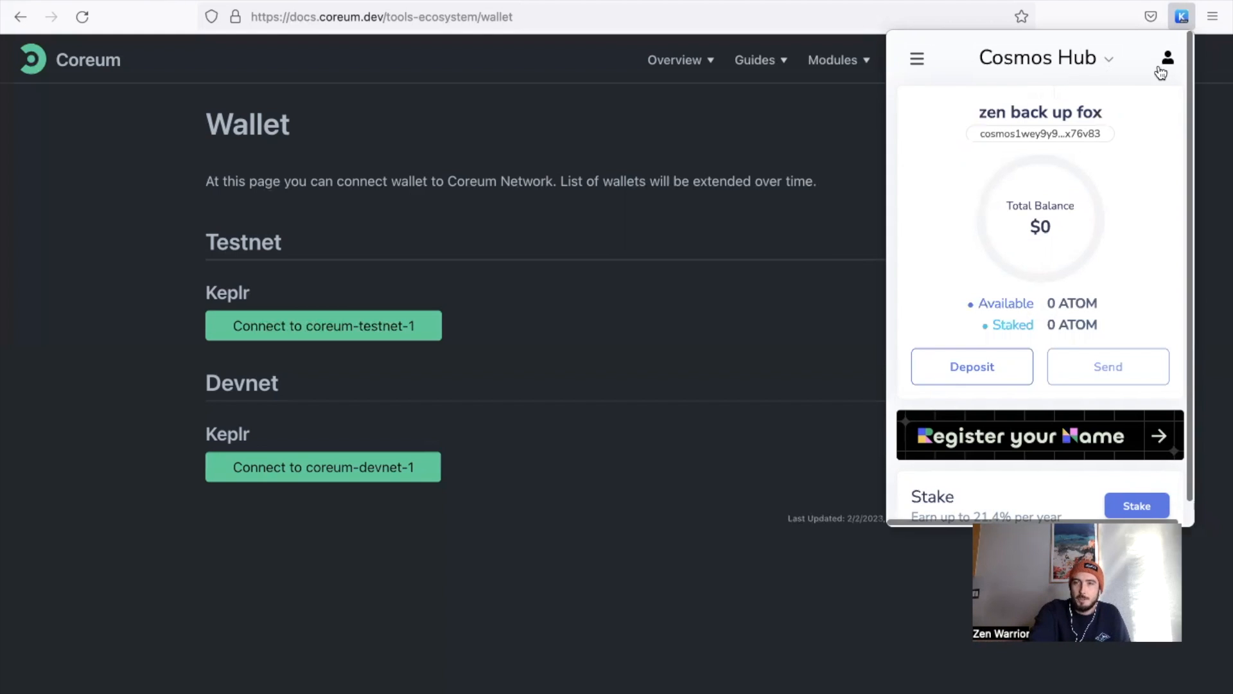
mouse_move(349, 345)
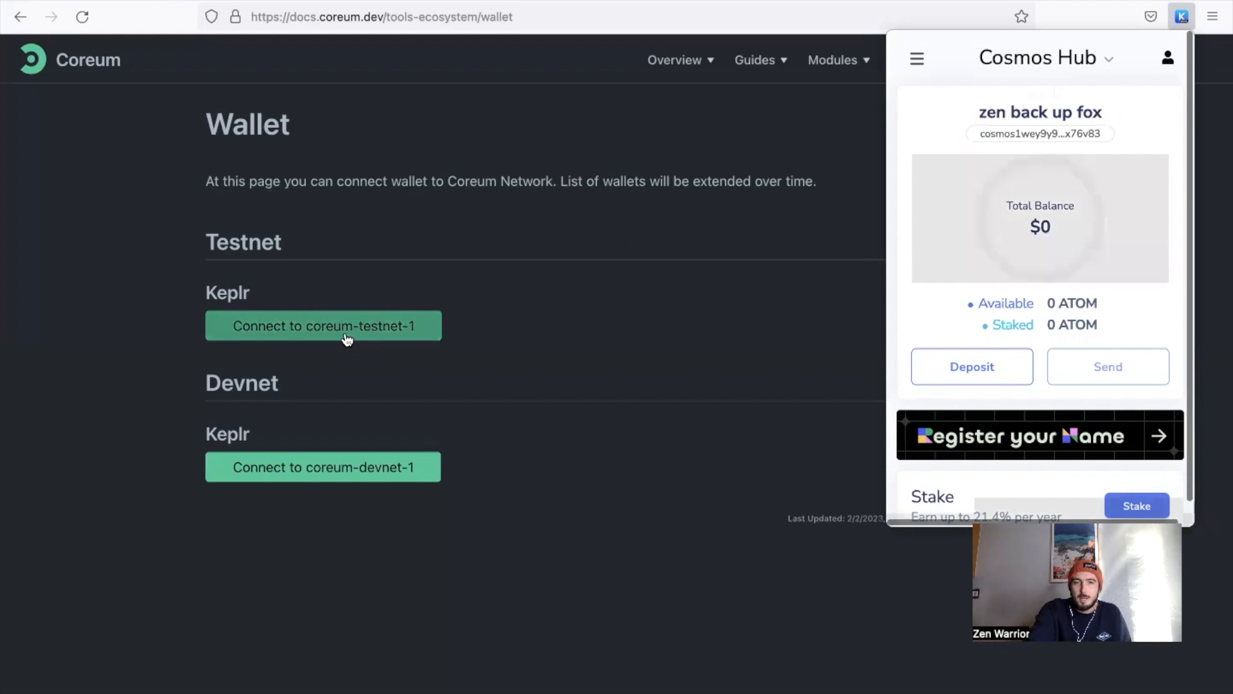
Step: Connect Keplr to coreum-testnet-1, acknowledging the use-Google-Chrome warning
click(322, 325)
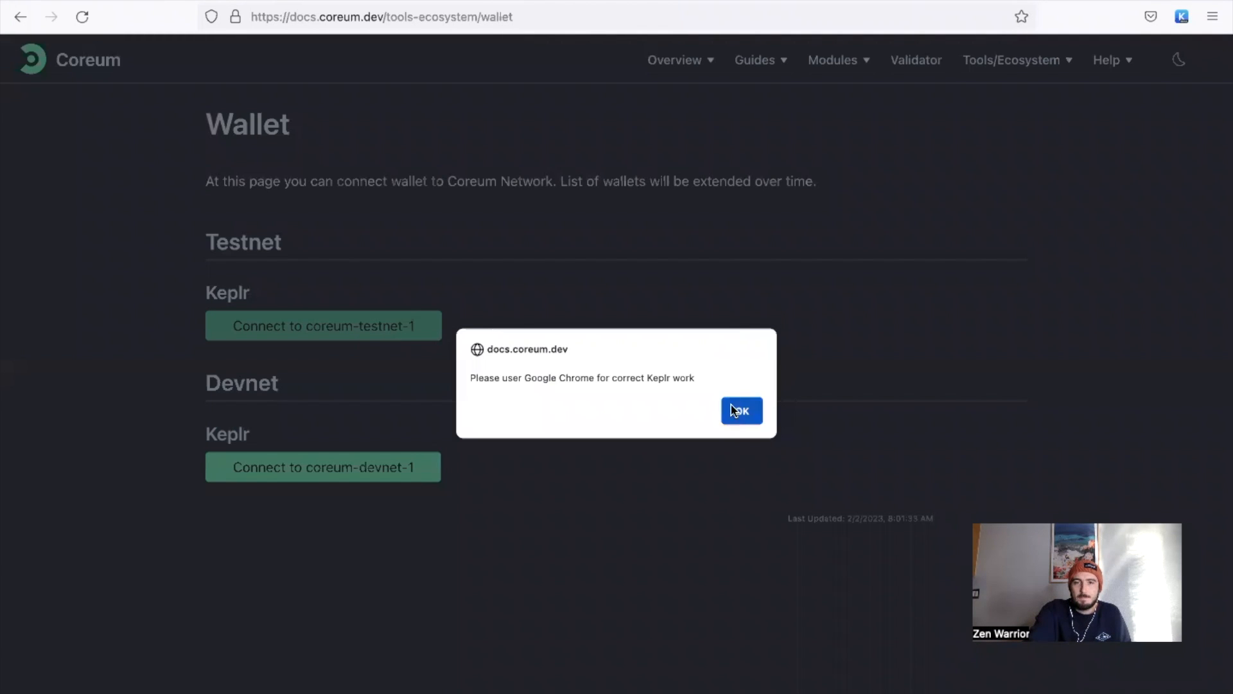
click(740, 411)
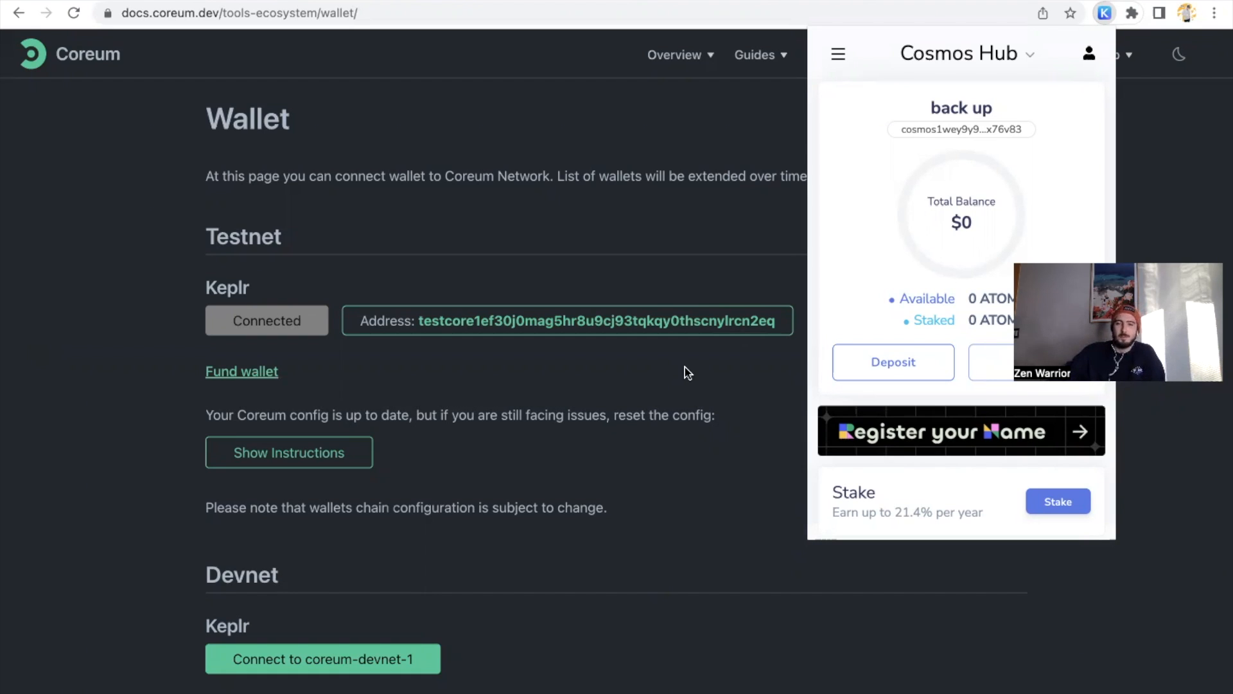
mouse_move(243, 348)
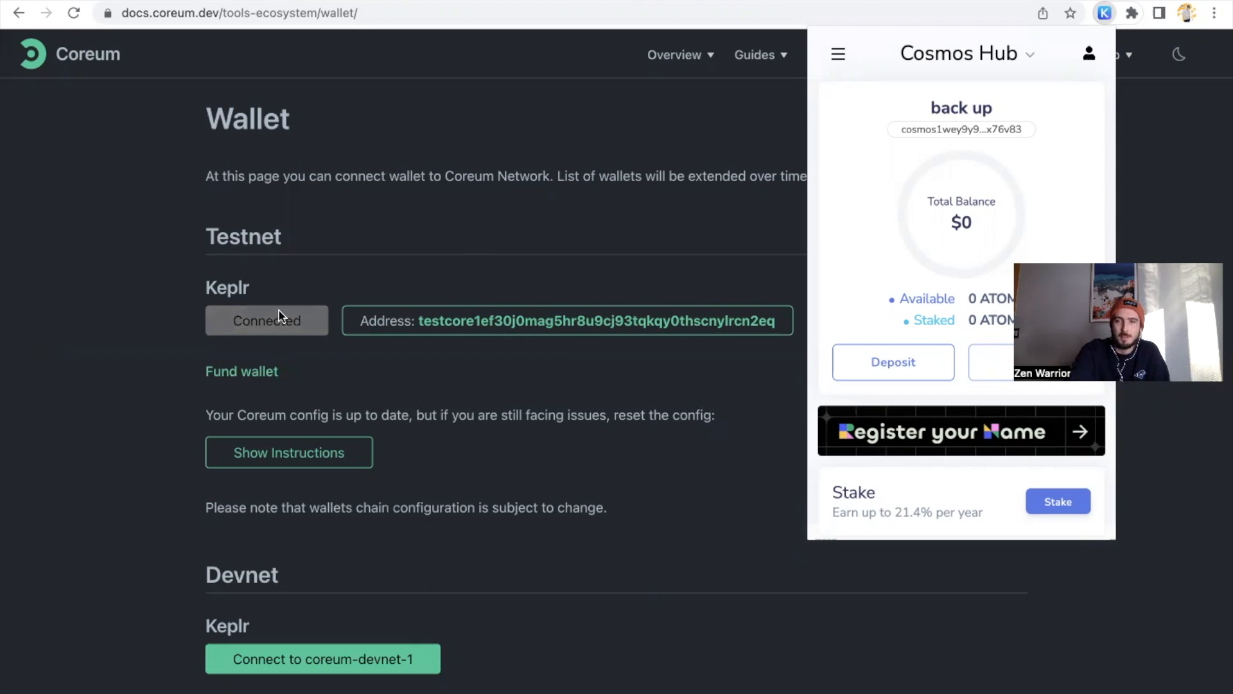
mouse_move(176, 292)
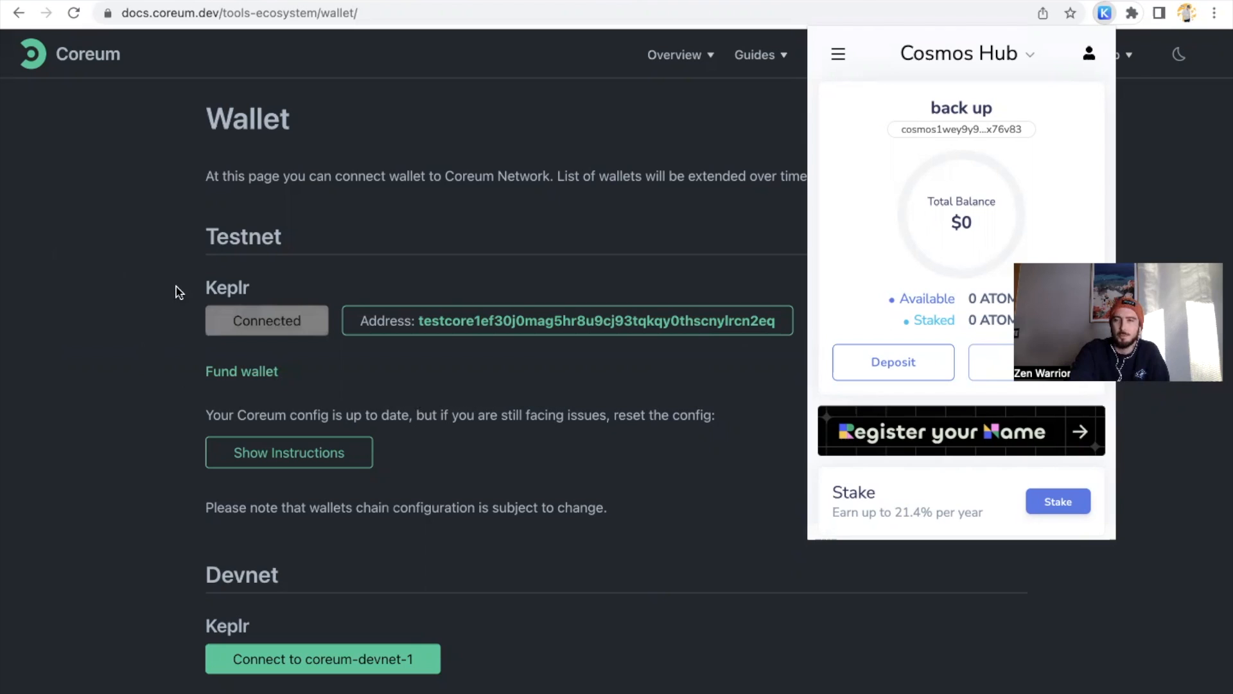
mouse_move(441, 315)
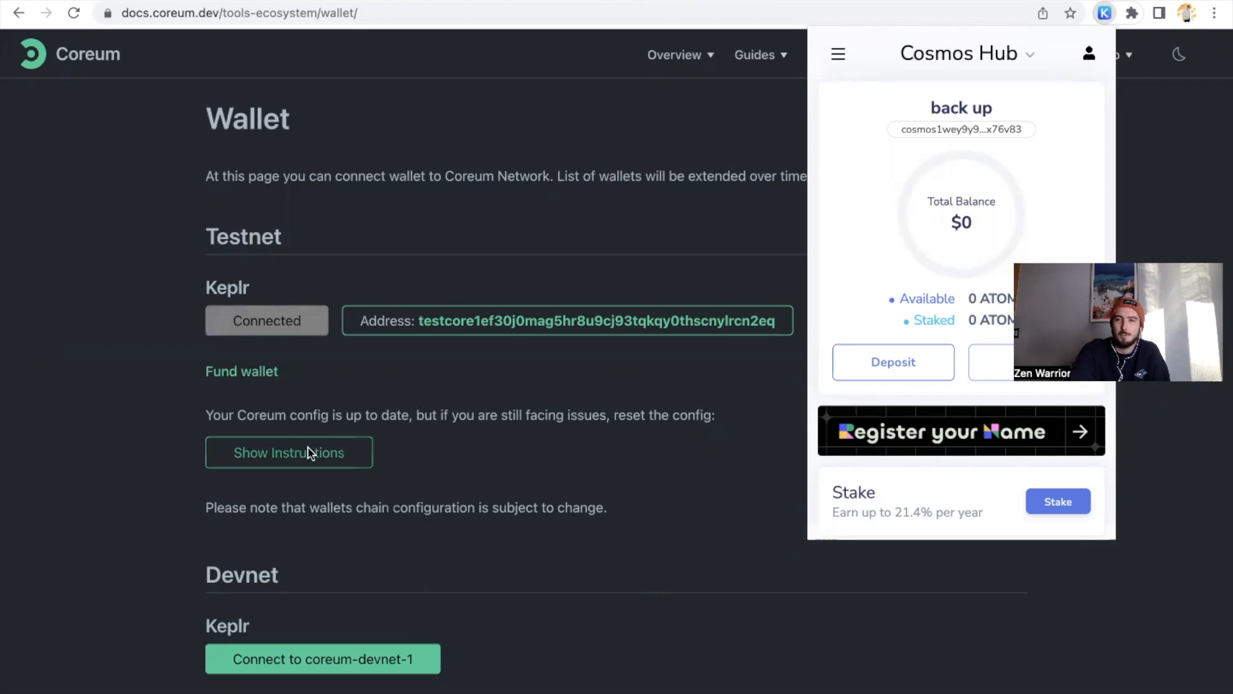
mouse_move(987, 60)
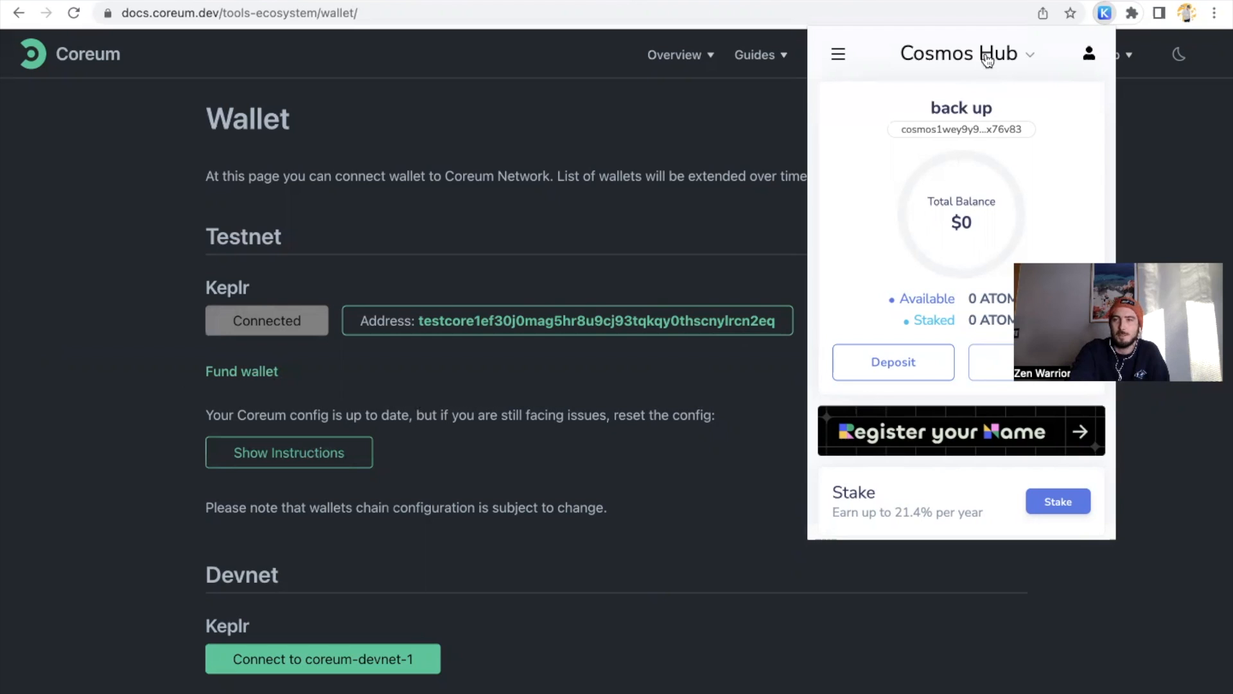
Step: Switch the Keplr wallet from Cosmos Hub to Coreum Testnet 1 with zero TESTCORE
click(959, 54)
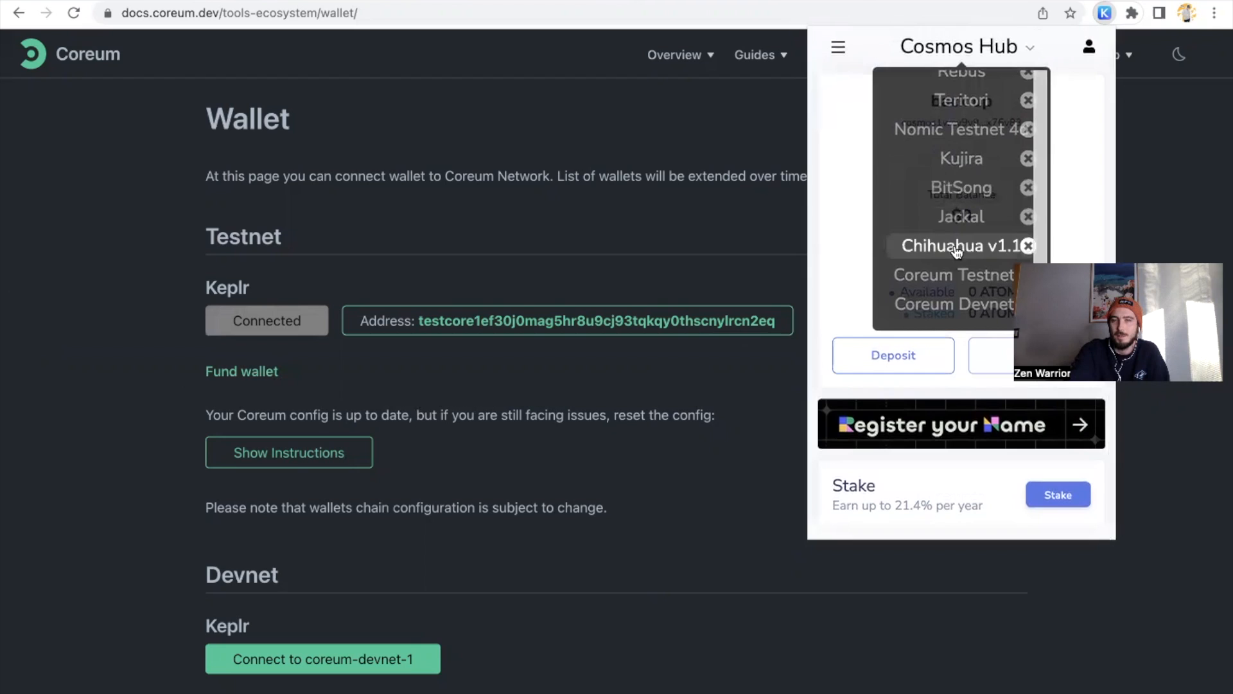
mouse_move(951, 305)
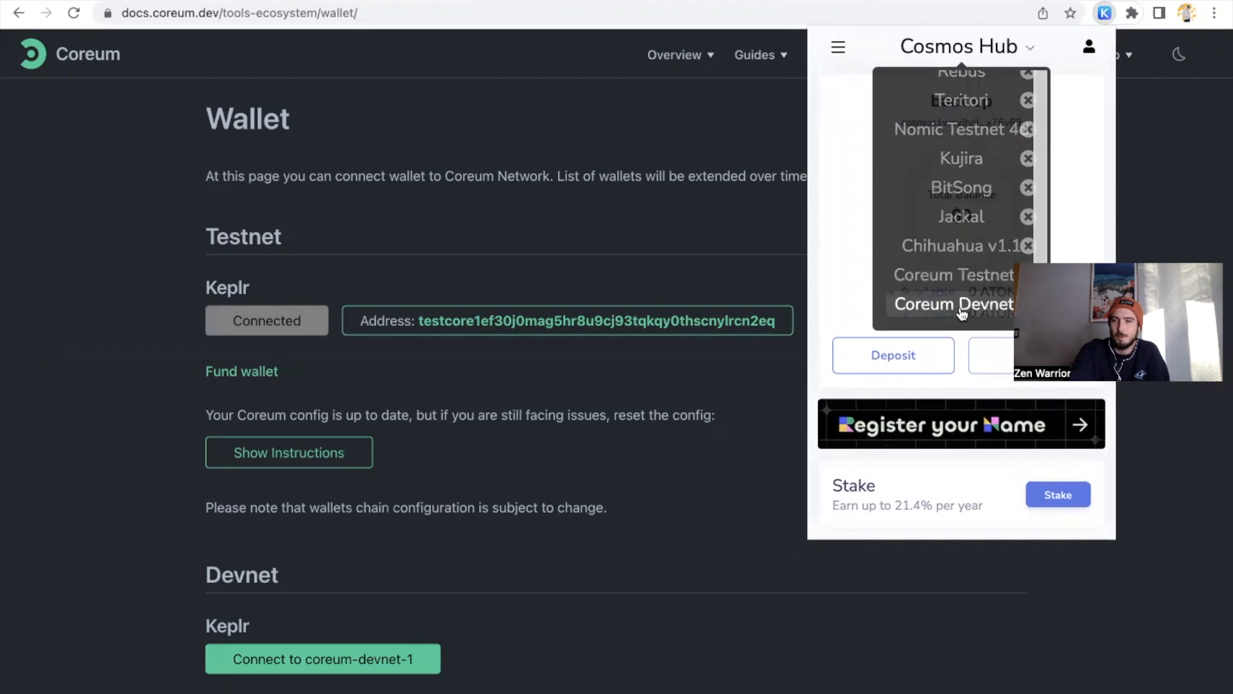
mouse_move(952, 275)
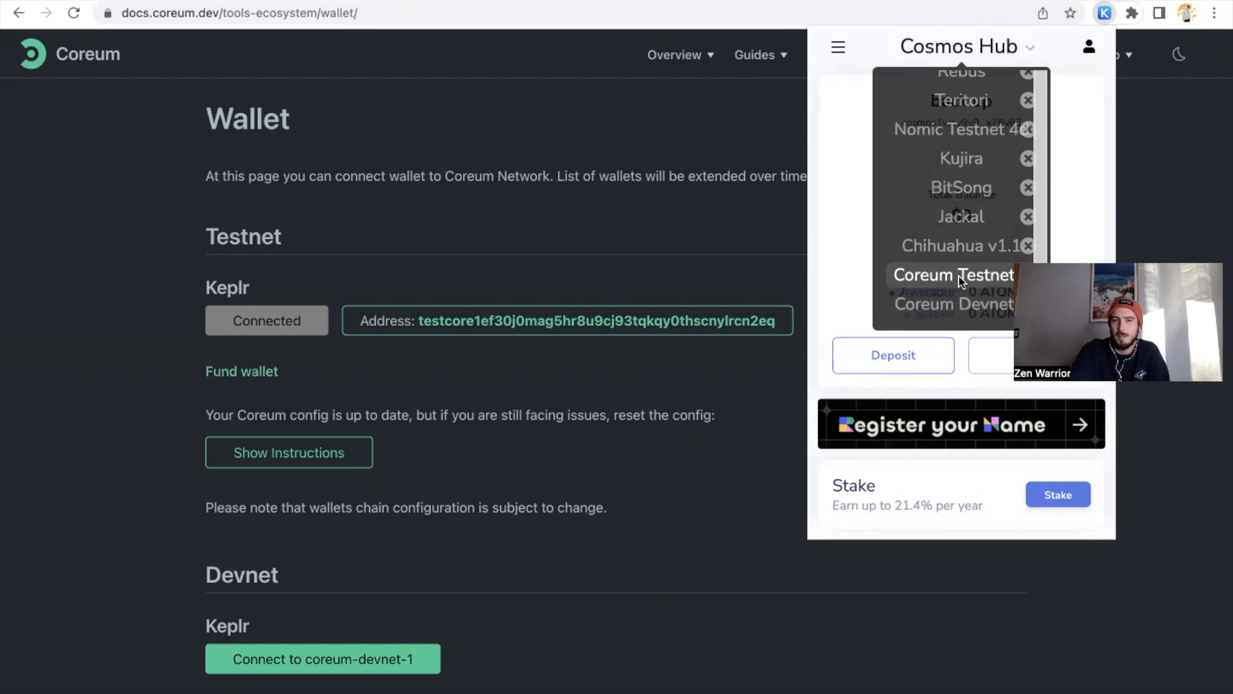
click(952, 275)
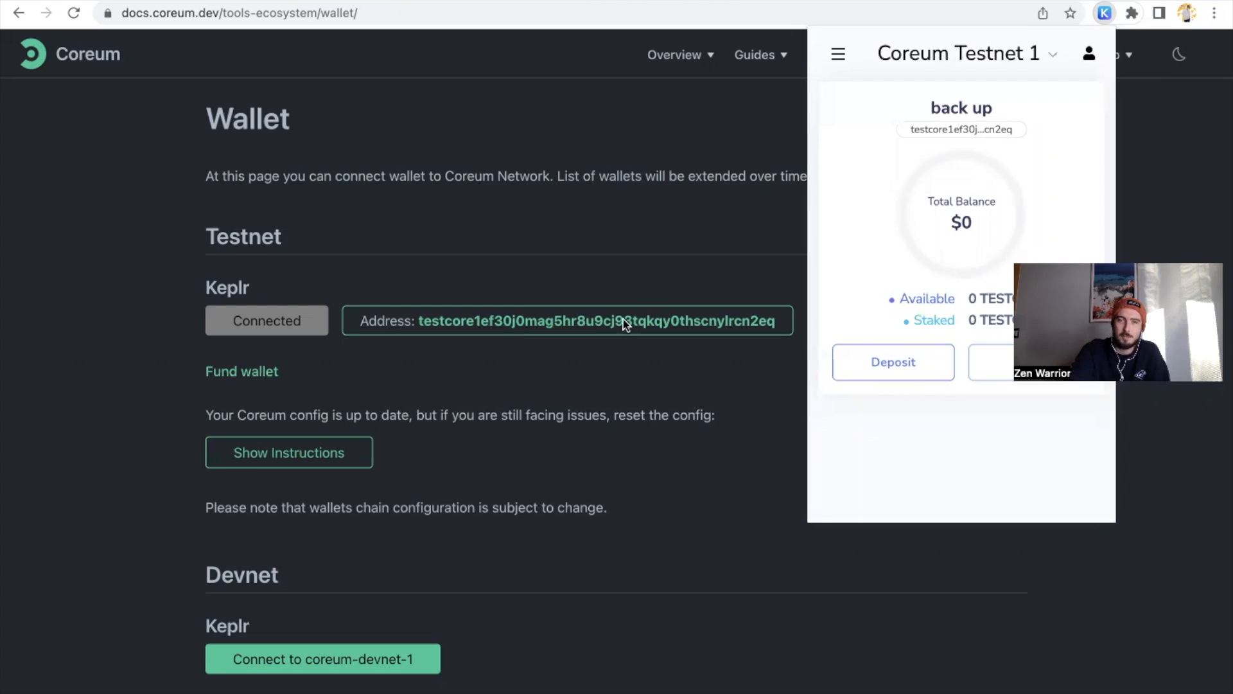
mouse_move(282, 167)
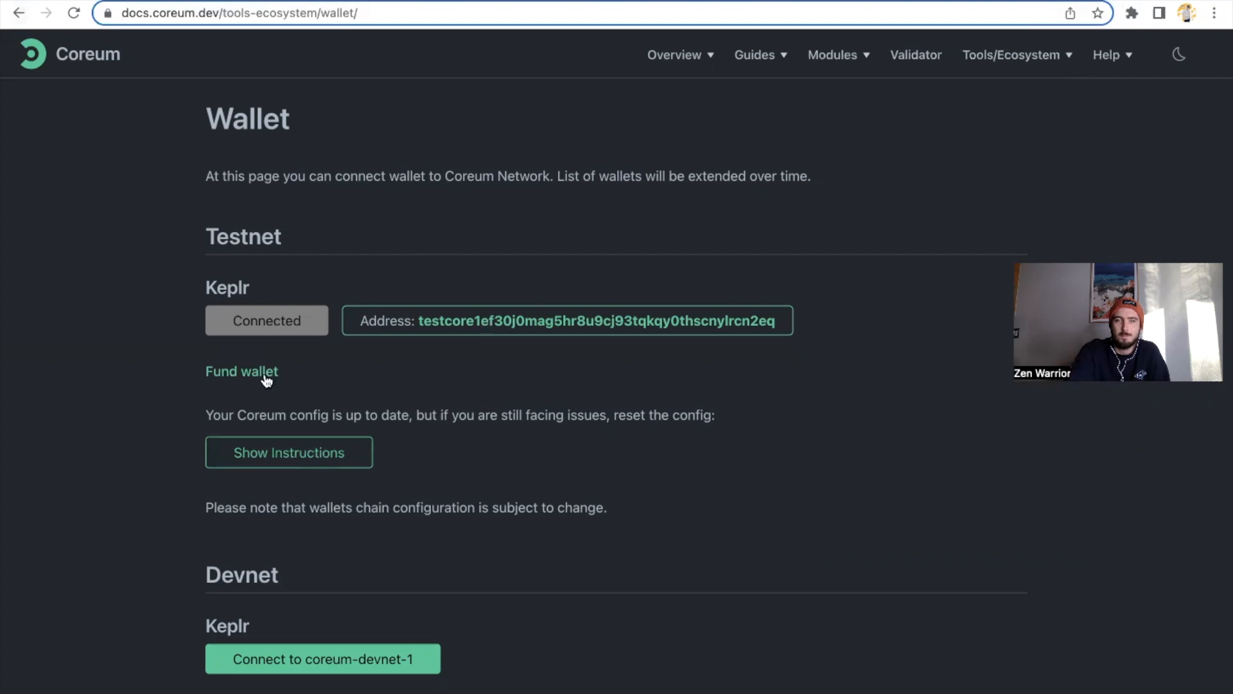
Step: Go to the Coreum Docs Faucet page and its Testnet request form
click(242, 372)
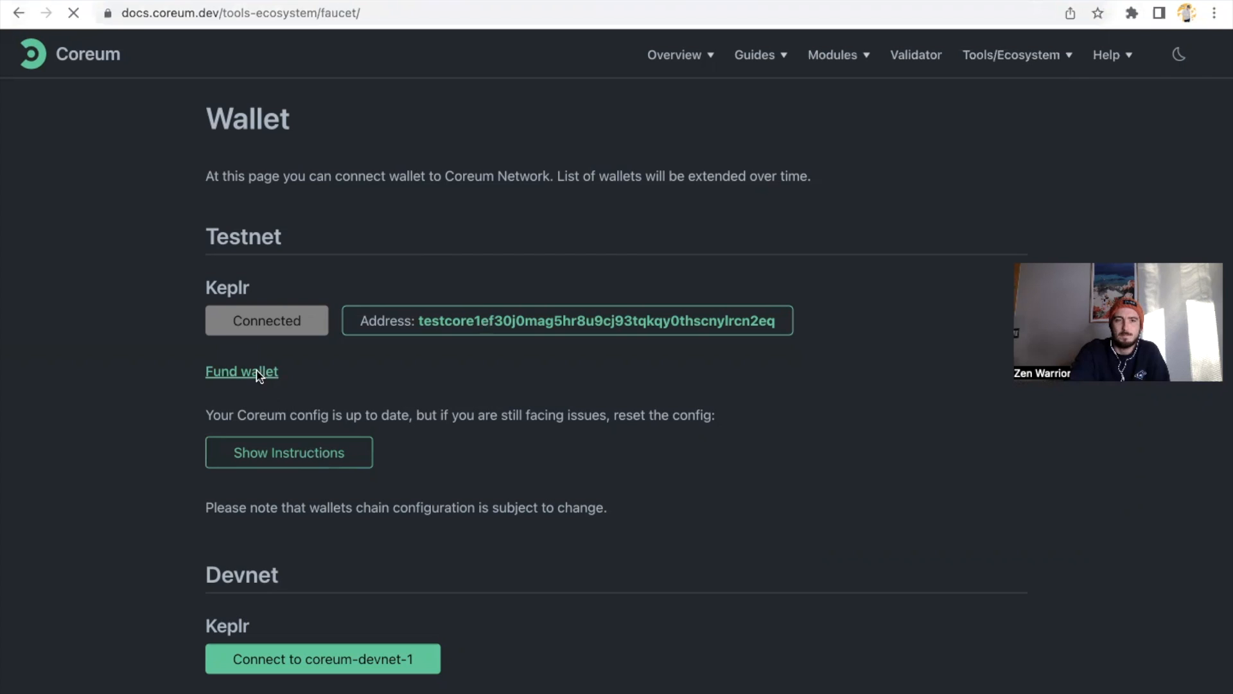
click(241, 371)
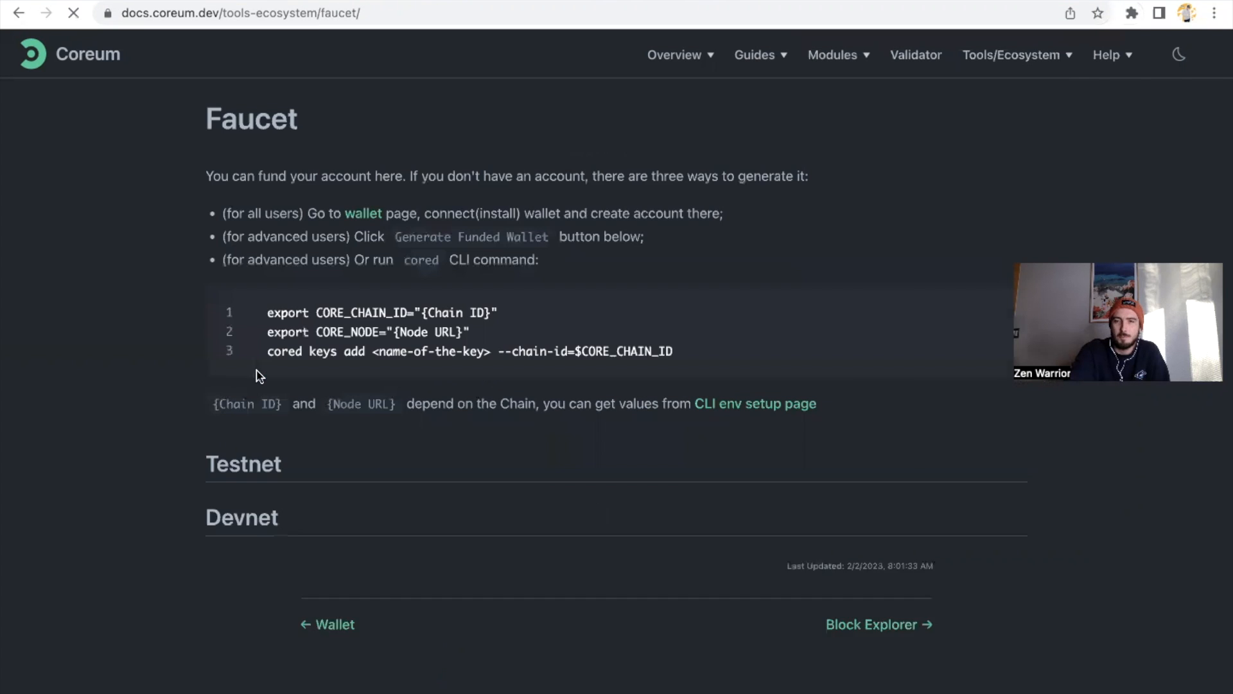
scroll(down, 3)
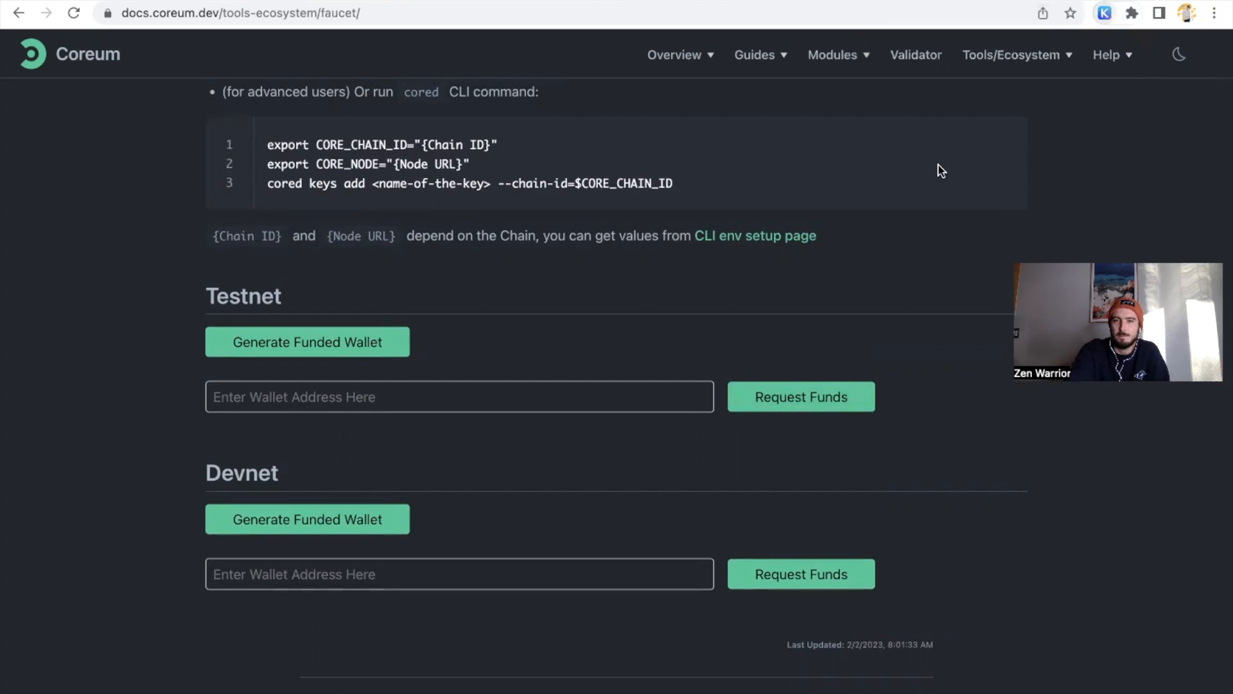
Step: Copy the testcore address from the Keplr wallet popup
click(1103, 13)
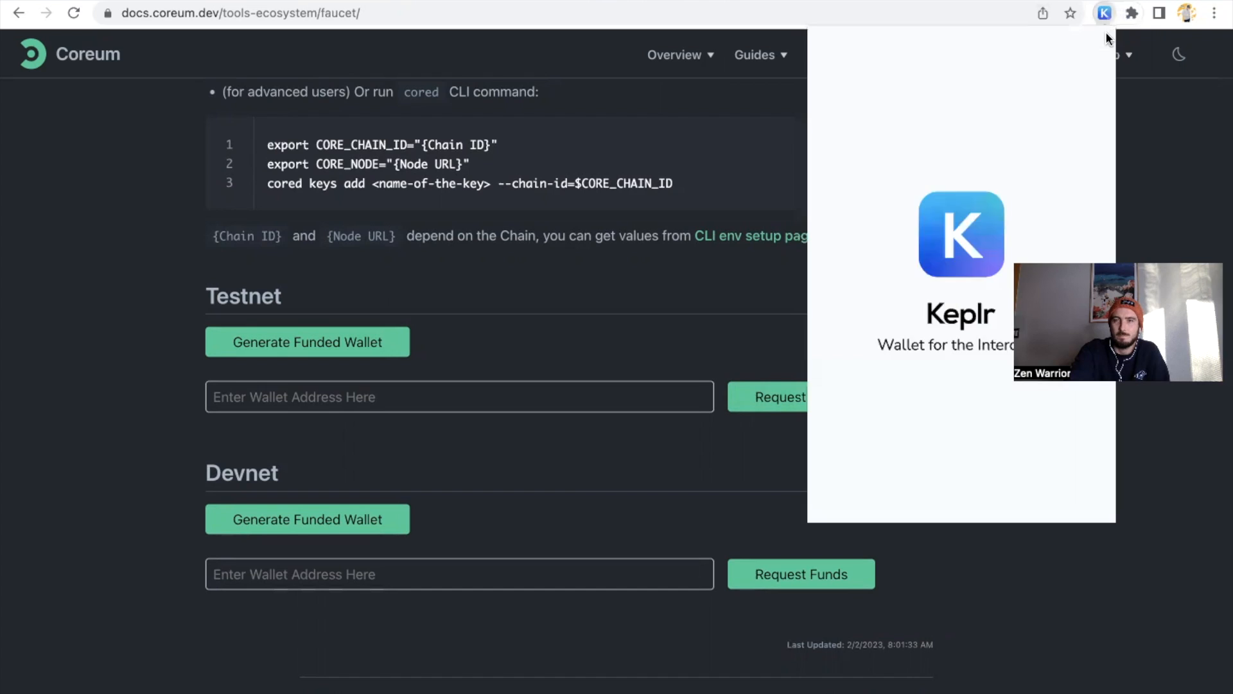
click(961, 129)
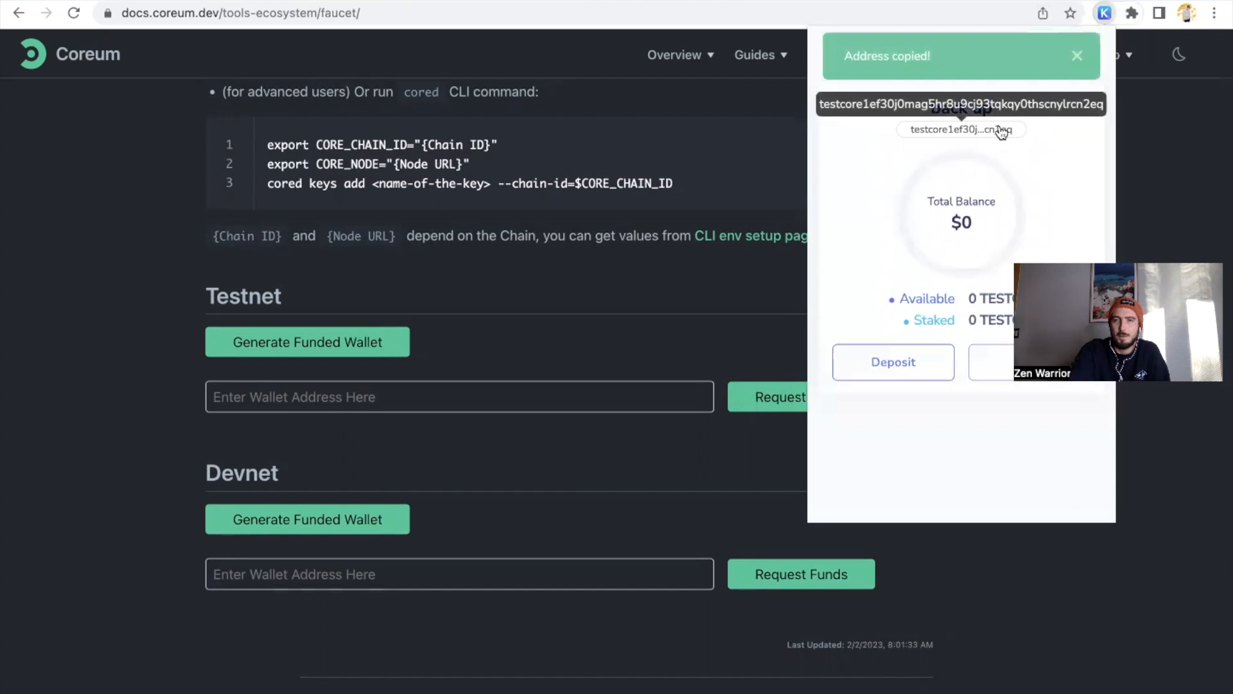
click(1077, 55)
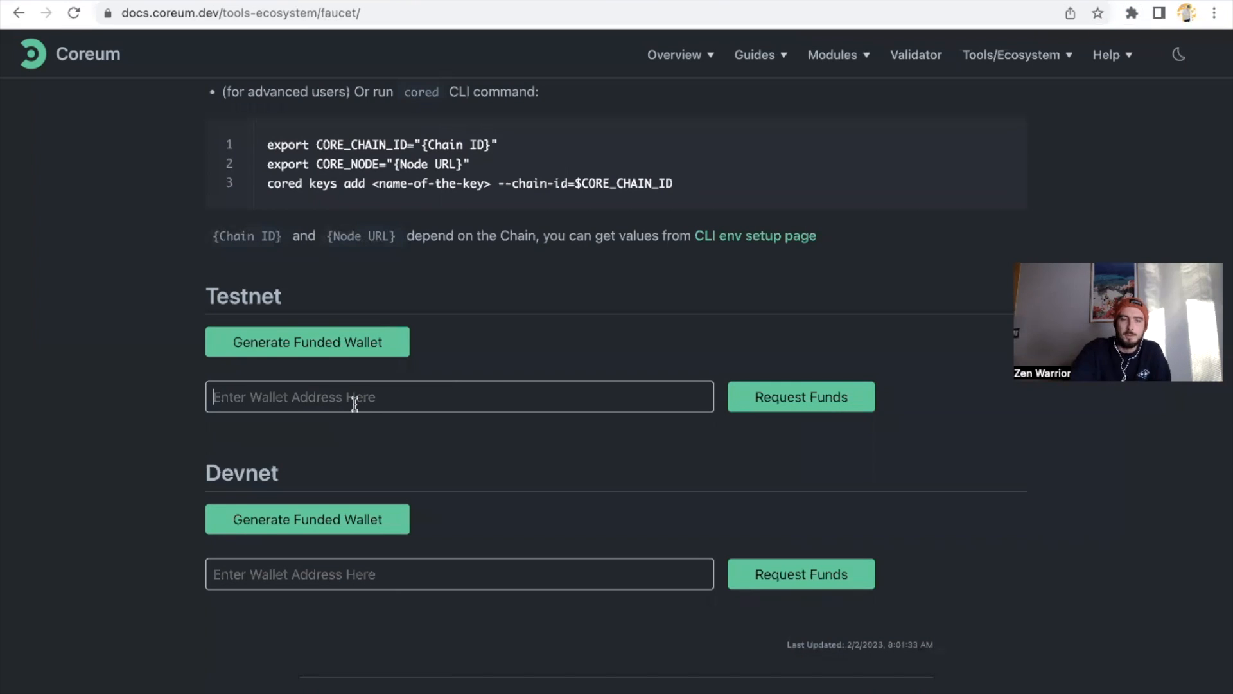
Step: Request Testnet funds for the pasted address and confirm Keplr shows 500 TESTCORE
click(801, 396)
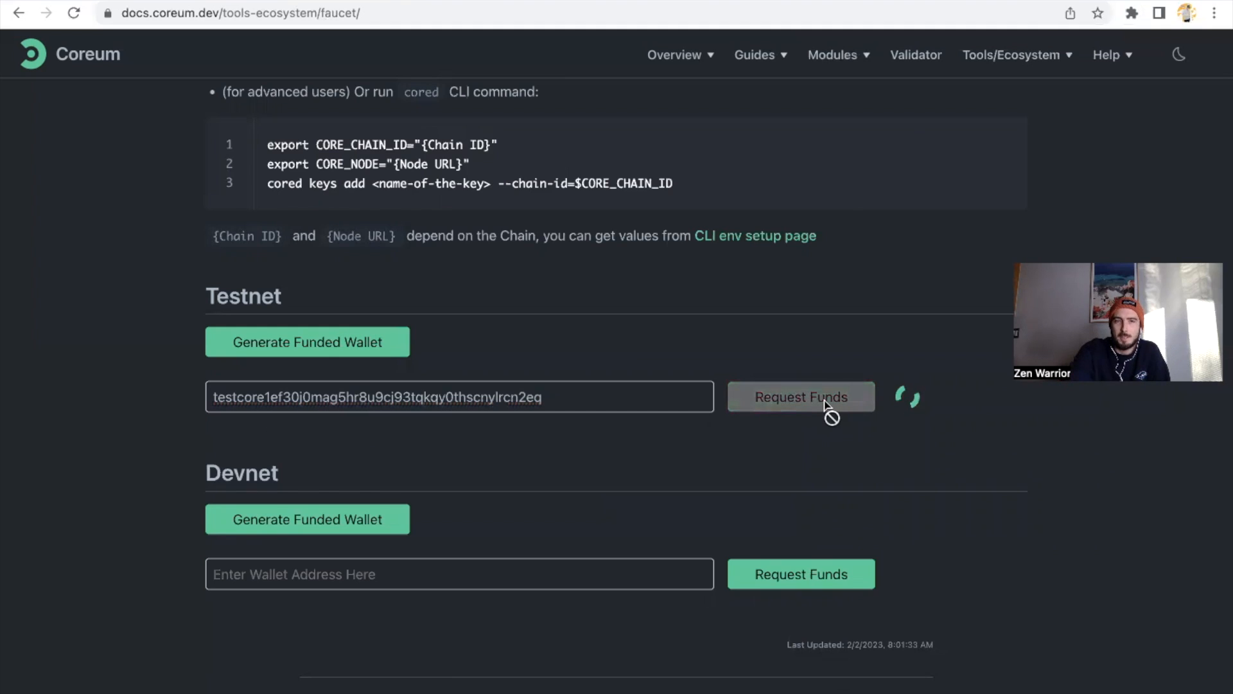
click(800, 397)
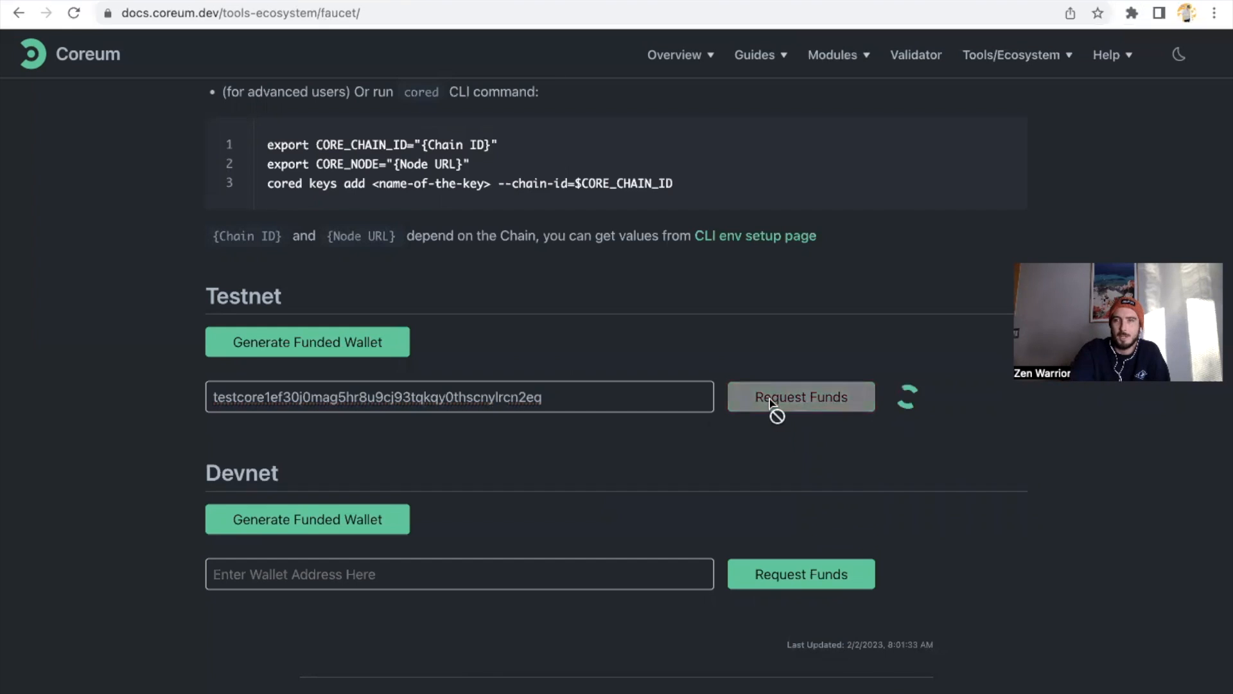
click(1131, 13)
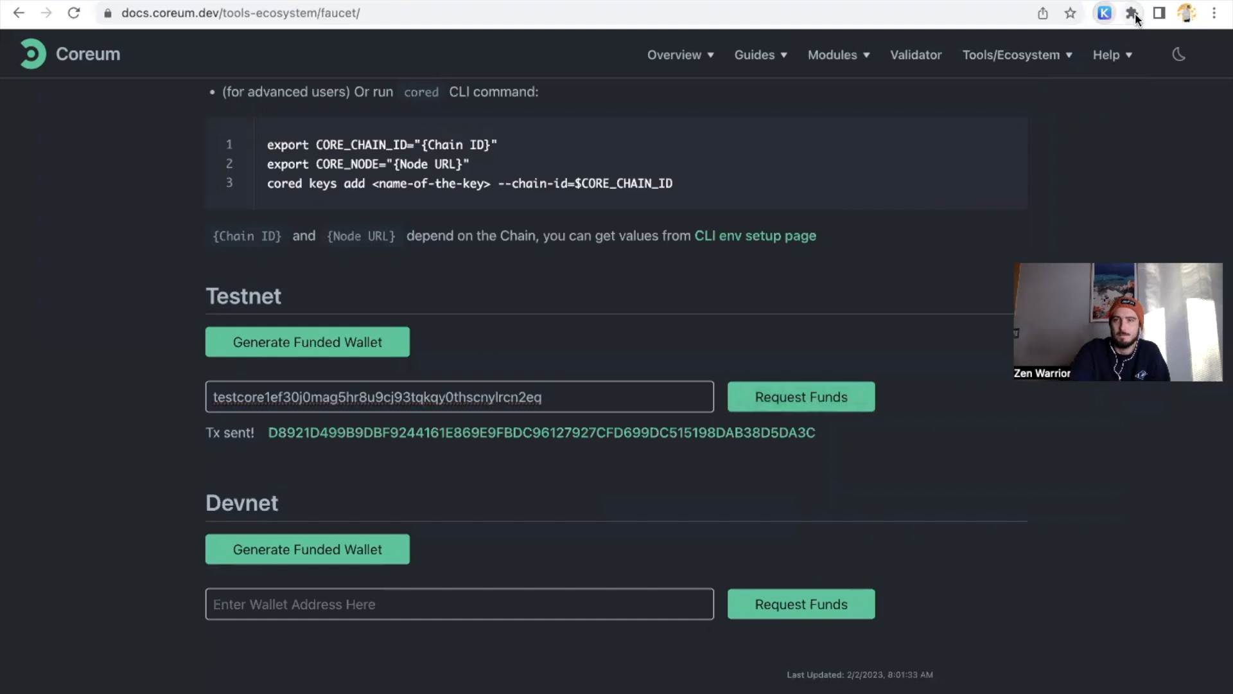
click(1130, 13)
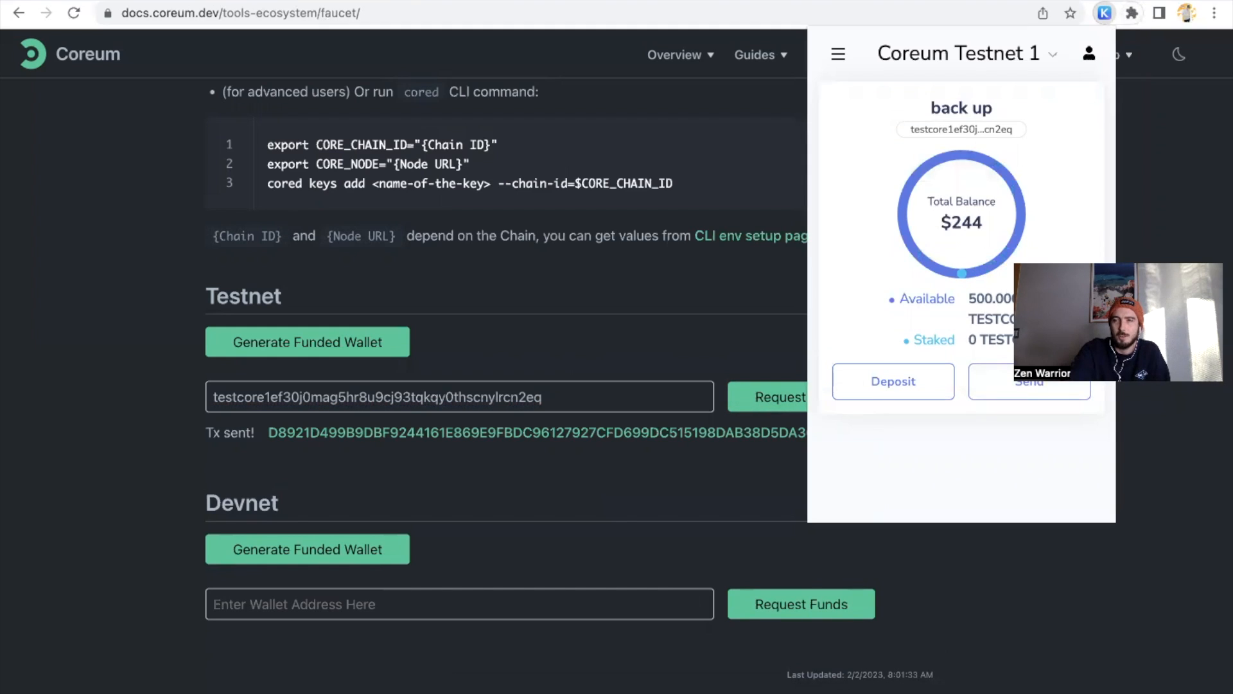
mouse_move(640, 111)
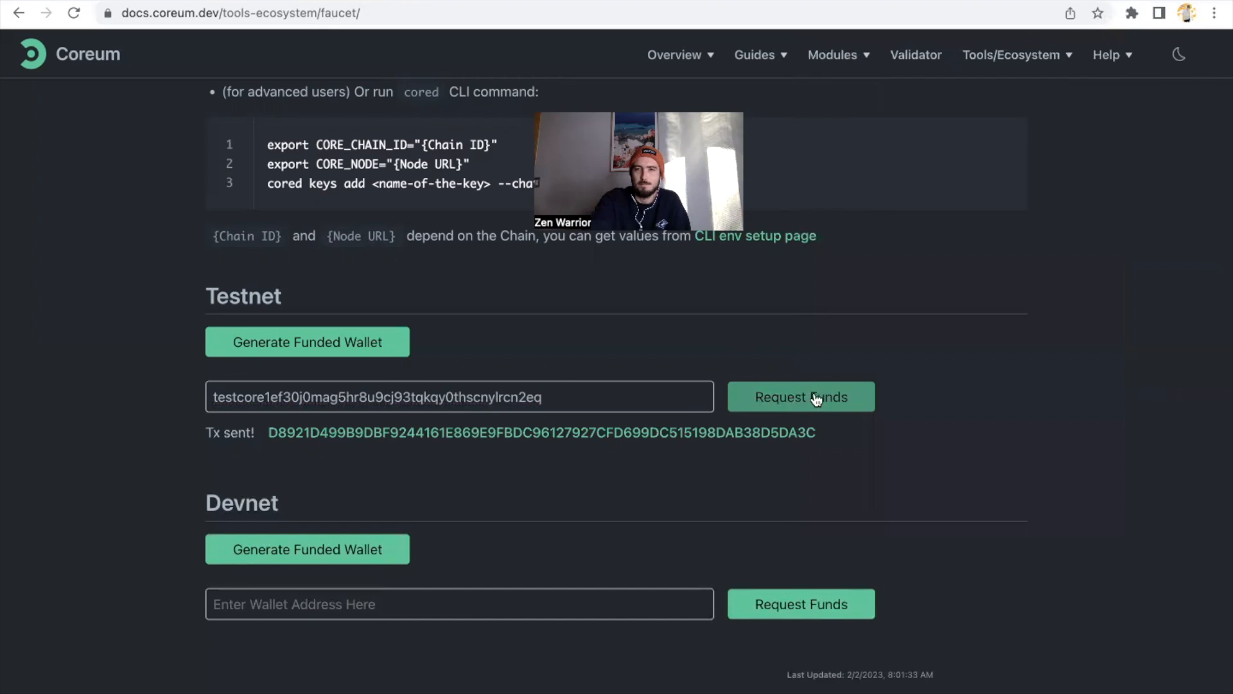
Step: Request a second round of faucet funds and see Keplr's balance reach 600 TESTCORE
click(801, 397)
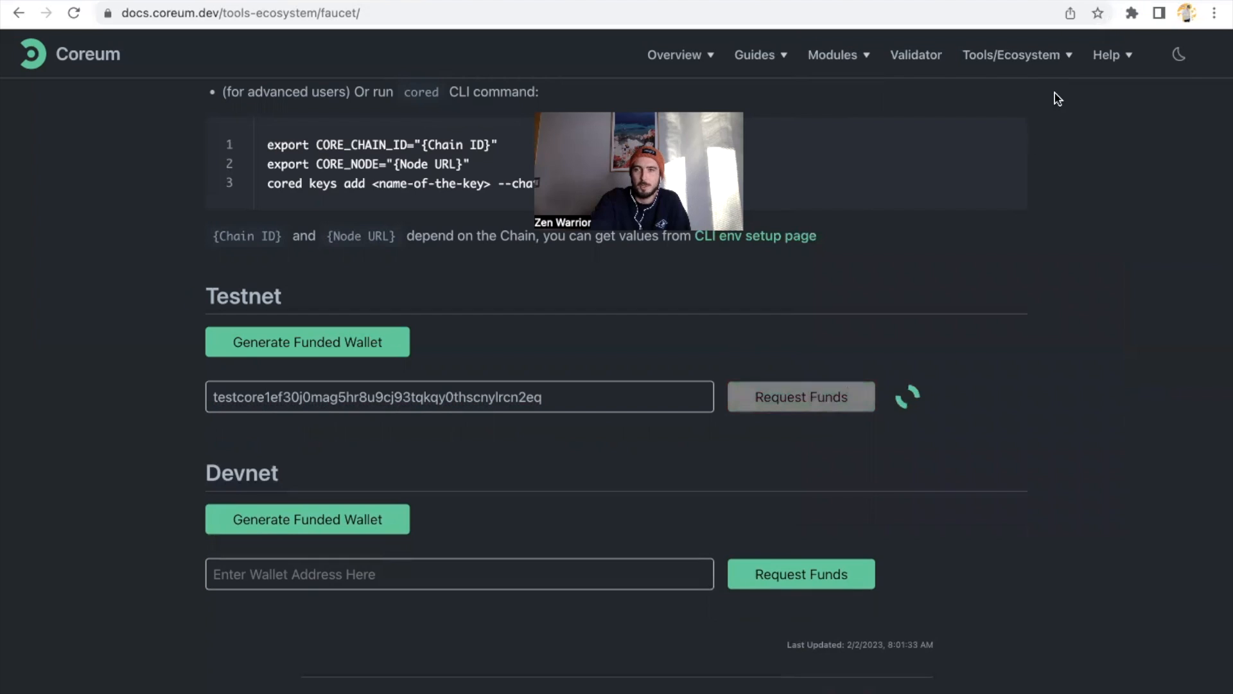
click(800, 397)
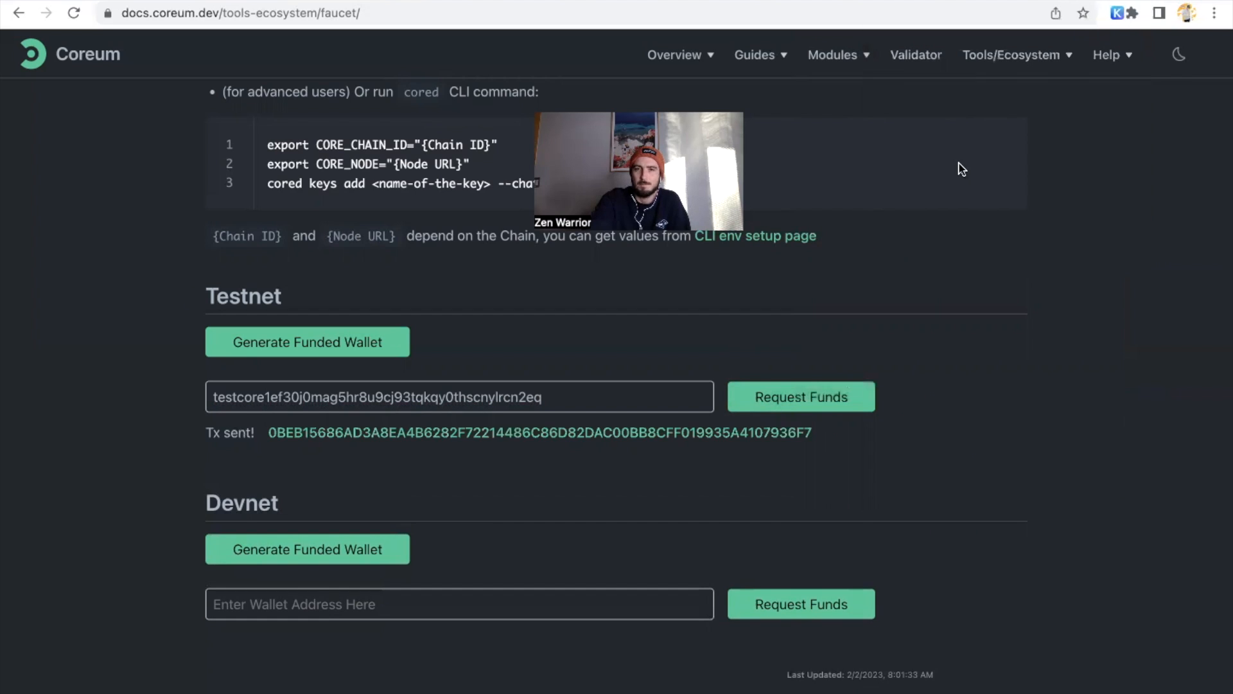
click(1105, 13)
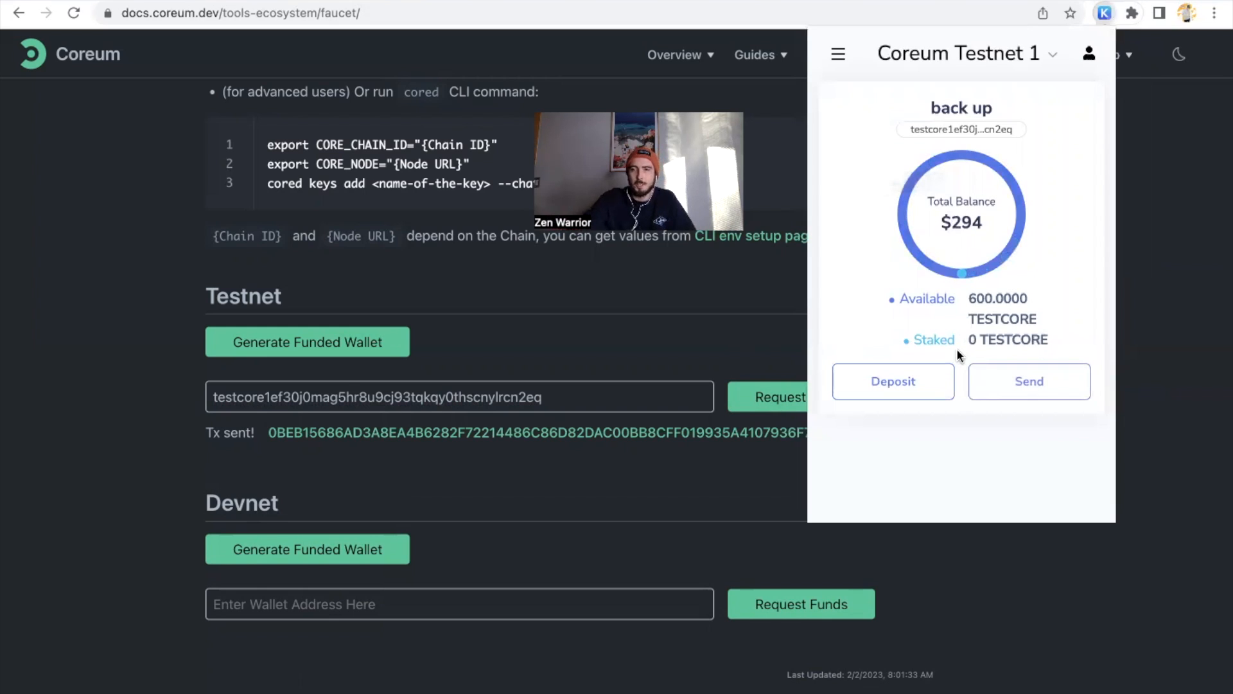
mouse_move(870, 447)
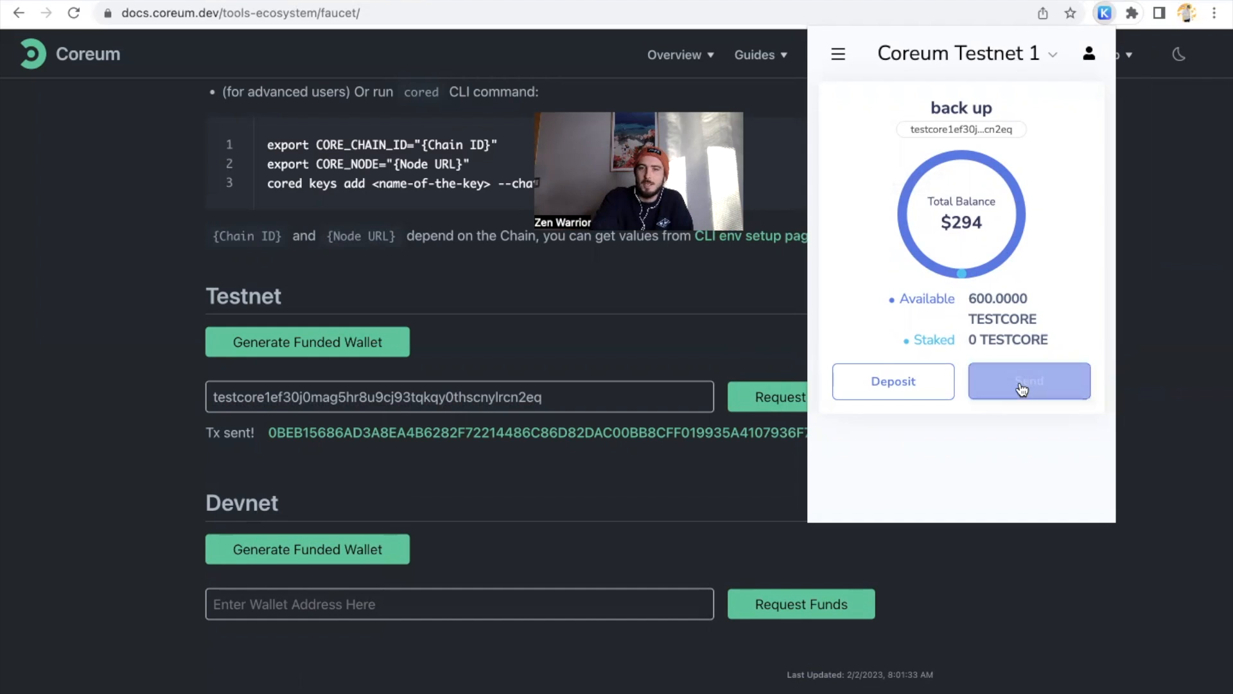
mouse_move(865, 330)
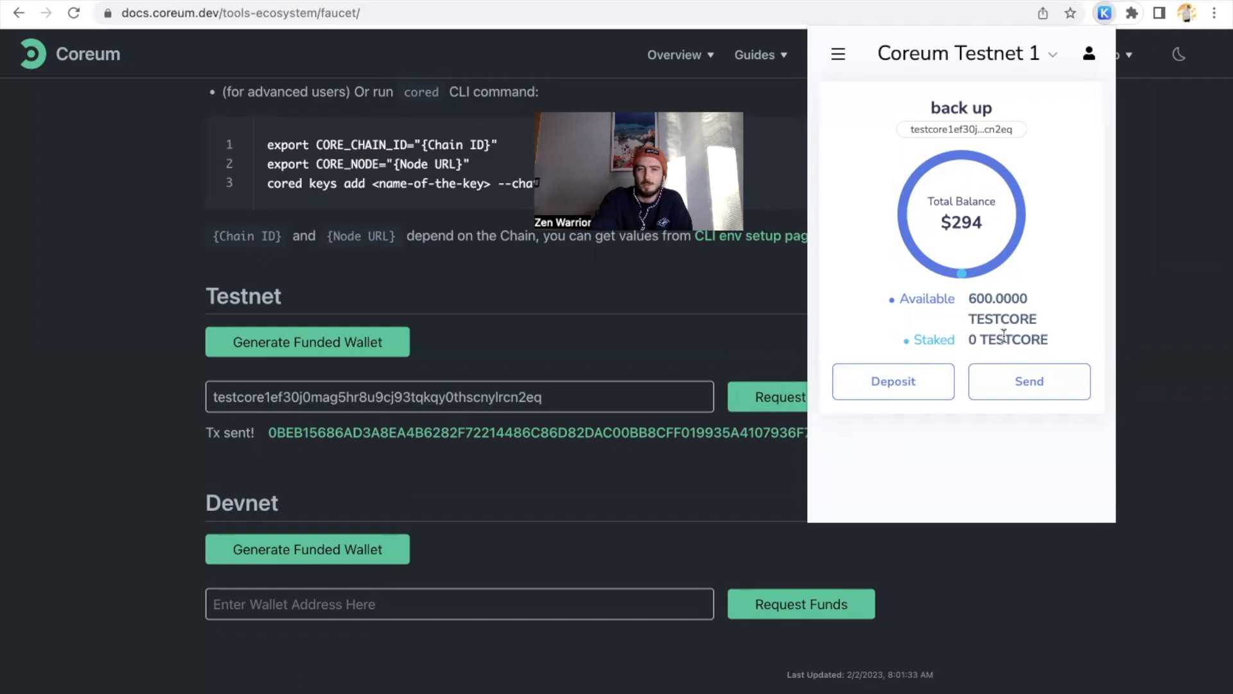
mouse_move(961, 128)
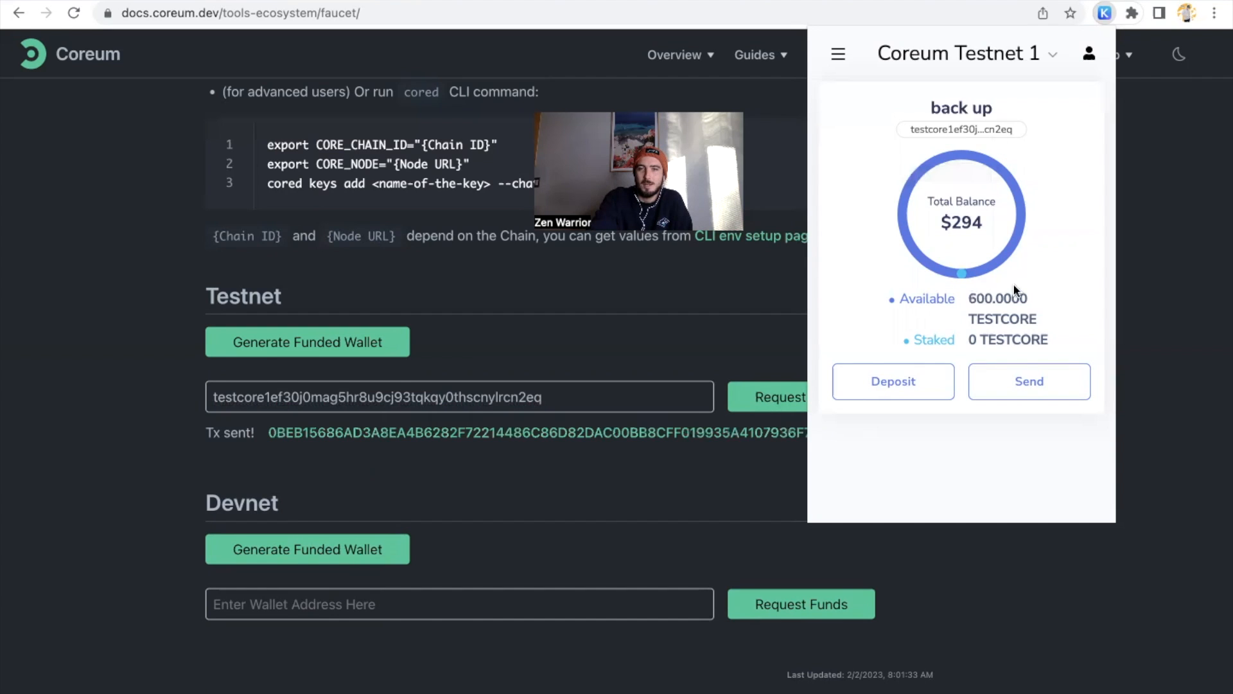
Step: Start a Keplr transfer of 599.99038 TESTCORE with the Average fee
click(1028, 382)
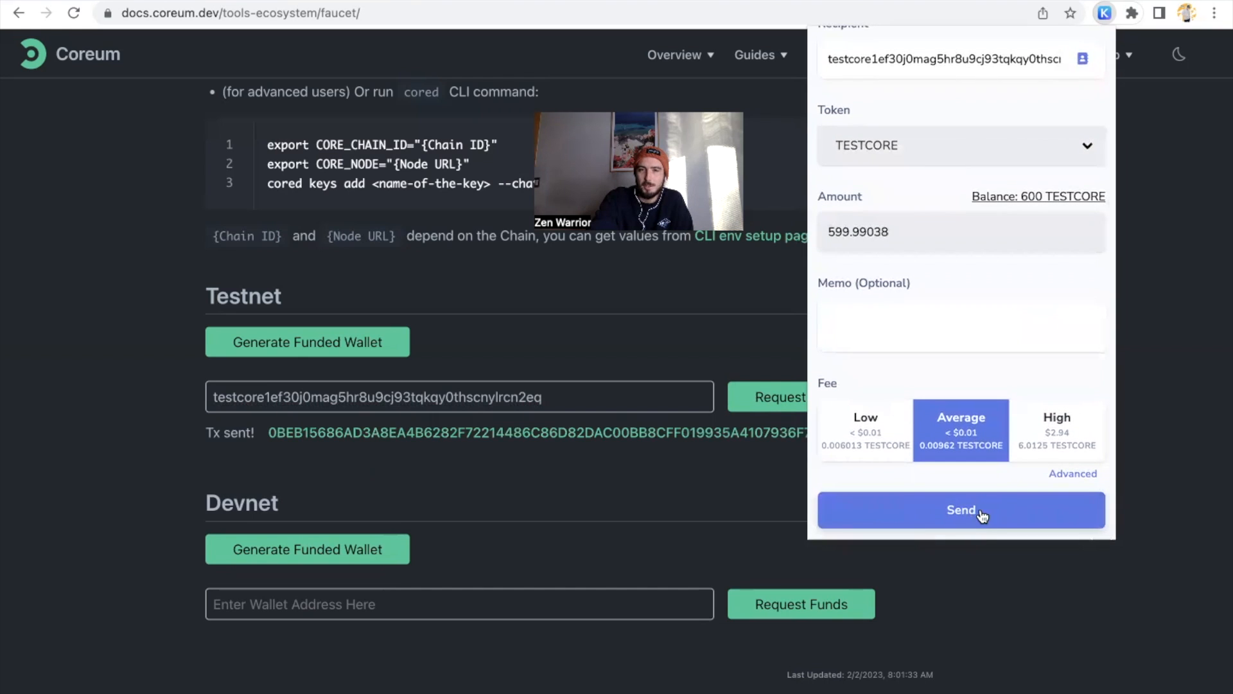
mouse_move(895, 170)
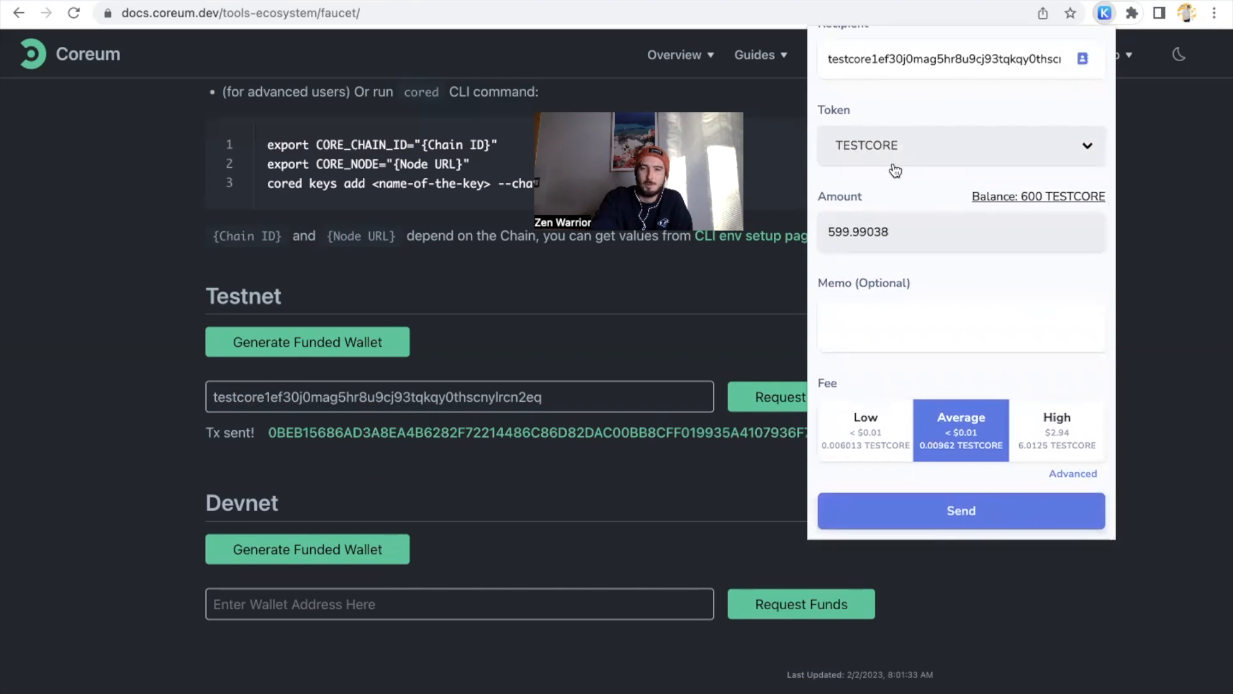
mouse_move(734, 249)
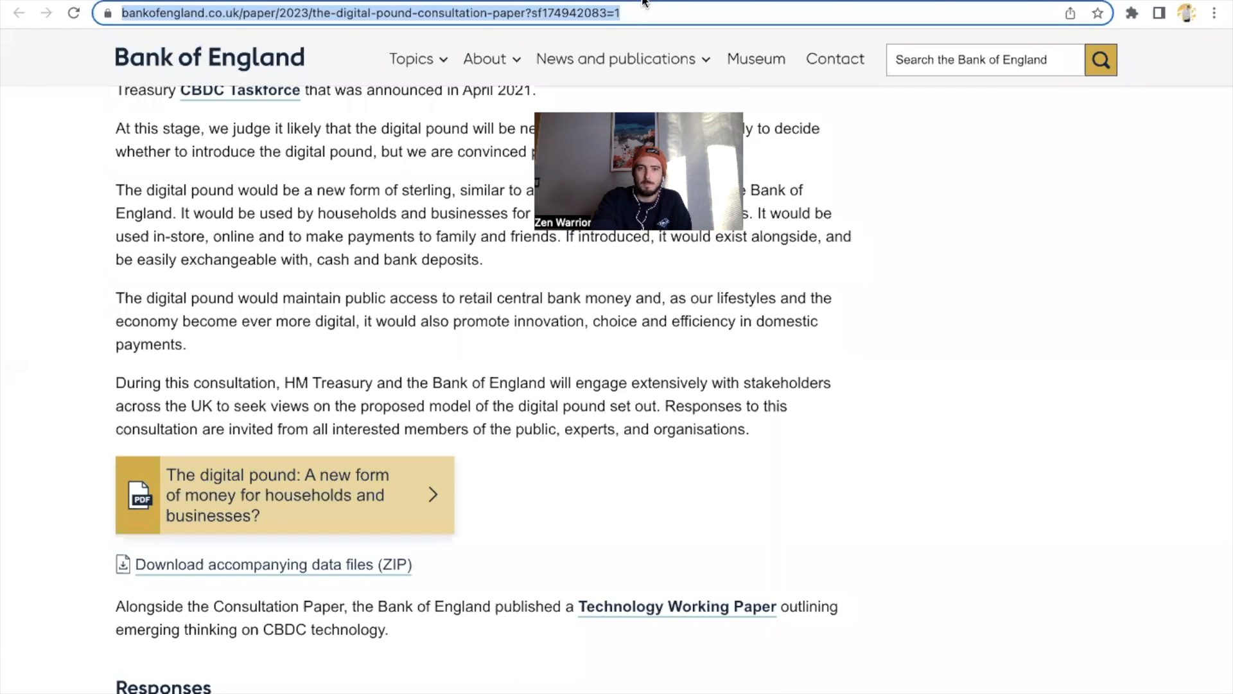
Step: View the 'The digital pound: A new form of money' working paper PDF at page 65 on wholesale CBDC settlement
click(283, 494)
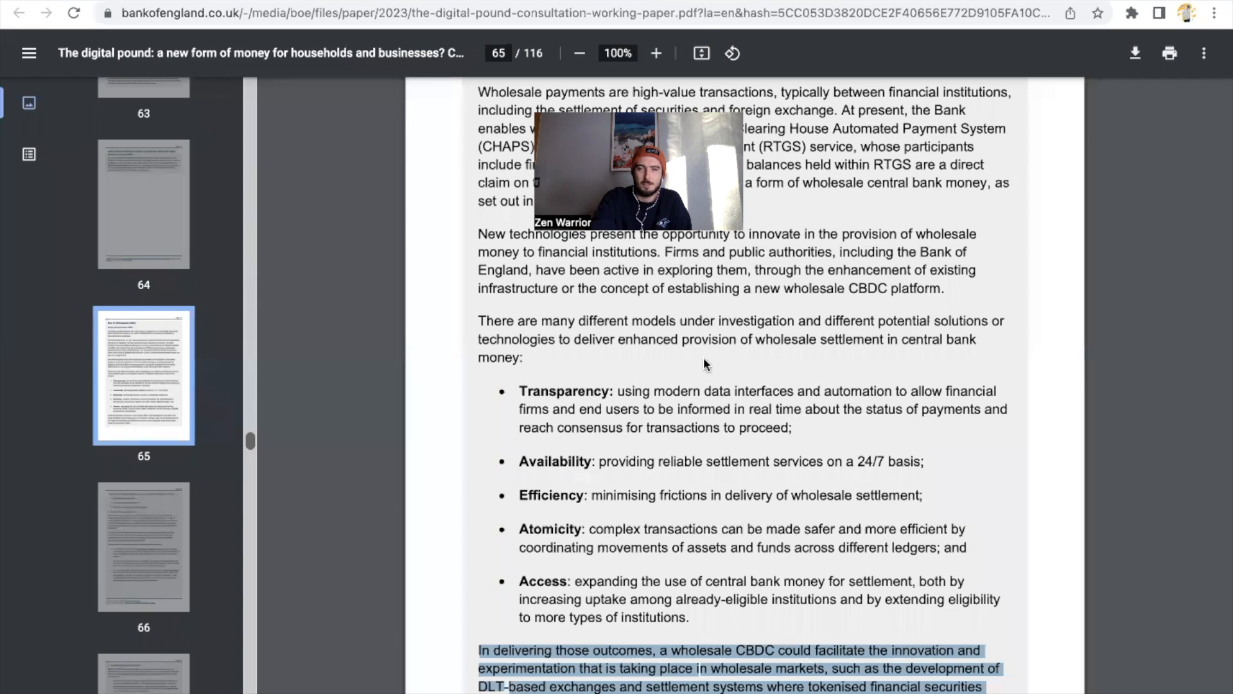
scroll(down, 3)
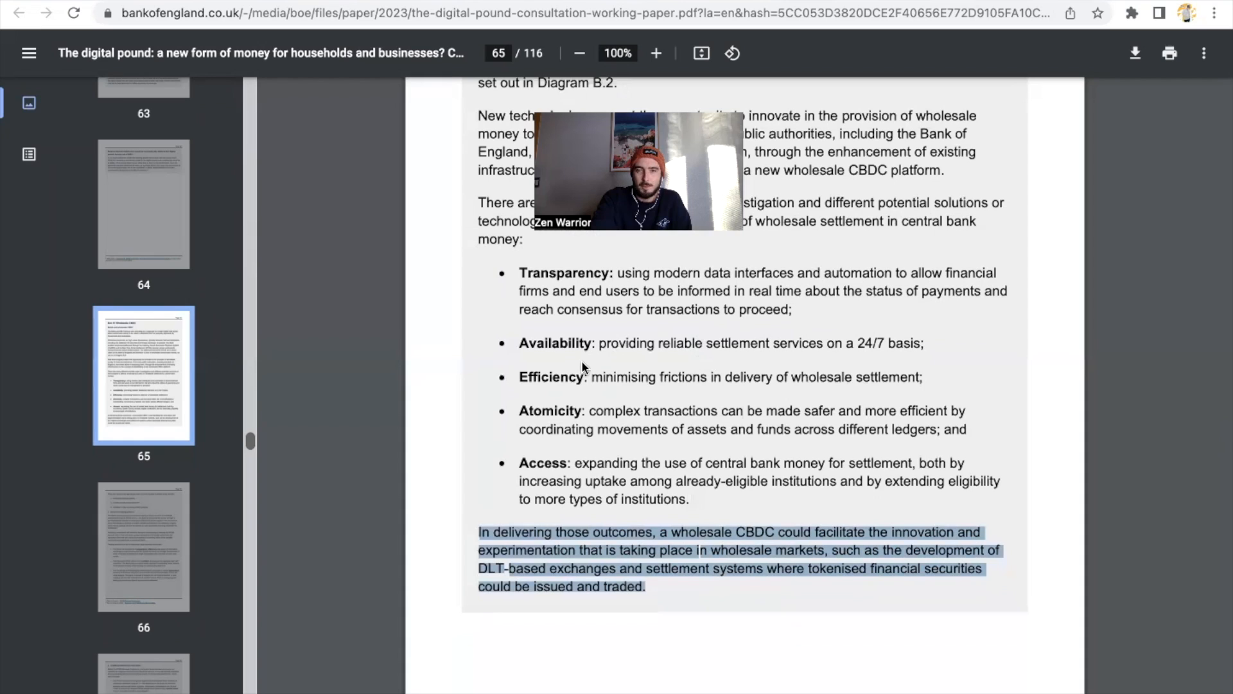
mouse_move(770, 356)
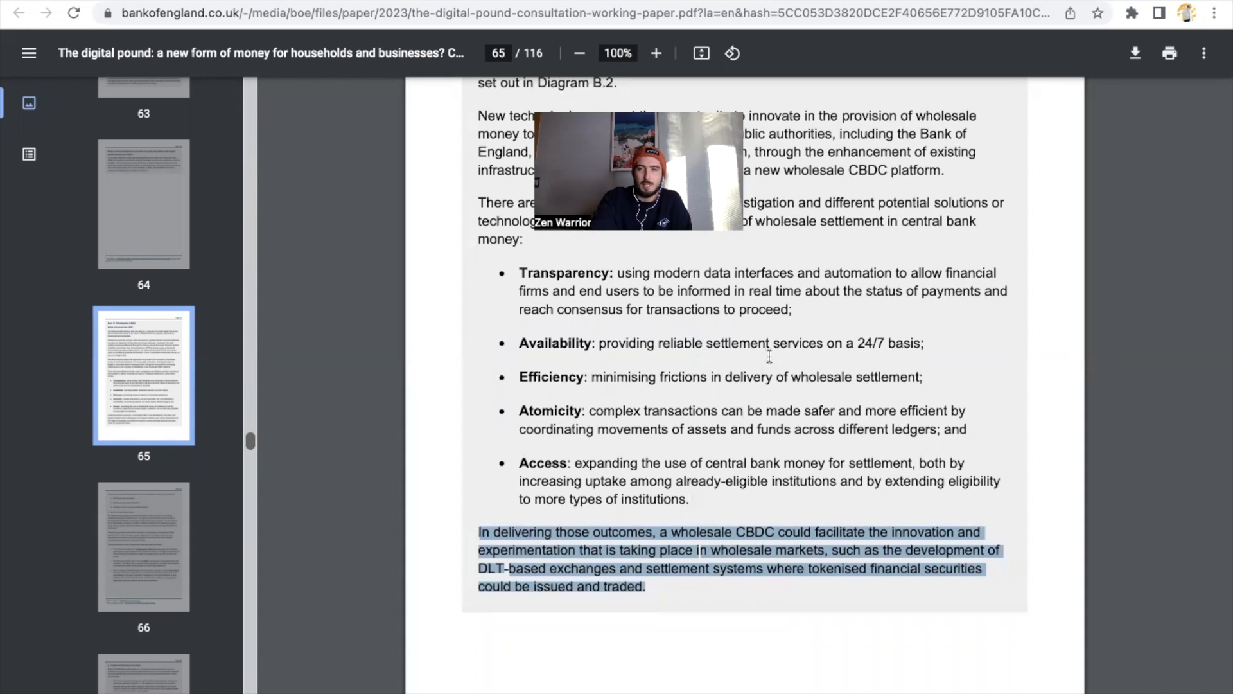
mouse_move(867, 364)
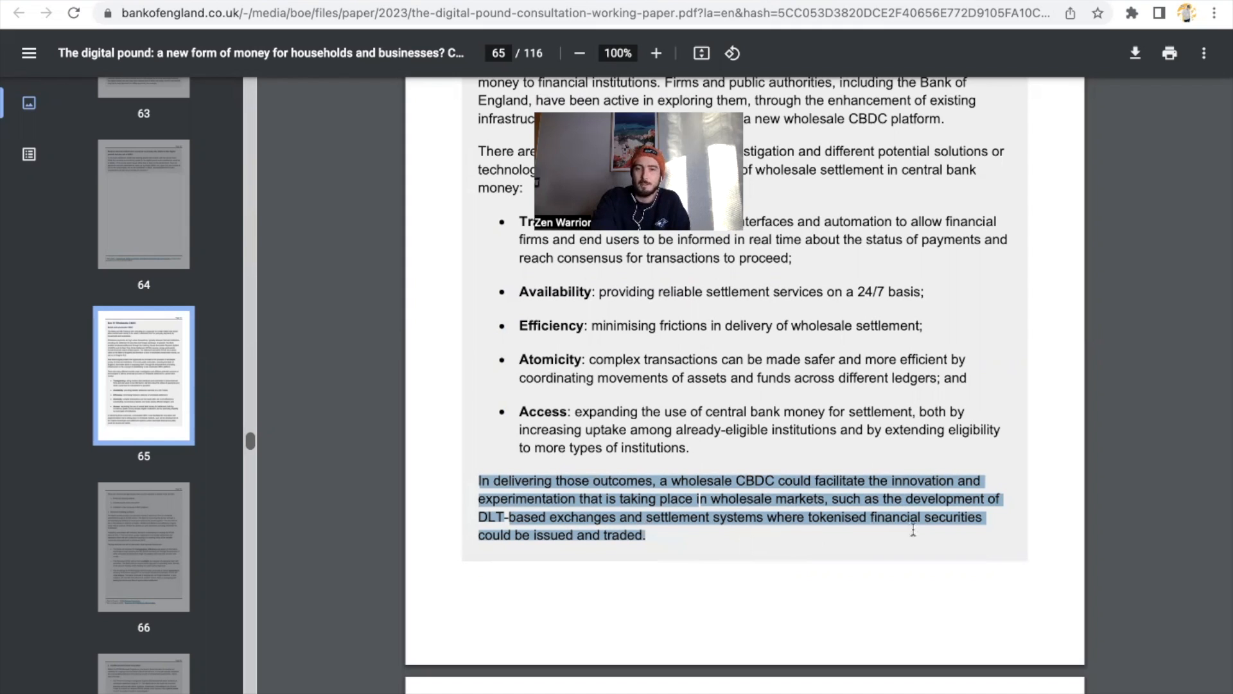
mouse_move(633, 563)
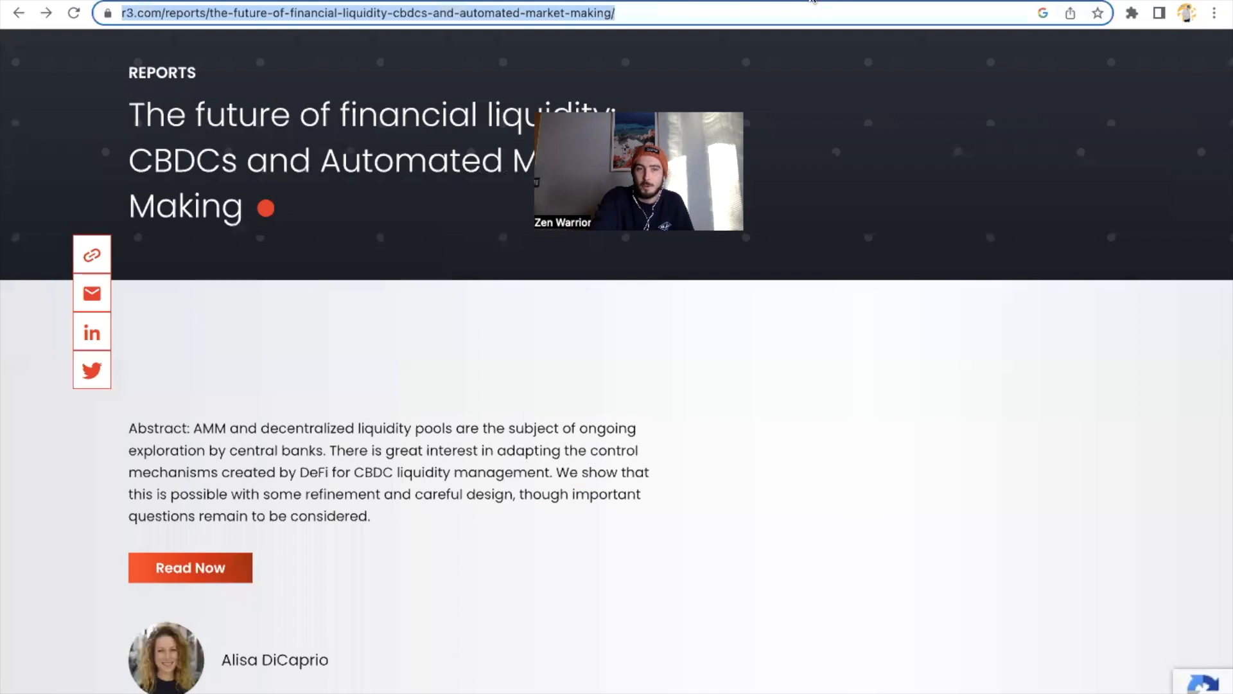
mouse_move(877, 133)
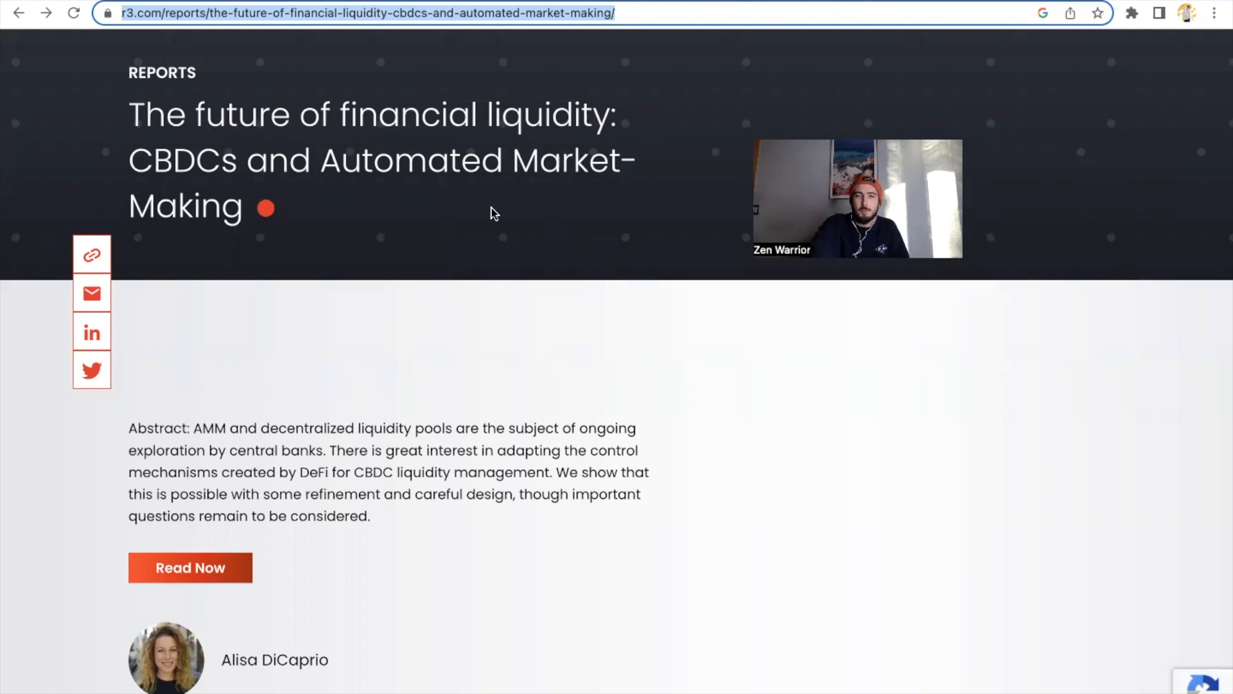
mouse_move(432, 205)
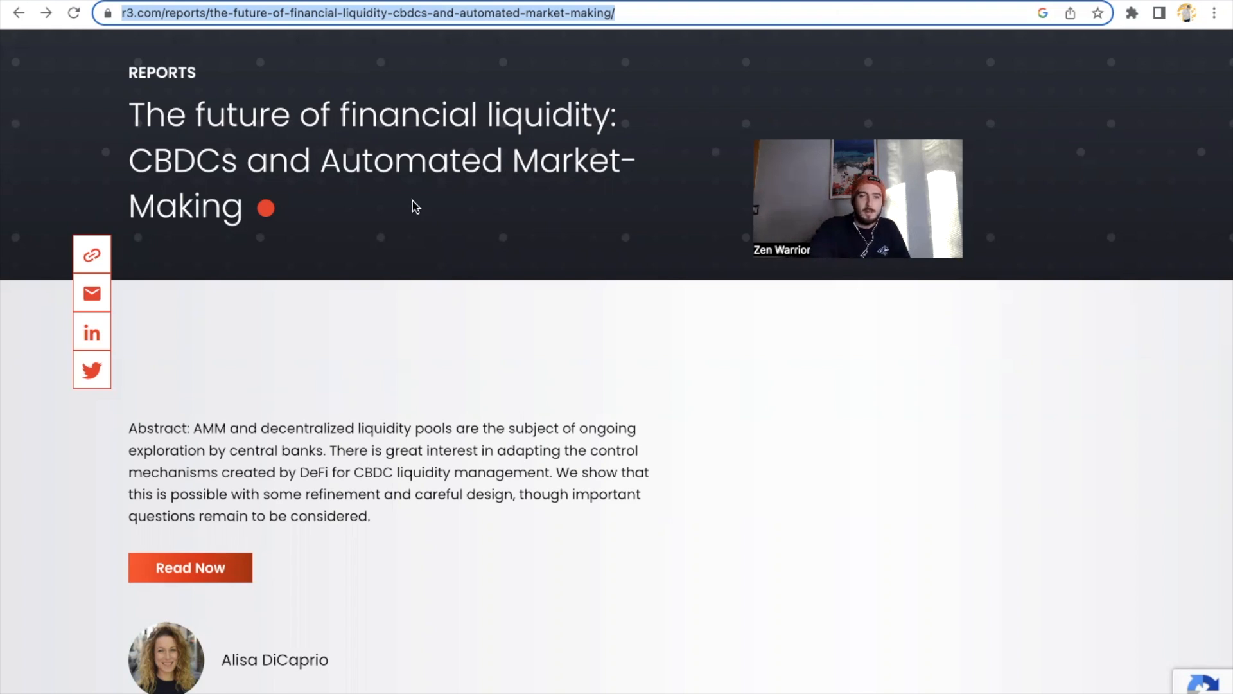
mouse_move(260, 440)
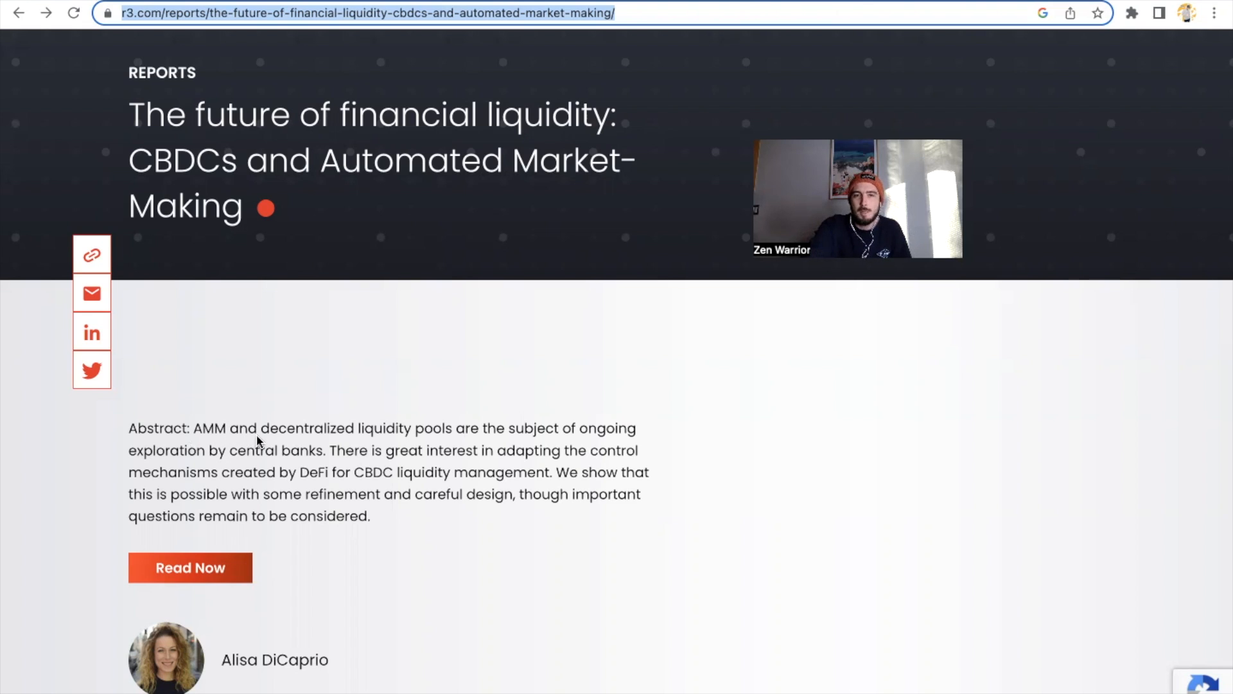
mouse_move(531, 439)
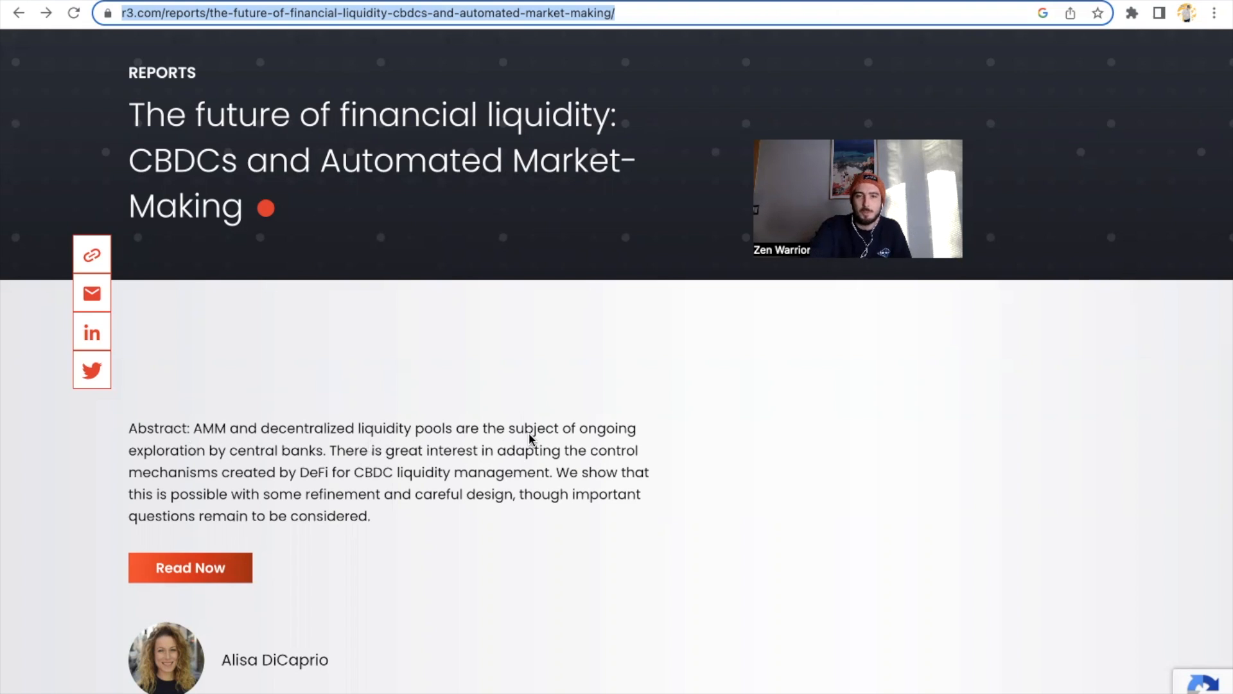
mouse_move(219, 466)
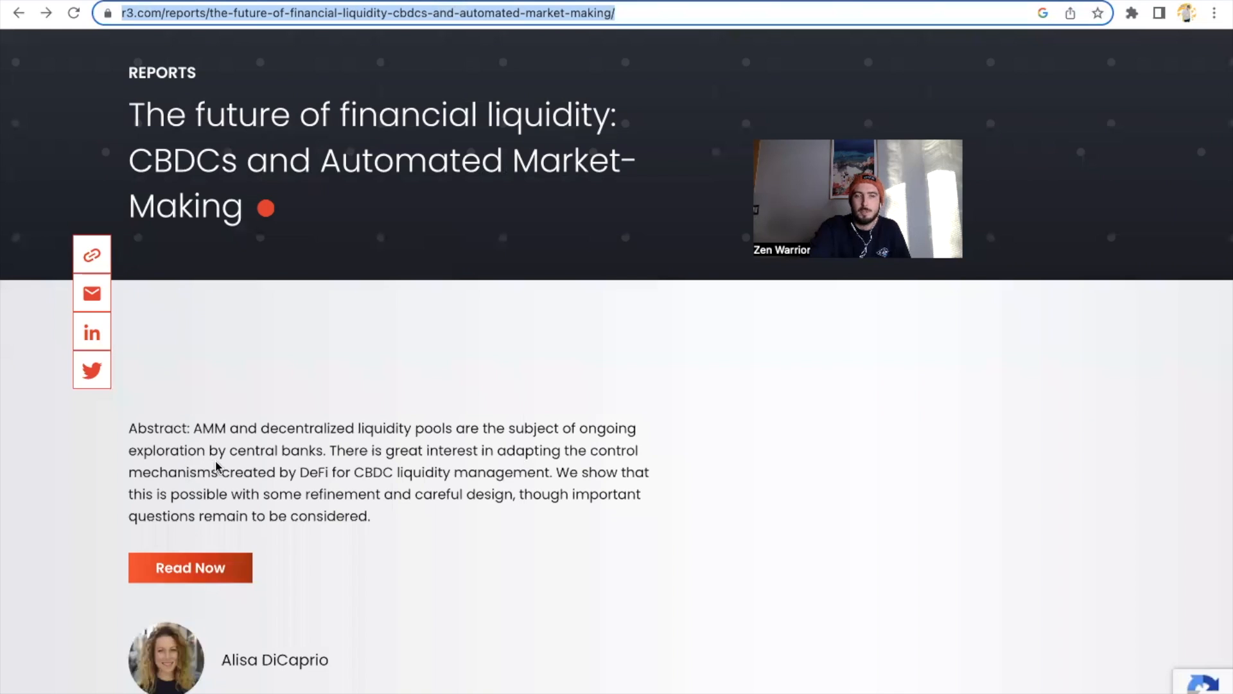
mouse_move(396, 474)
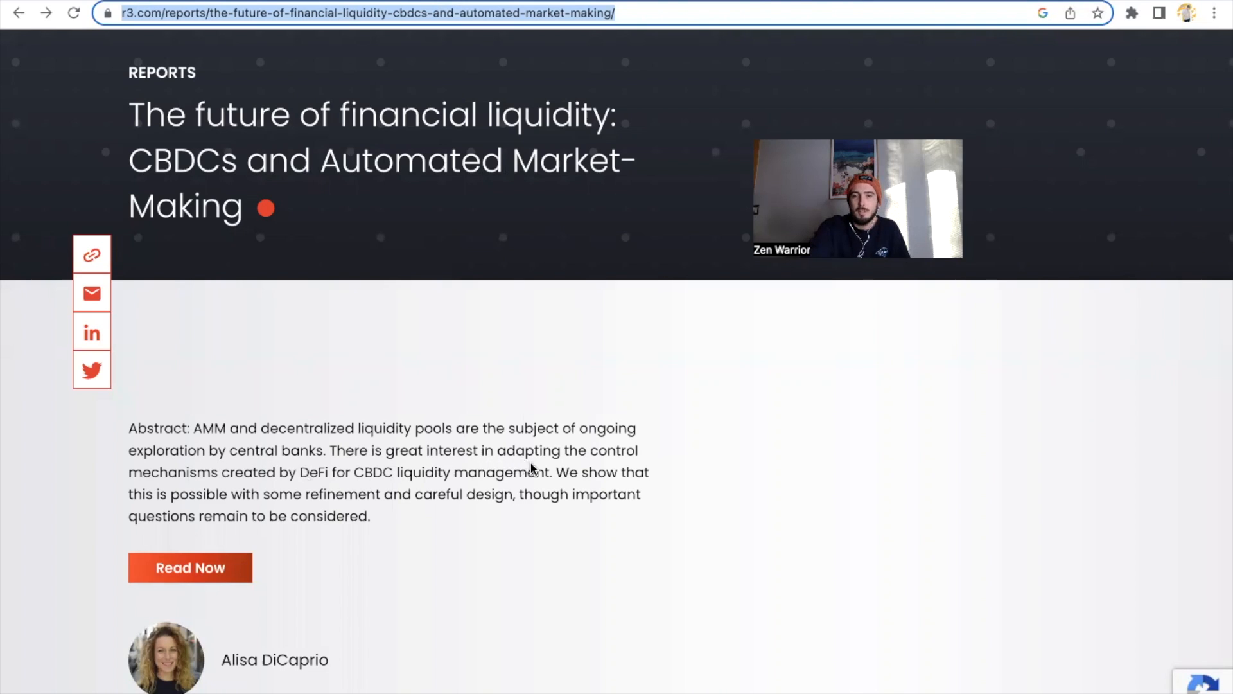
mouse_move(178, 457)
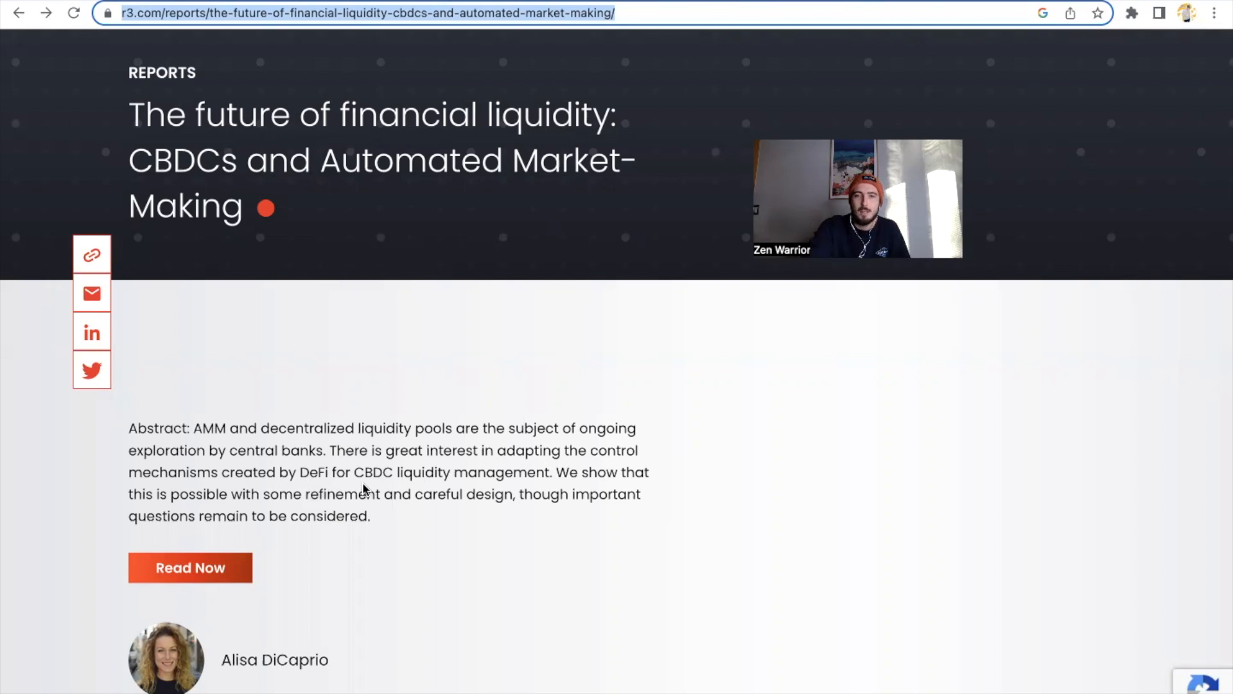
mouse_move(549, 486)
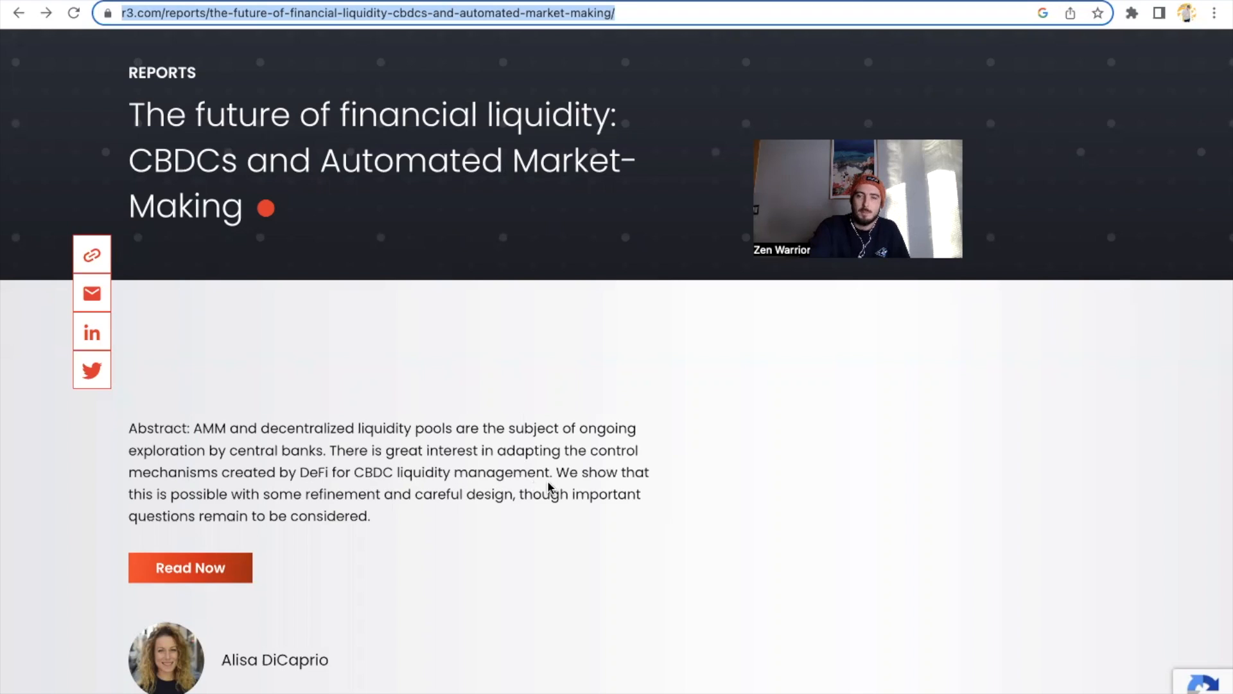
mouse_move(253, 513)
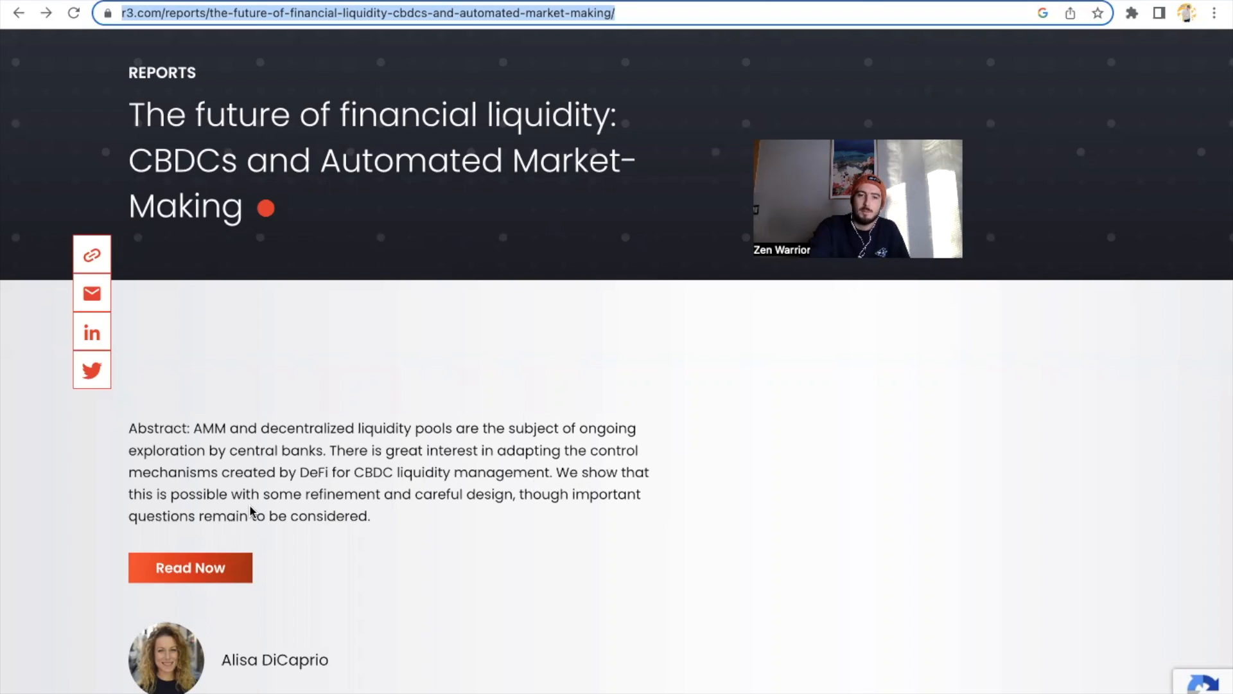
mouse_move(585, 510)
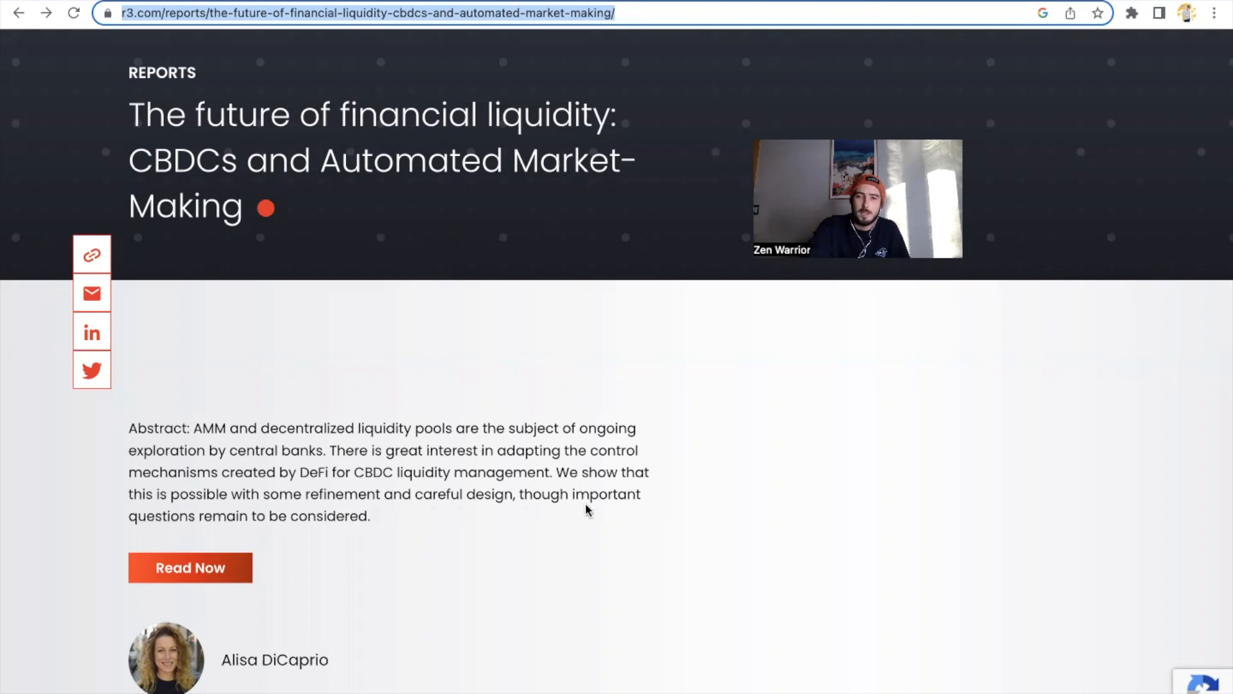
mouse_move(296, 525)
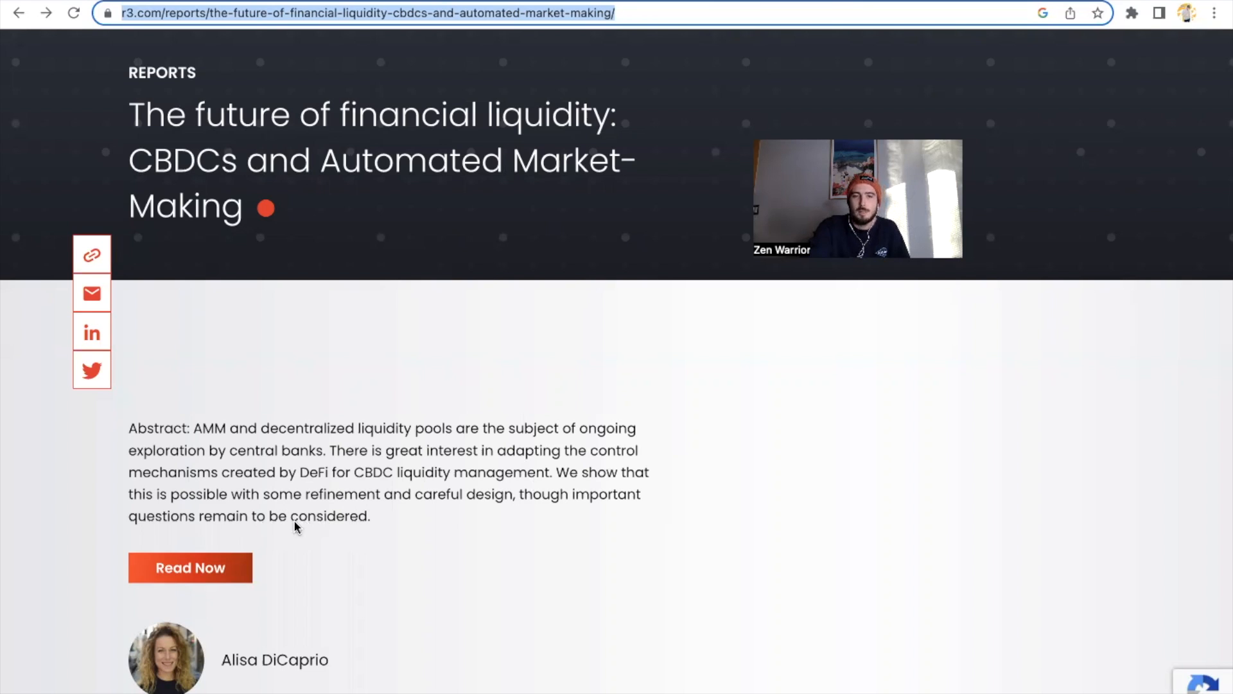
mouse_move(877, 17)
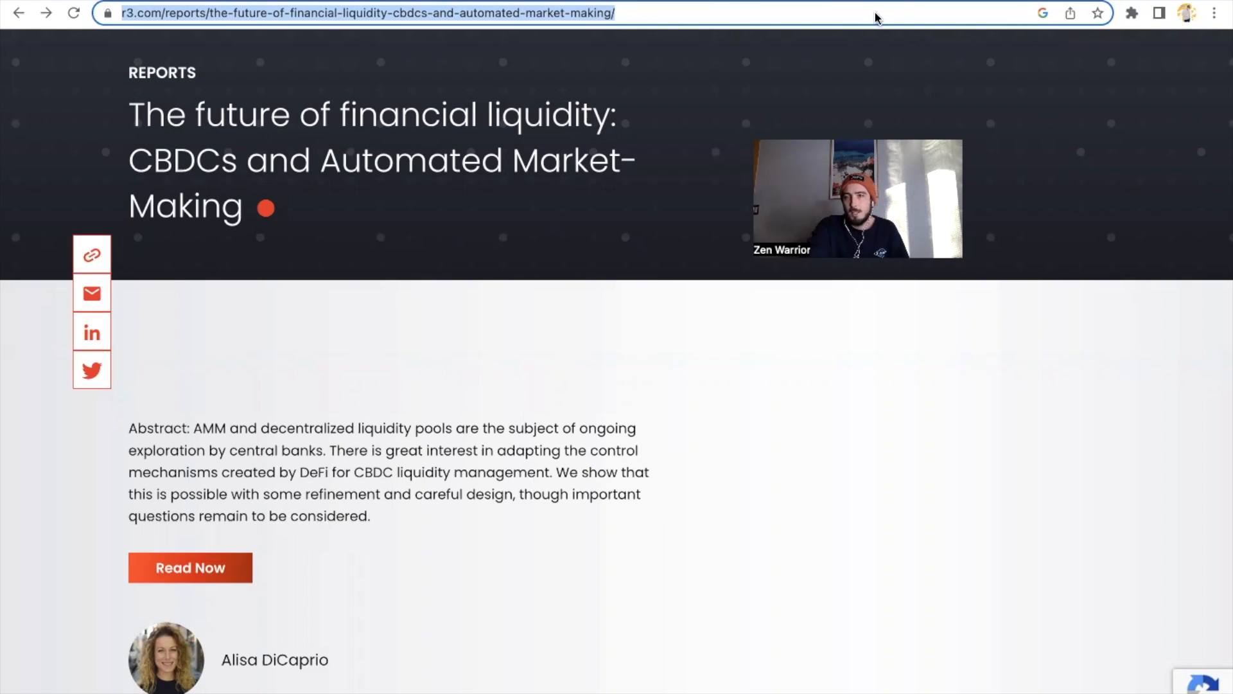
Step: Read the R3 liquidity report PDF through to page 7, 'An alternative way to make a market'
click(190, 567)
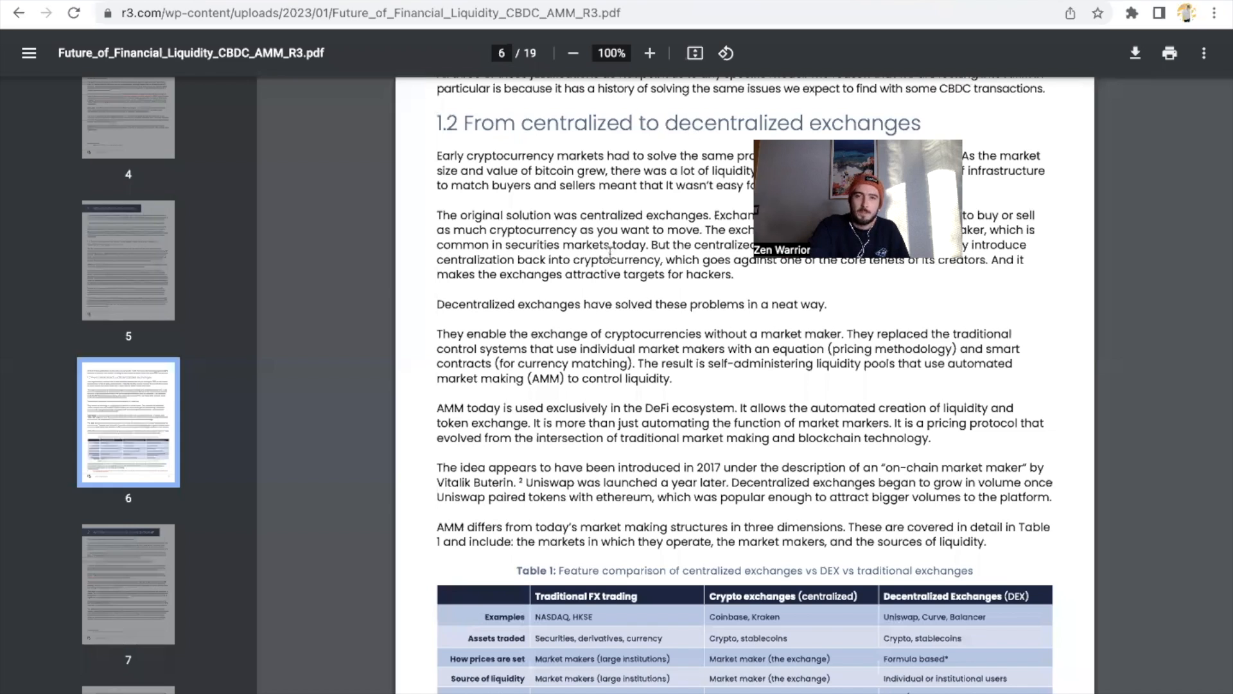
scroll(down, 3)
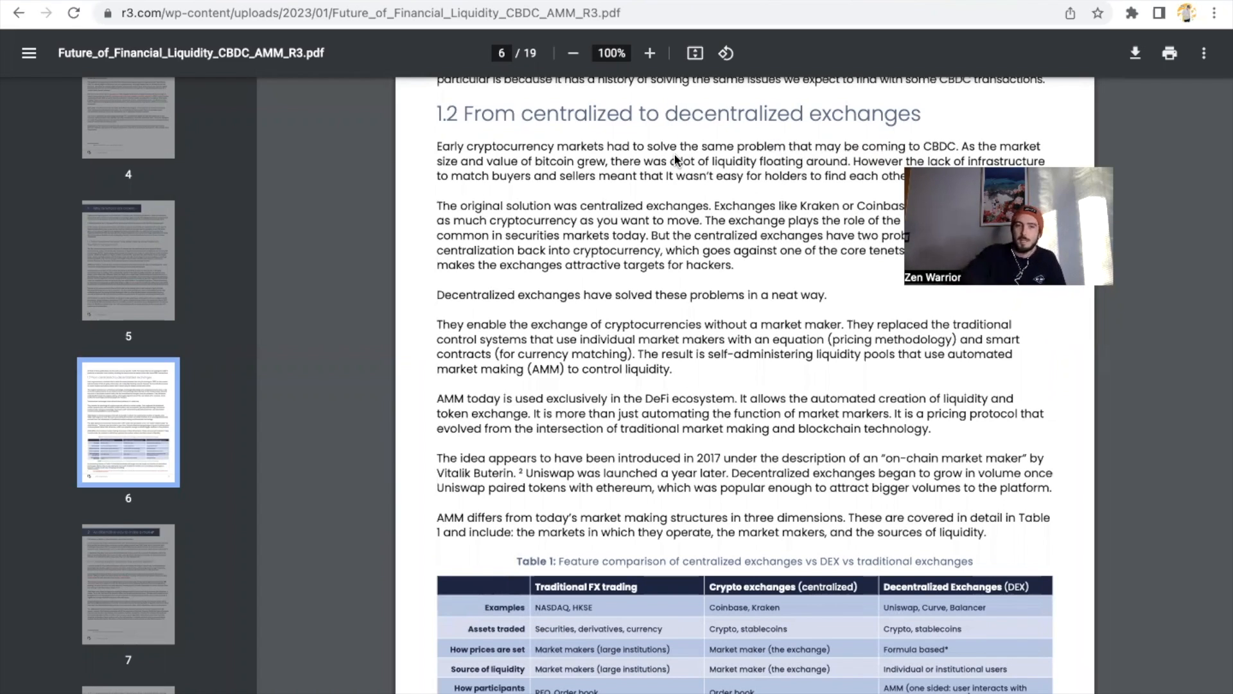
scroll(down, 3)
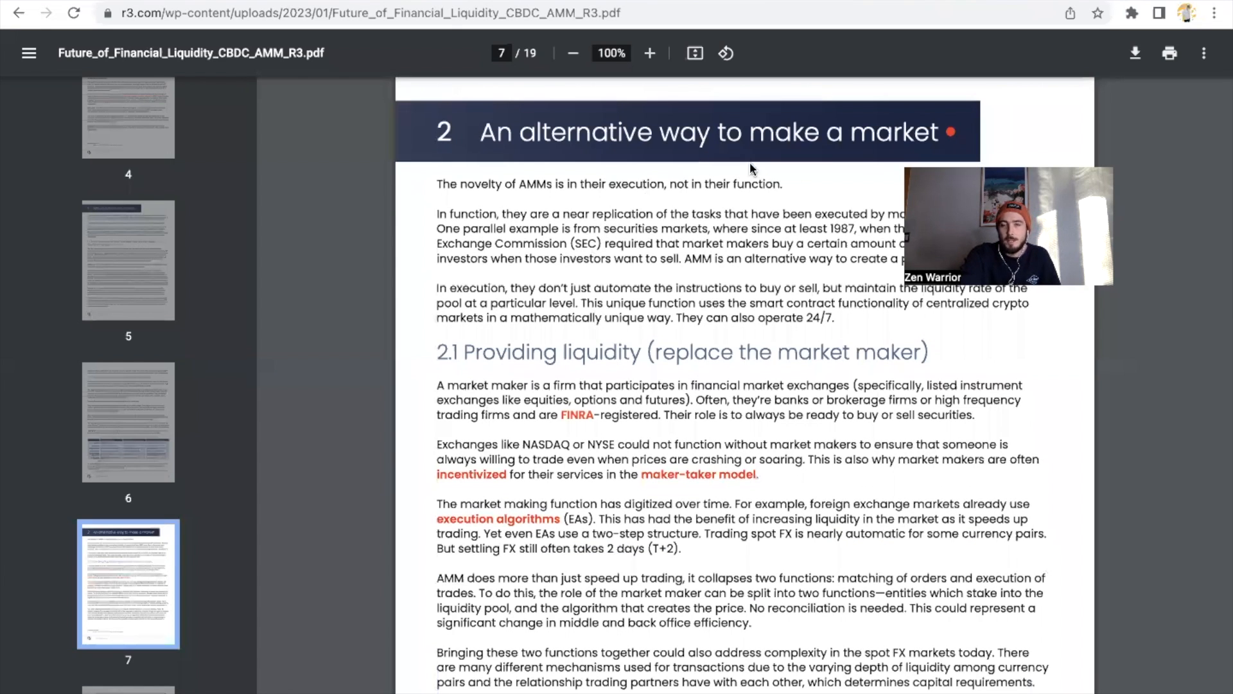
scroll(down, 3)
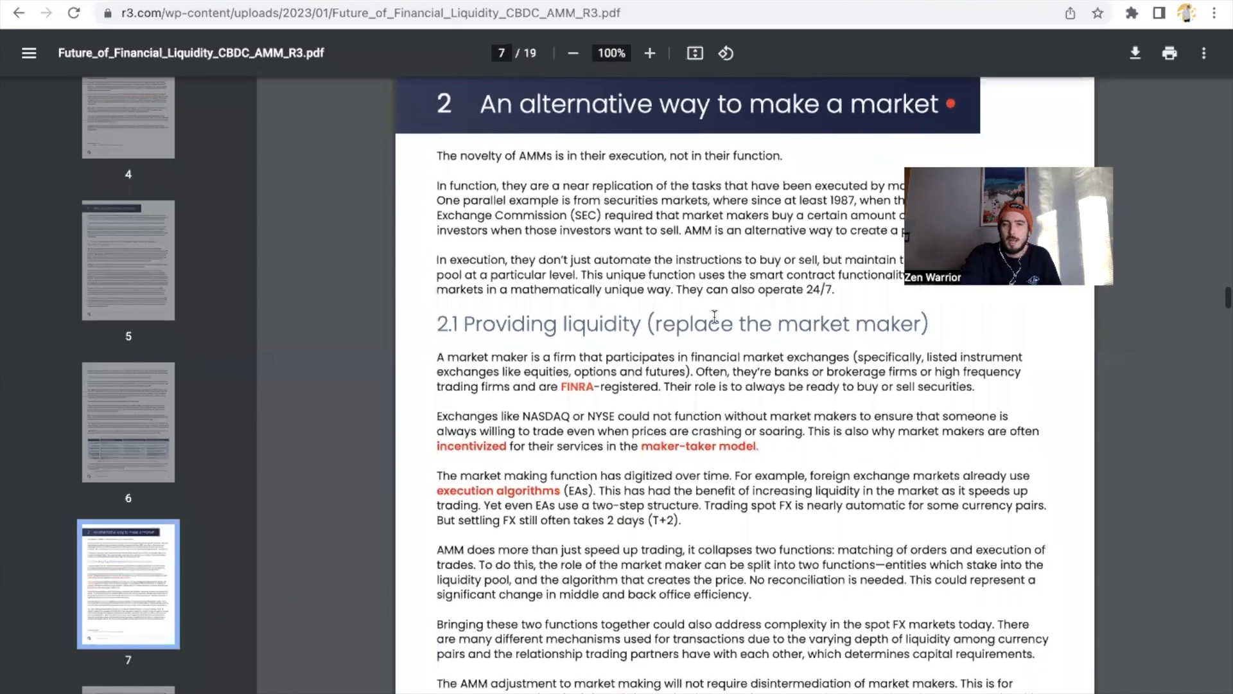
scroll(down, 3)
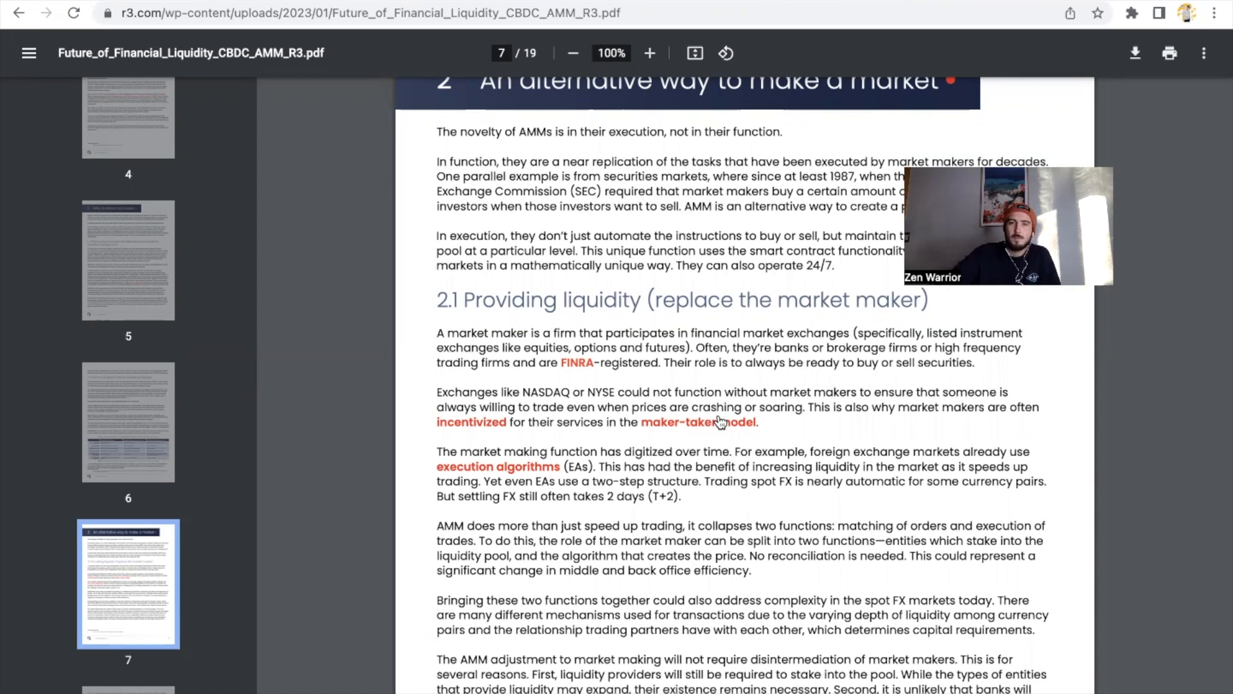
mouse_move(717, 423)
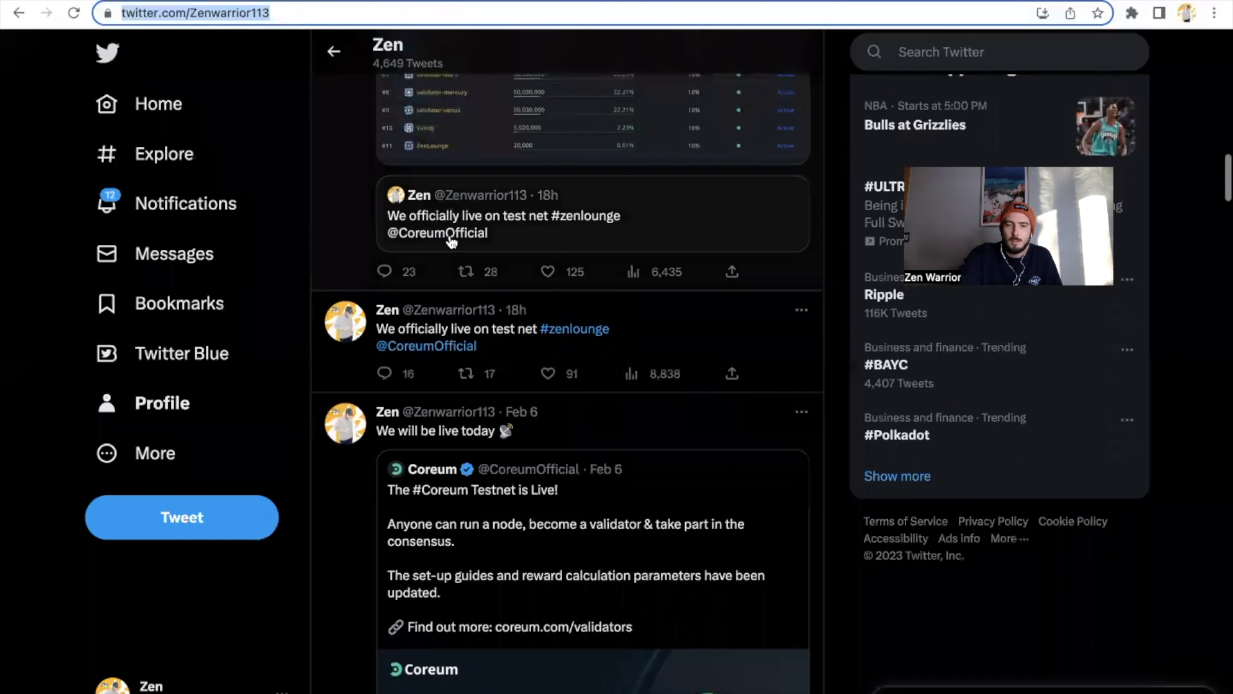
Step: View Zen's 'Say hello to your 11th validator' tweet with the ZenLounge validator list
scroll(down, 3)
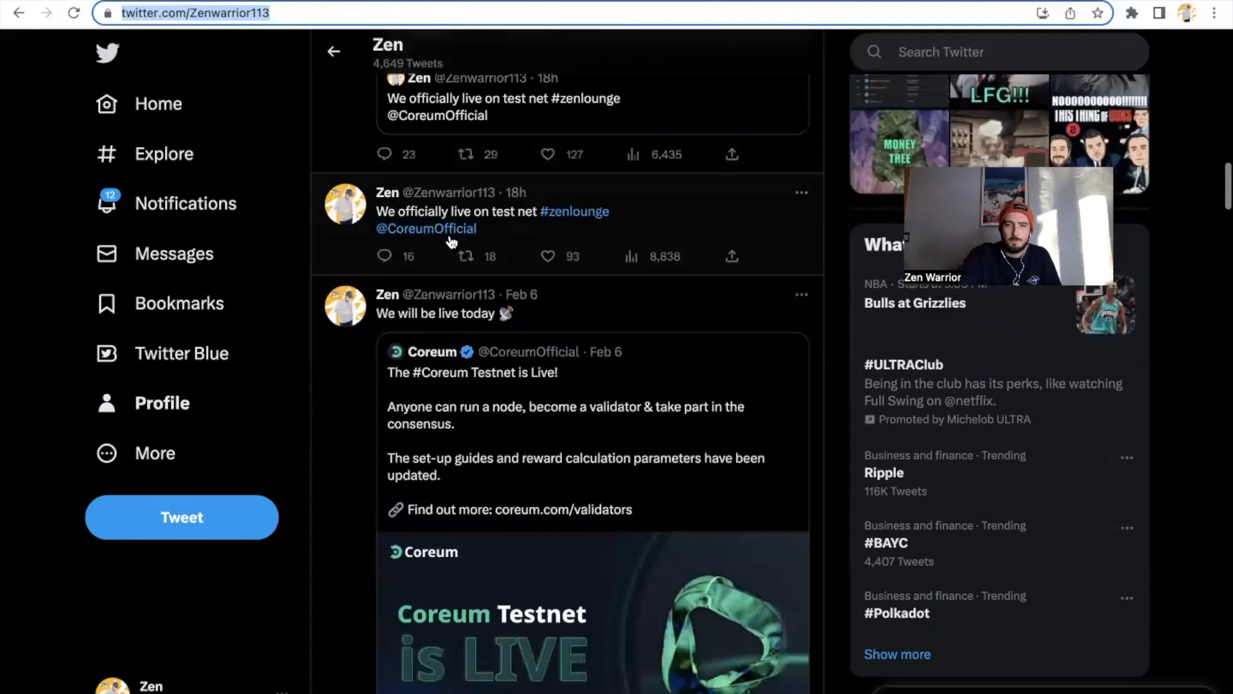
scroll(up, 3)
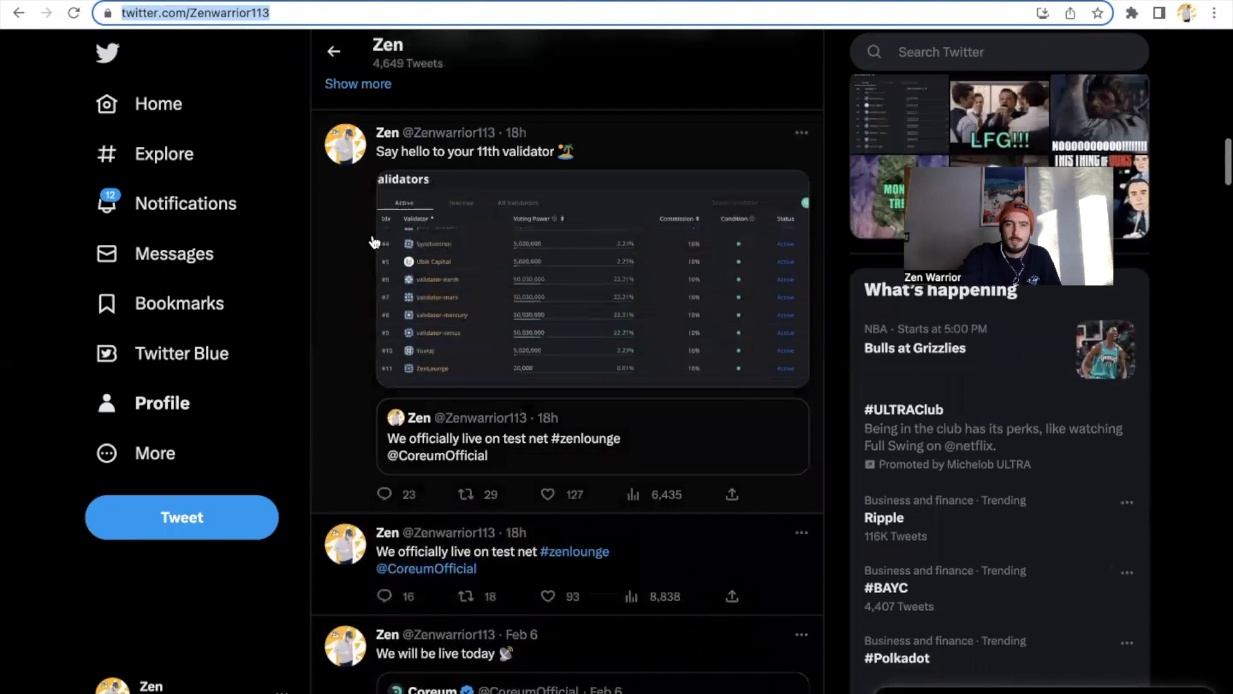
click(471, 151)
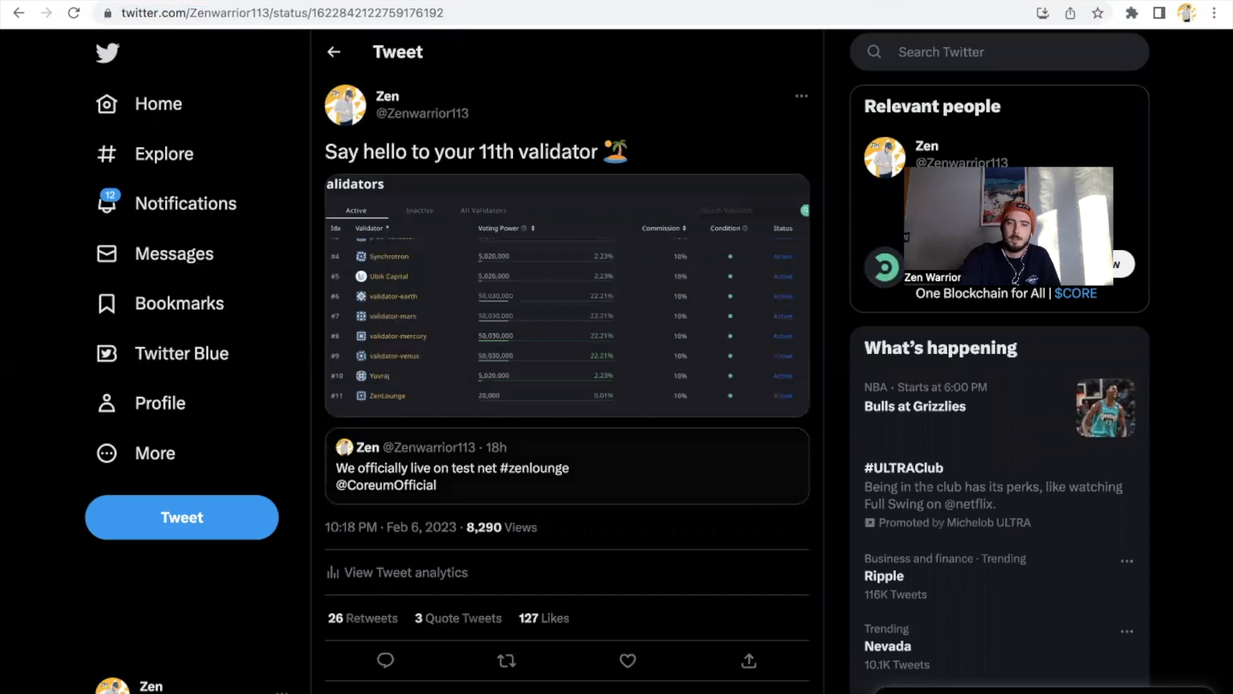
mouse_move(782, 584)
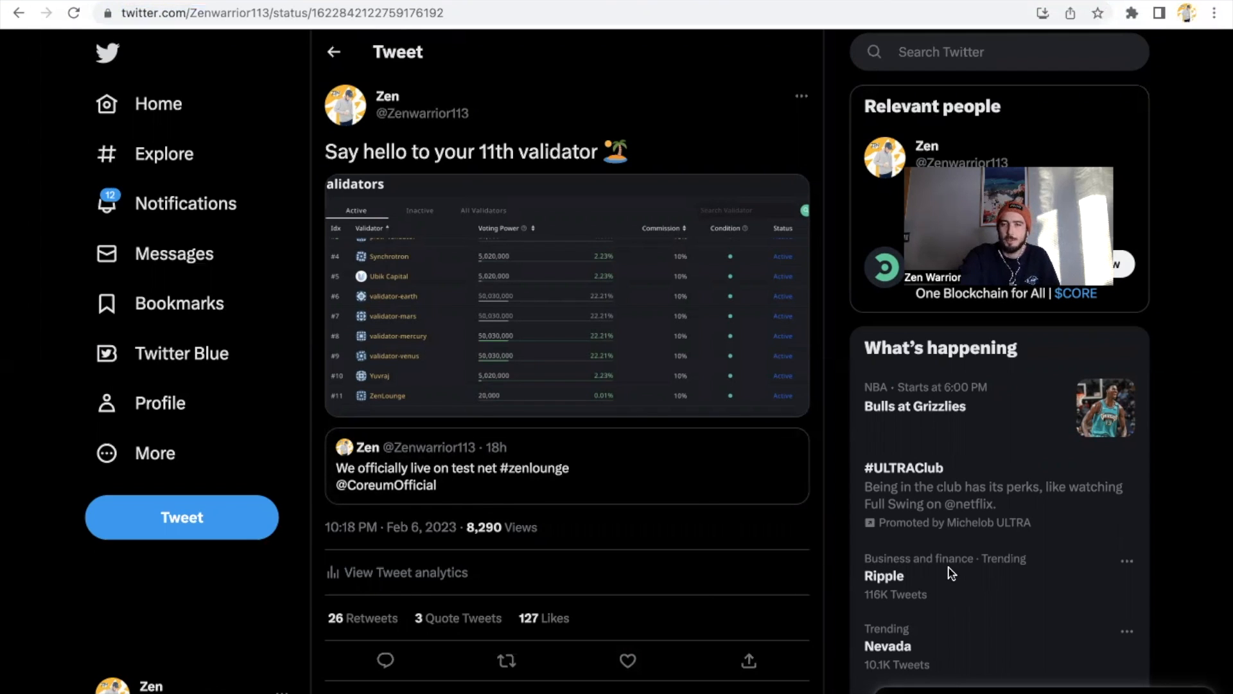
mouse_move(669, 332)
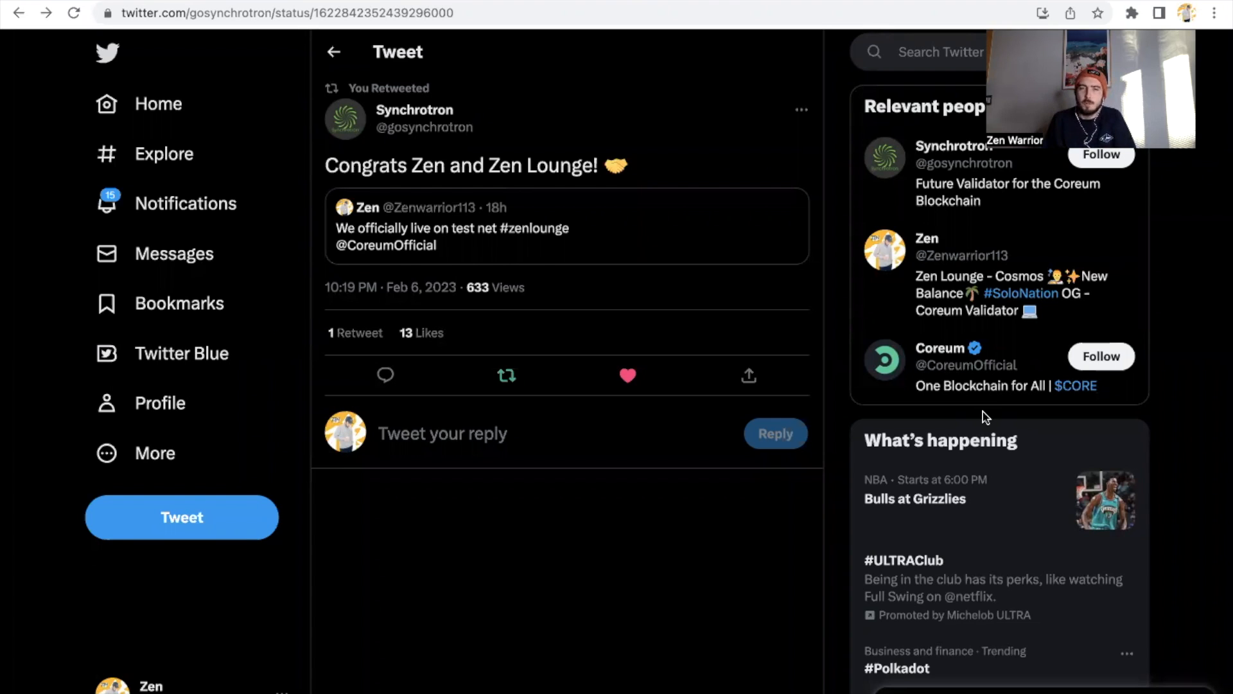
mouse_move(663, 237)
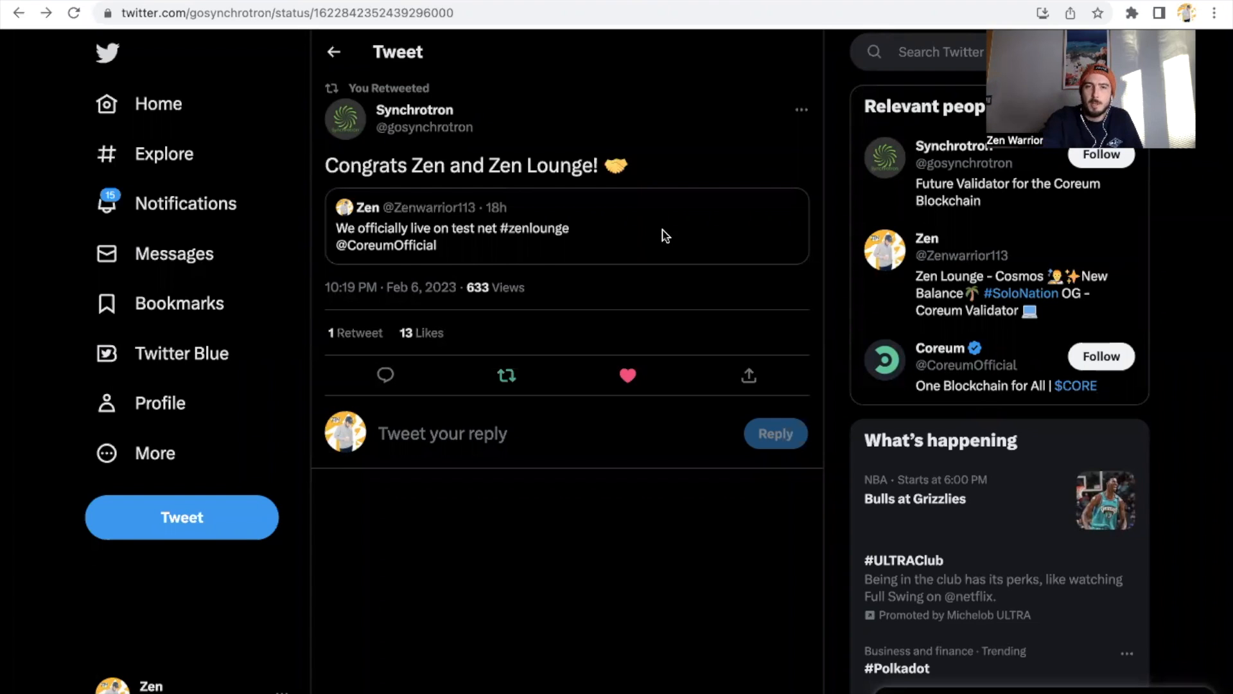
click(414, 109)
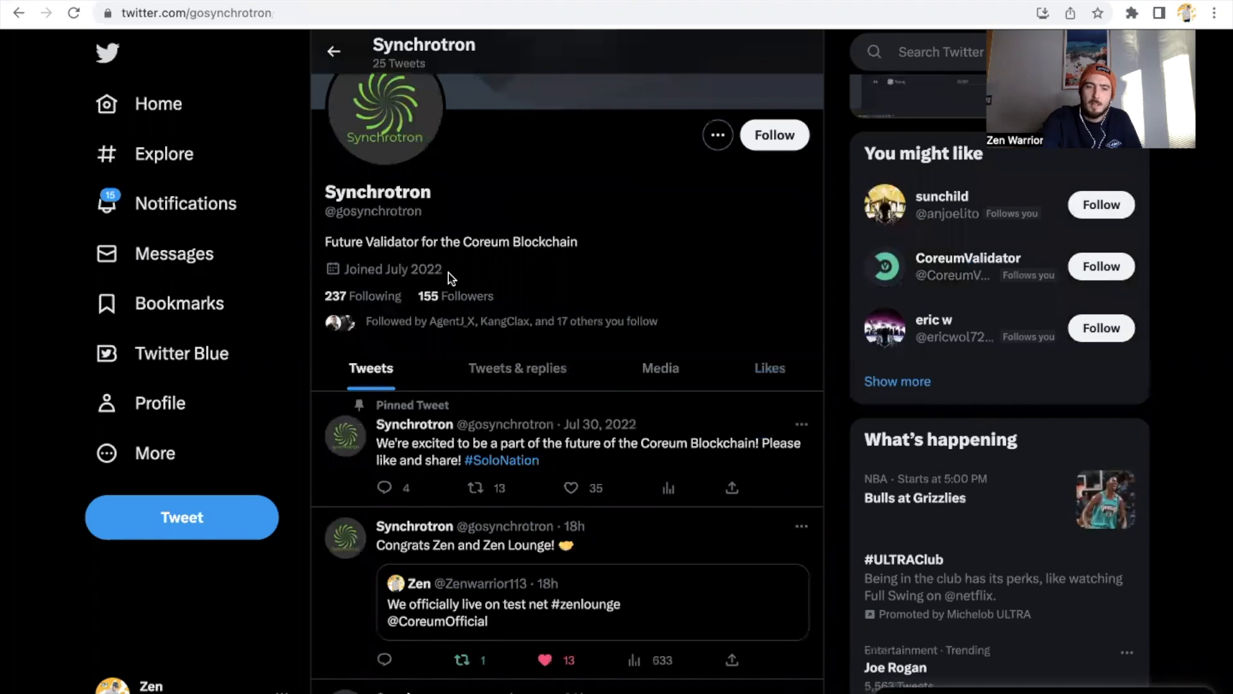
scroll(down, 3)
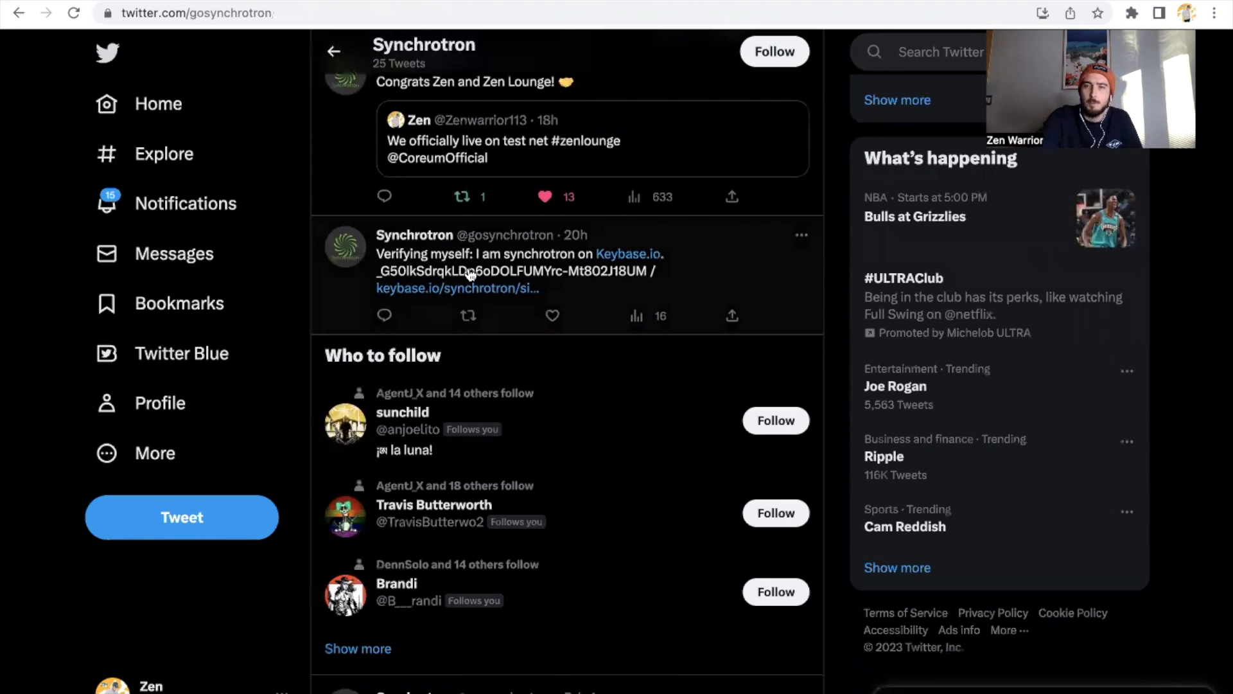
scroll(down, 3)
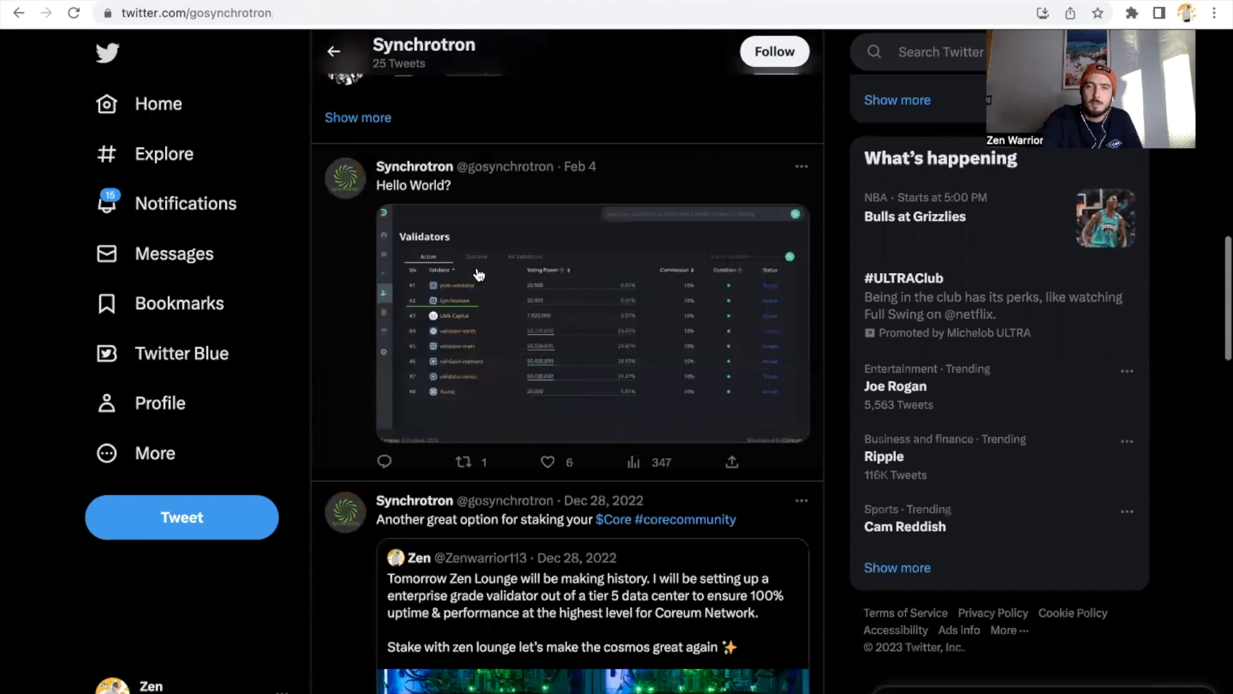
click(412, 185)
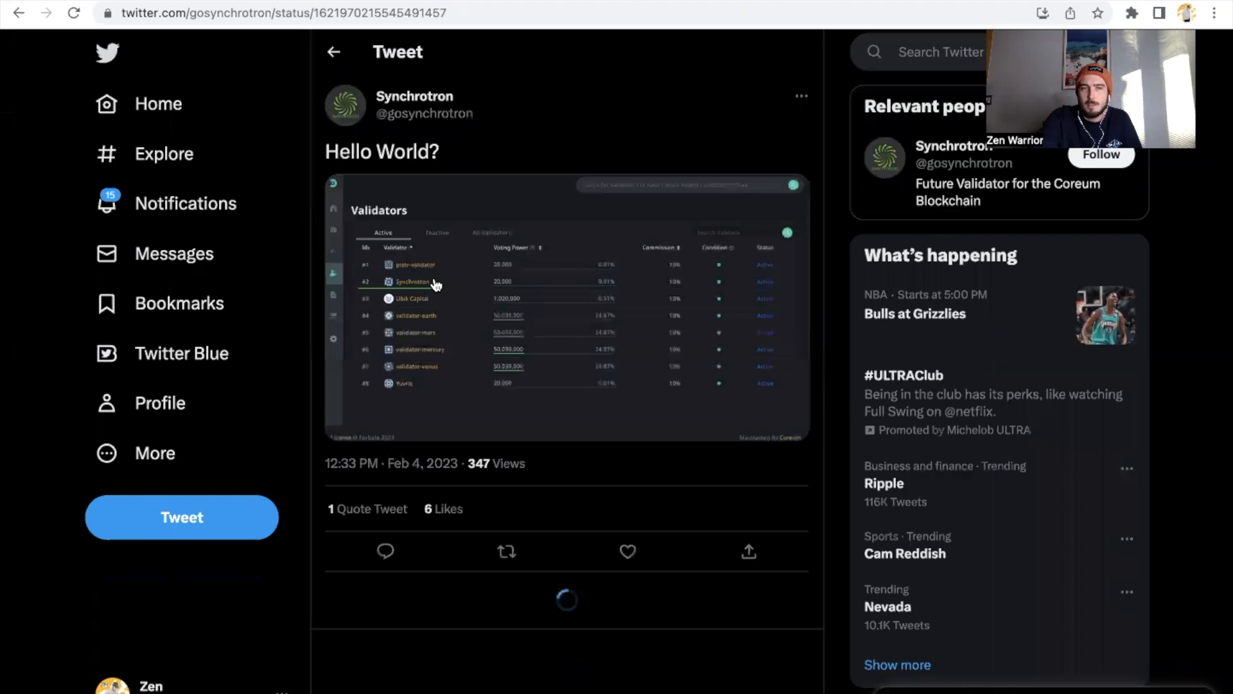
click(567, 307)
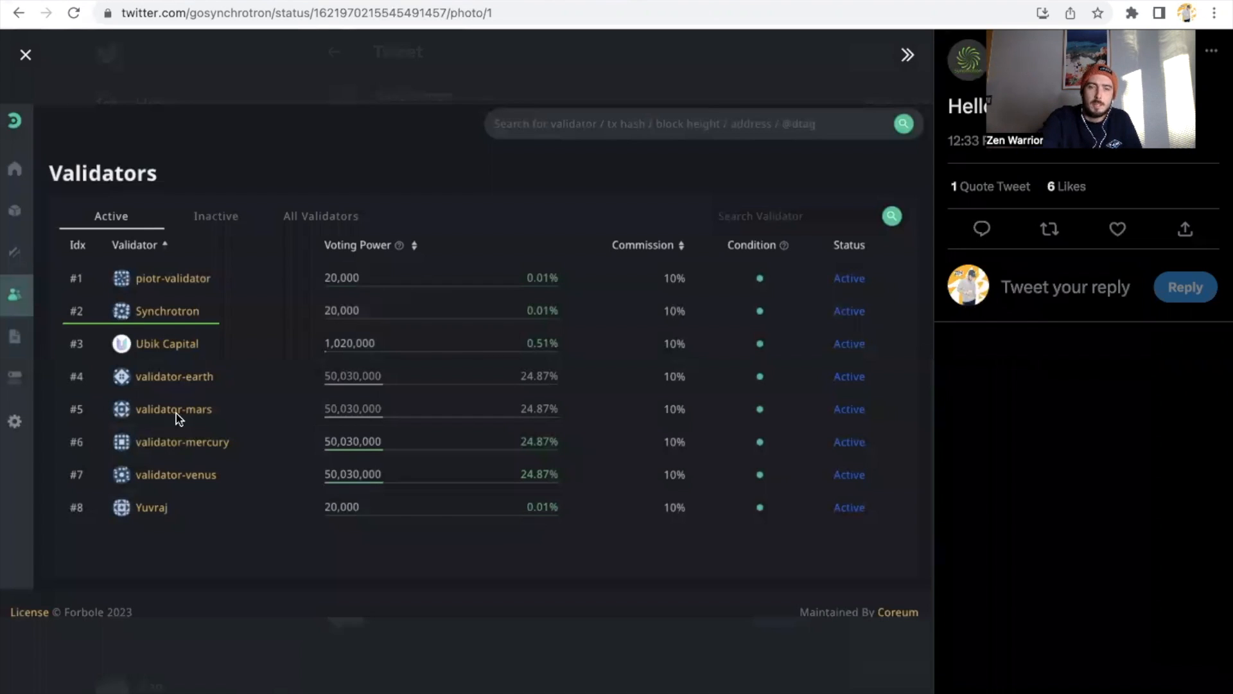
mouse_move(167, 326)
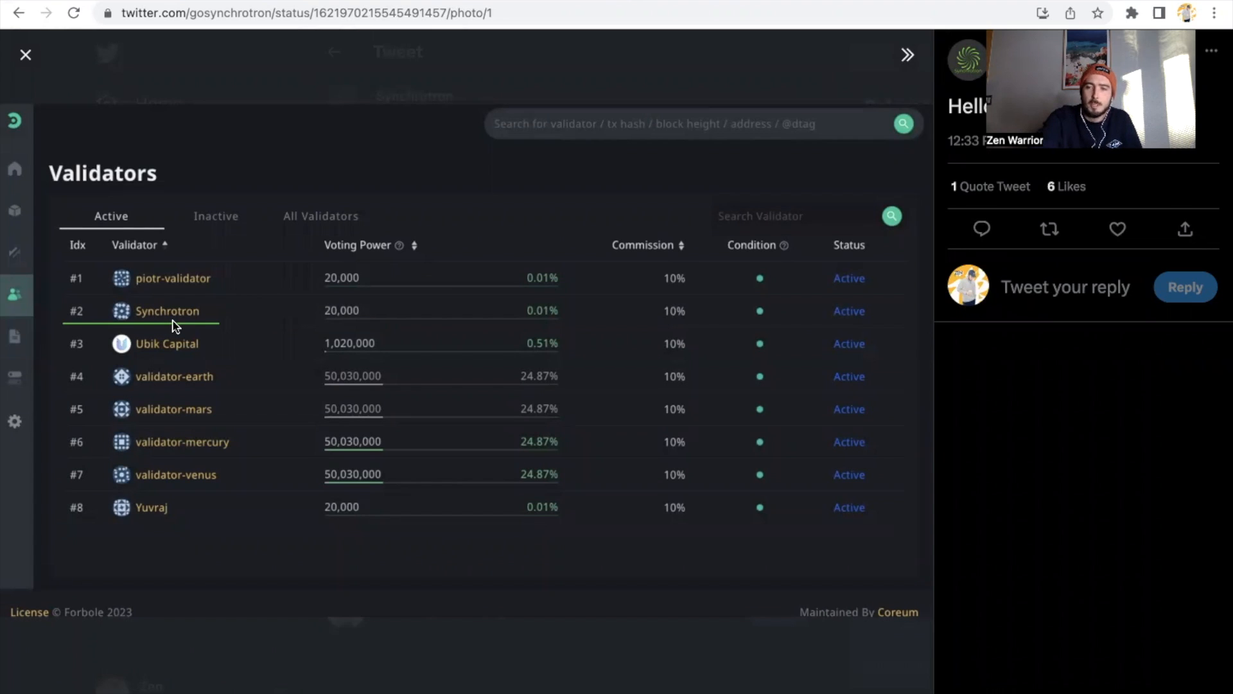
mouse_move(26, 55)
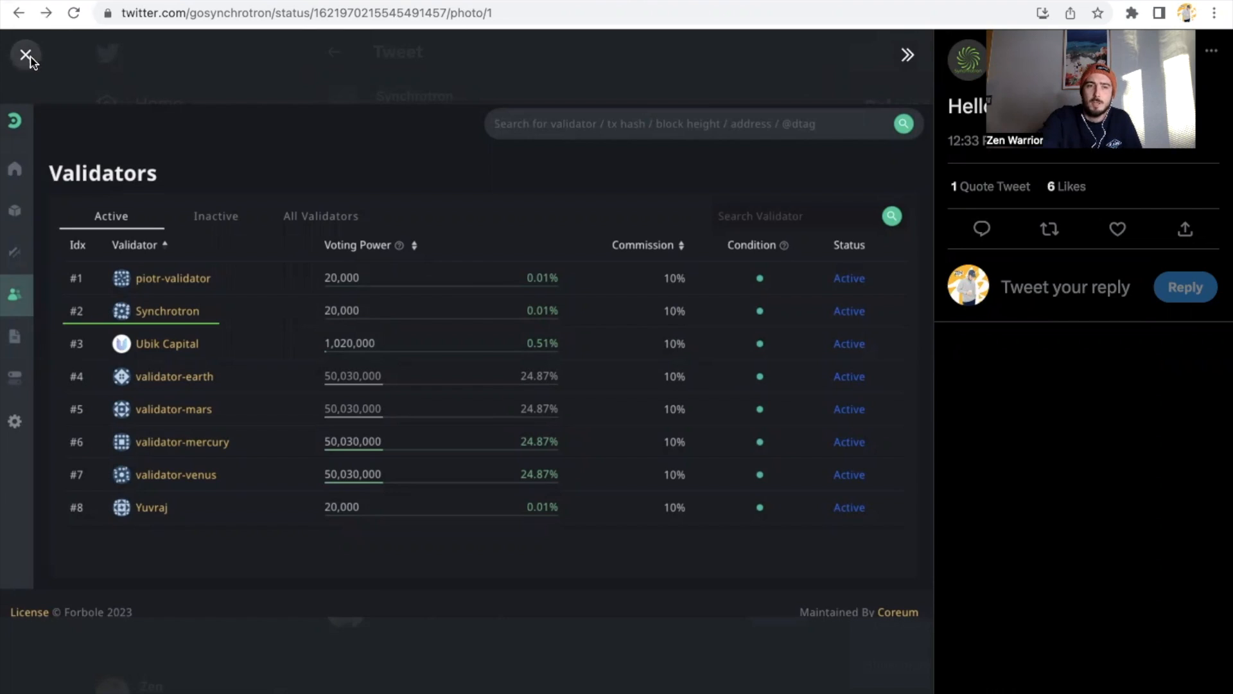
Step: Return to Synchrotron's 'Future Validator for the Coreum Blockchain' profile
click(26, 55)
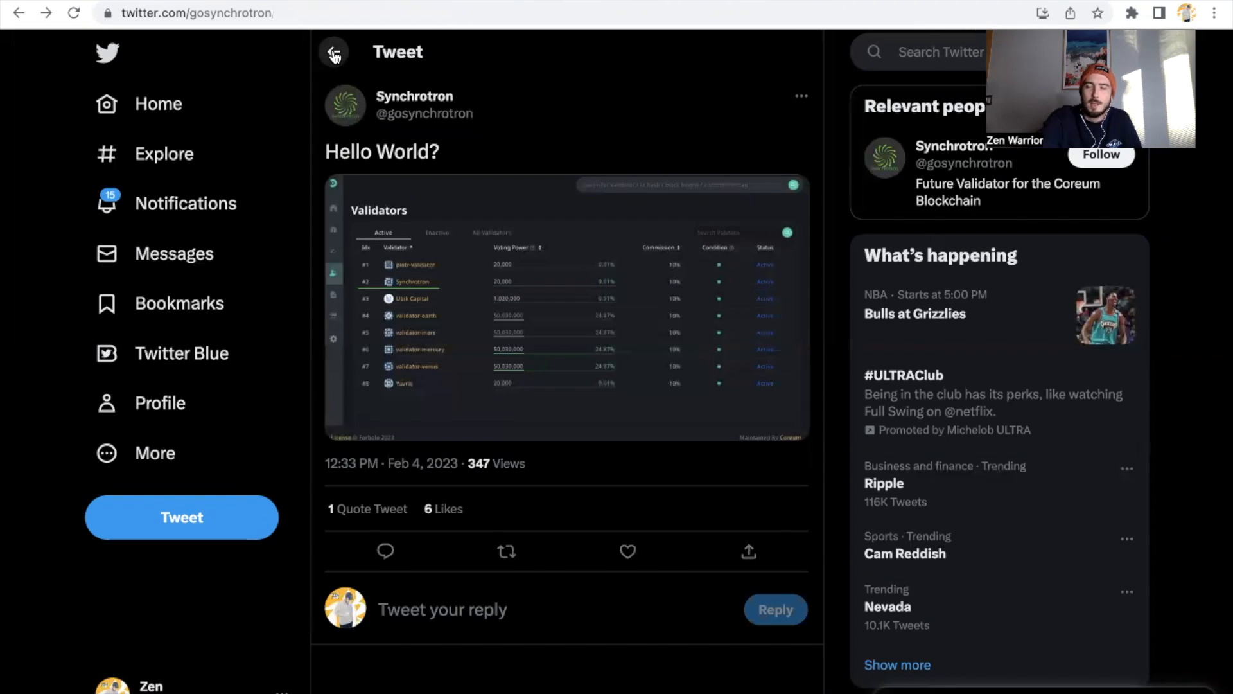
click(334, 51)
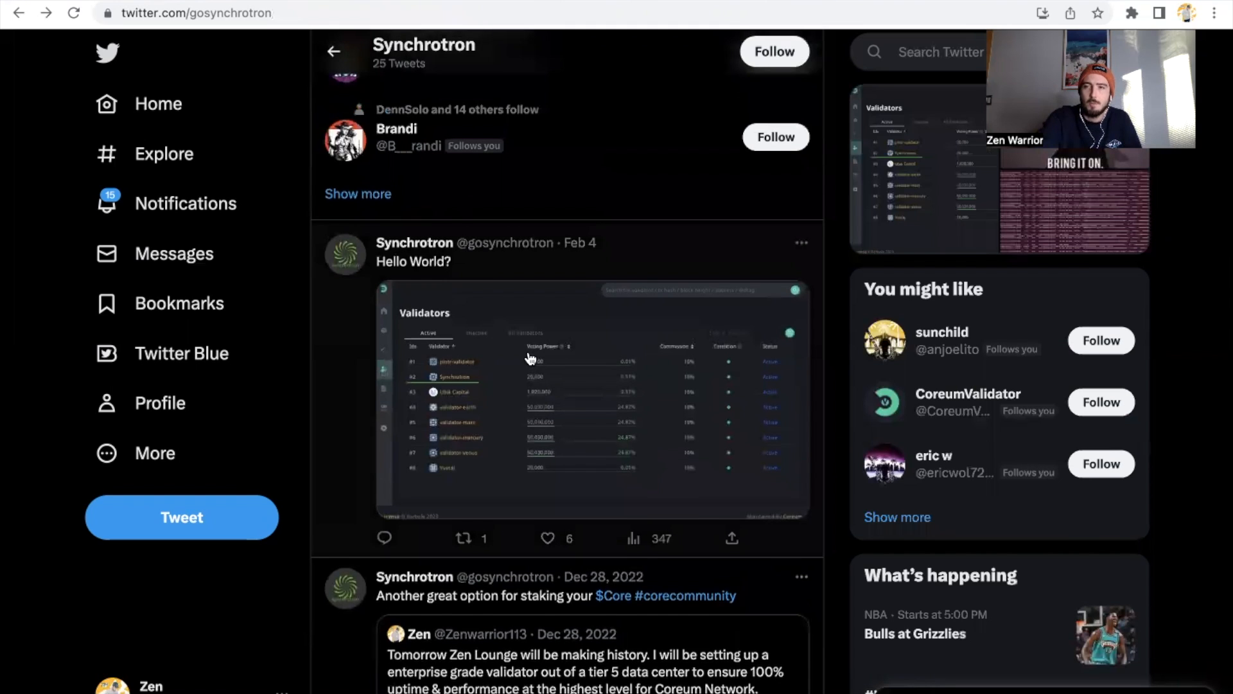
scroll(up, 3)
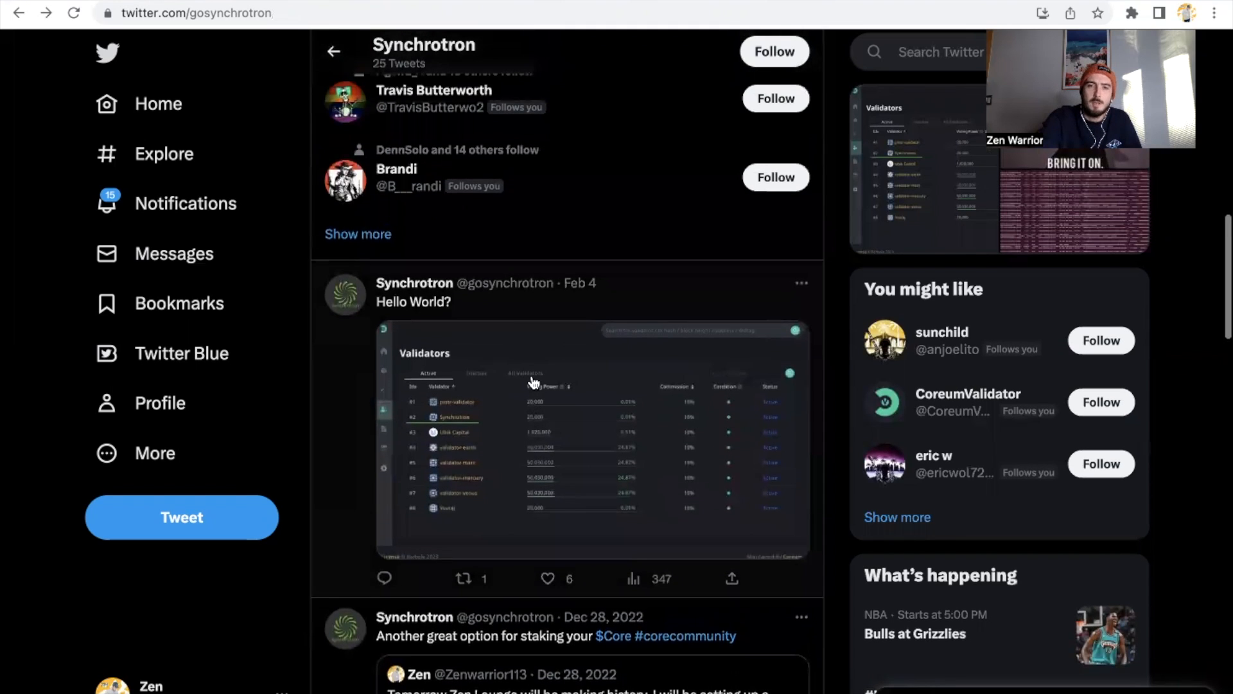
scroll(up, 3)
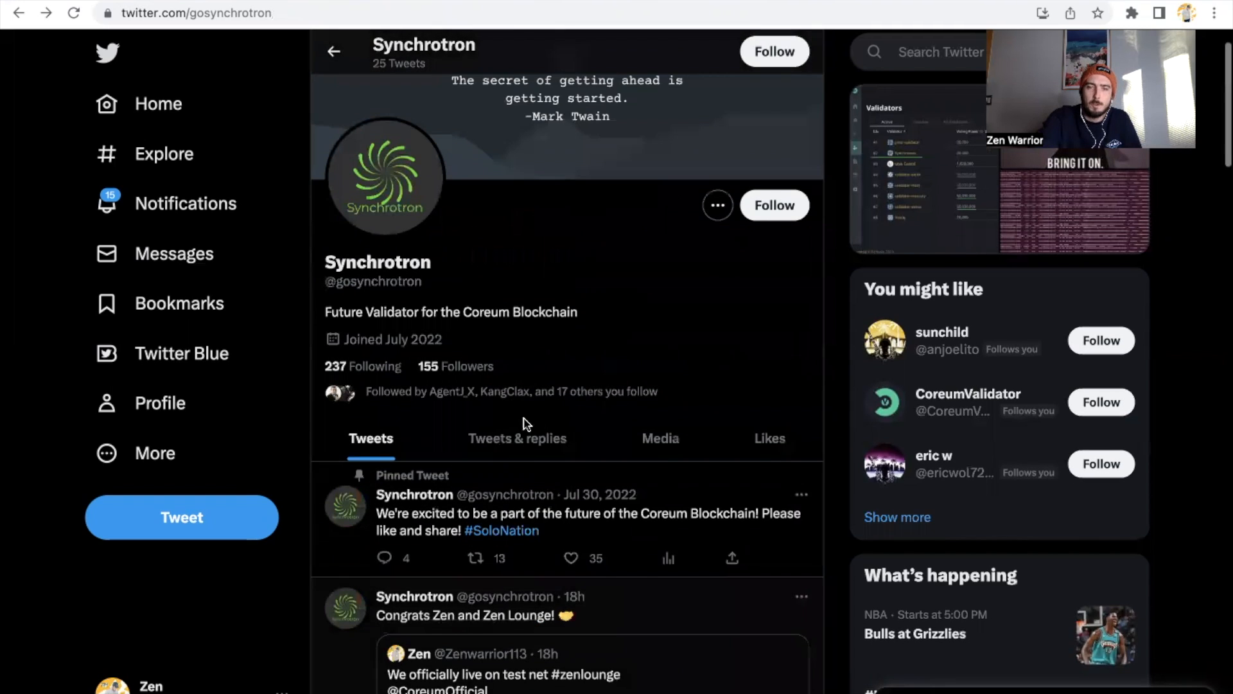
scroll(down, 3)
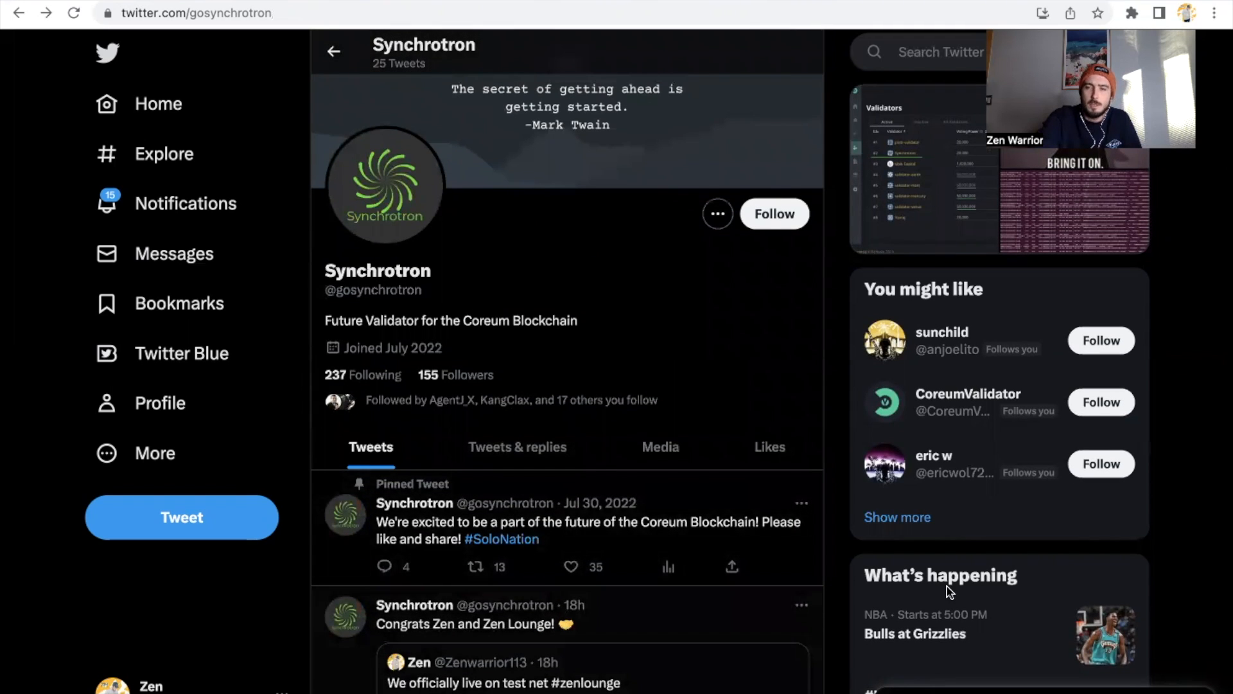